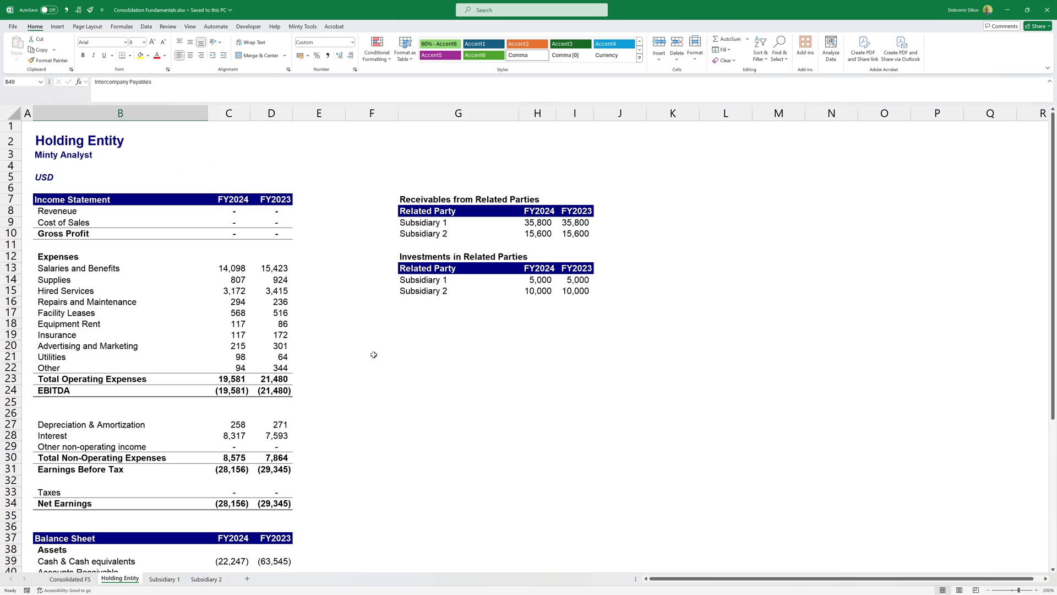
{"action": "mouse_move", "coordinate": [172, 566]}
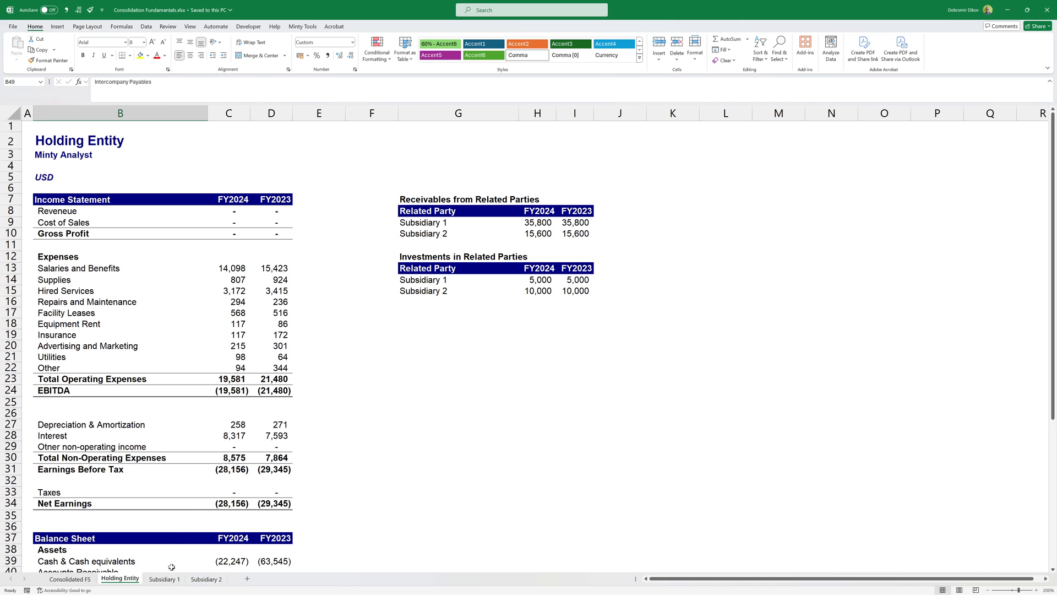
{"action": "mouse_move", "coordinate": [71, 209]}
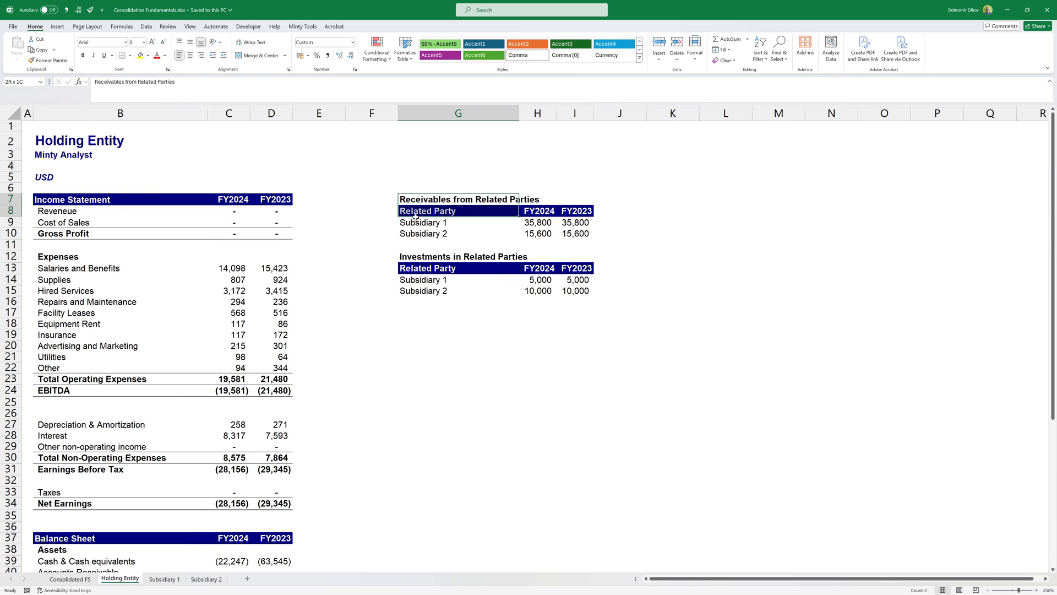
- Review the Holding Entity's related-party receivables table, then move to the Subsidiary 1 sheet
{"action": "left_click", "coordinate": [371, 366]}
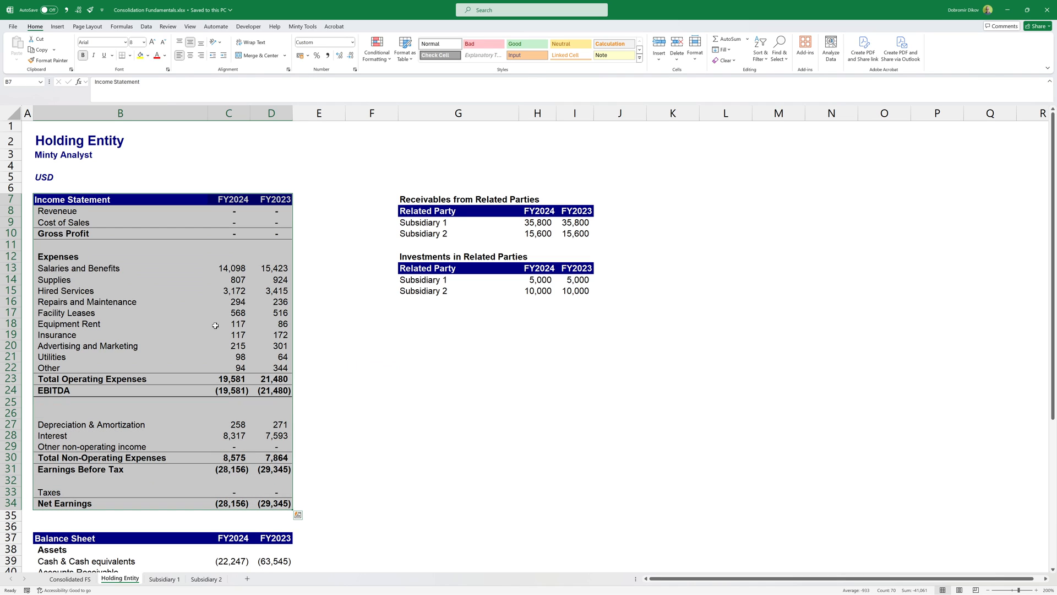
{"action": "mouse_move", "coordinate": [211, 299]}
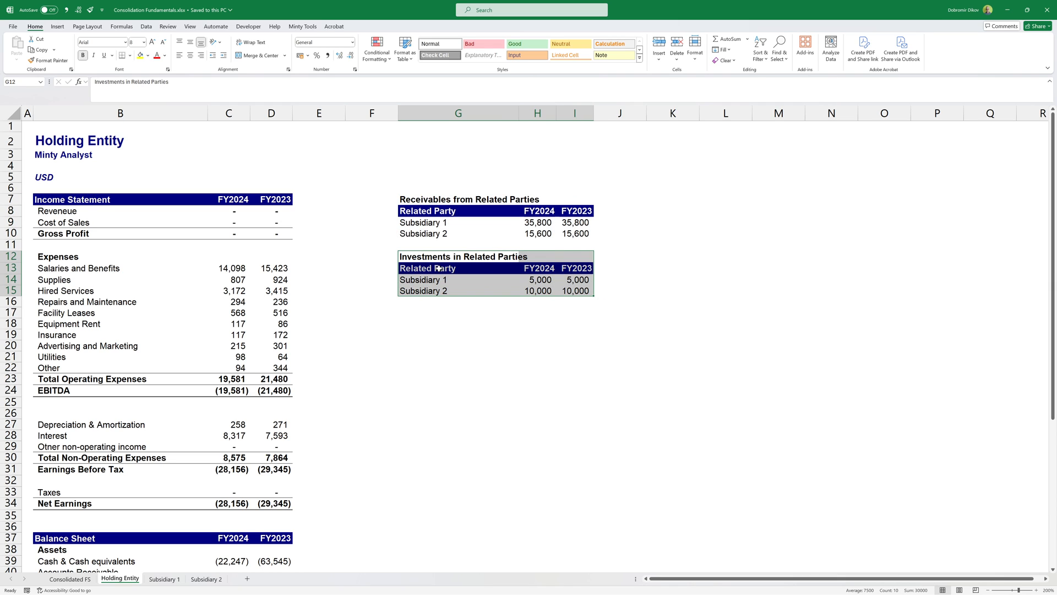
{"action": "mouse_move", "coordinate": [454, 224]}
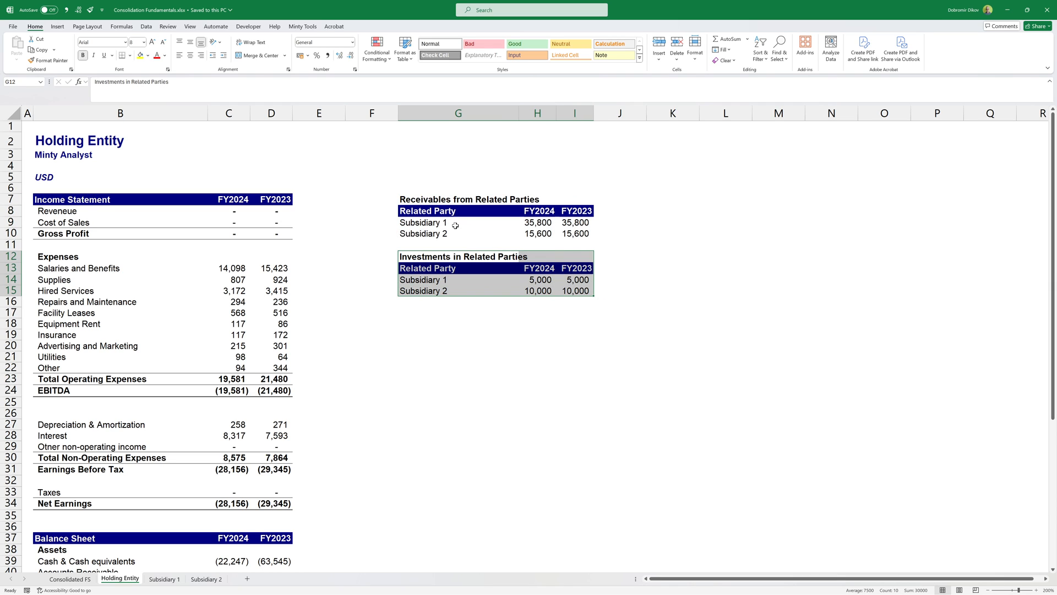
{"action": "left_click", "coordinate": [164, 578]}
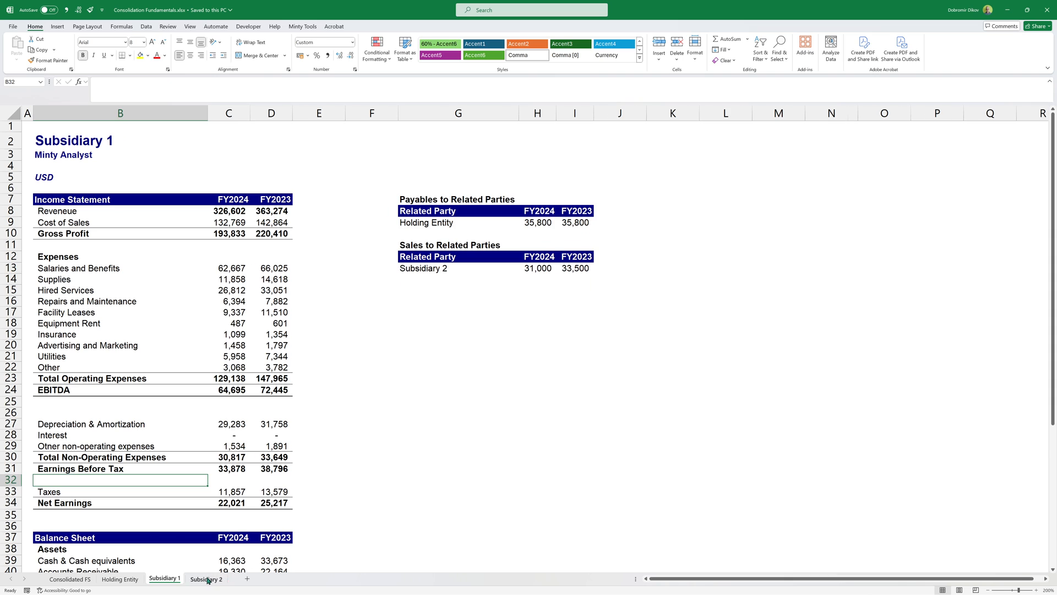
- Flip between Subsidiary 2, Holding Entity and Subsidiary 1 to compare their balance sheets
{"action": "left_click", "coordinate": [206, 578]}
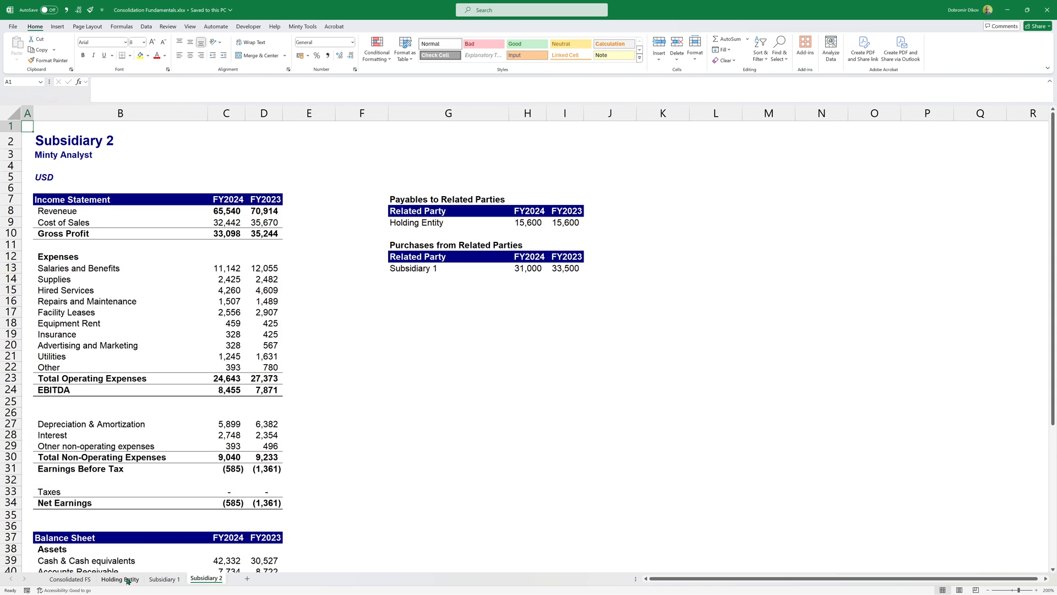
{"action": "left_click", "coordinate": [120, 578]}
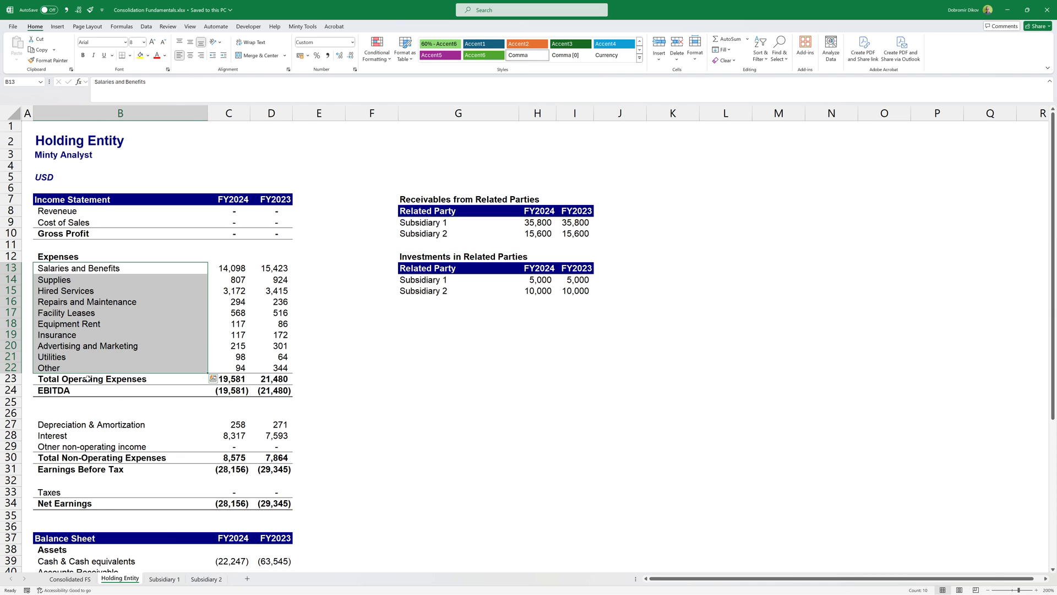
{"action": "left_click", "coordinate": [164, 578]}
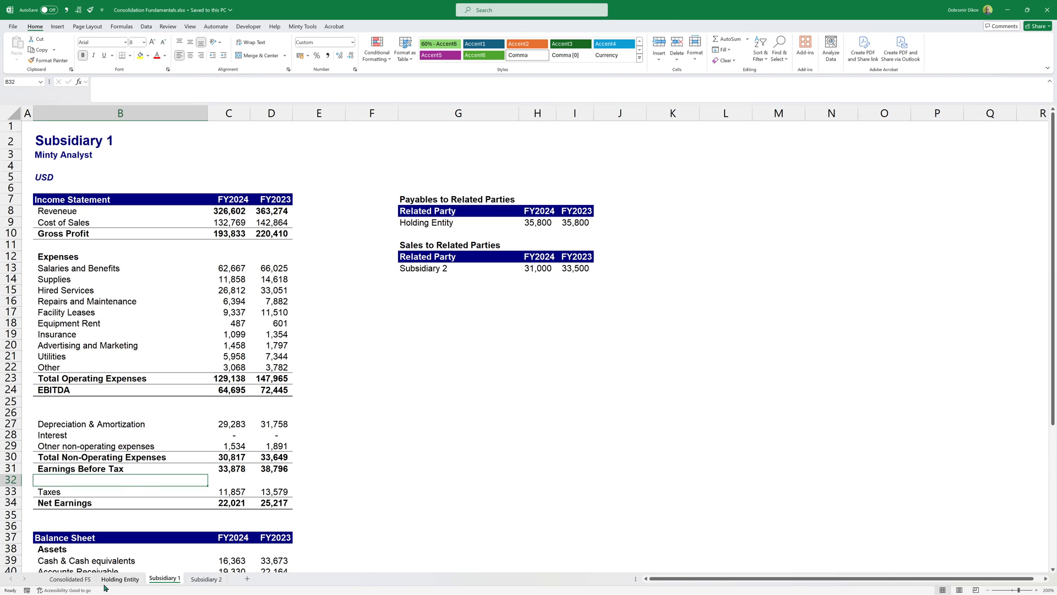
{"action": "left_click", "coordinate": [120, 578]}
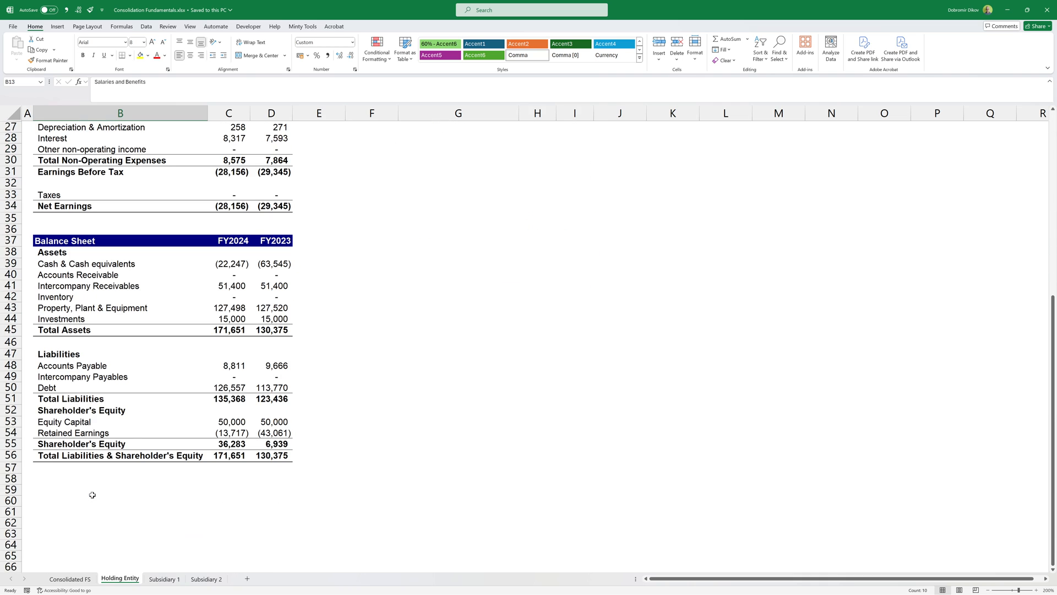
- Check the Holding Entity Investments balance against Subsidiary 1, then go to Consolidated FS
{"action": "left_click", "coordinate": [229, 318]}
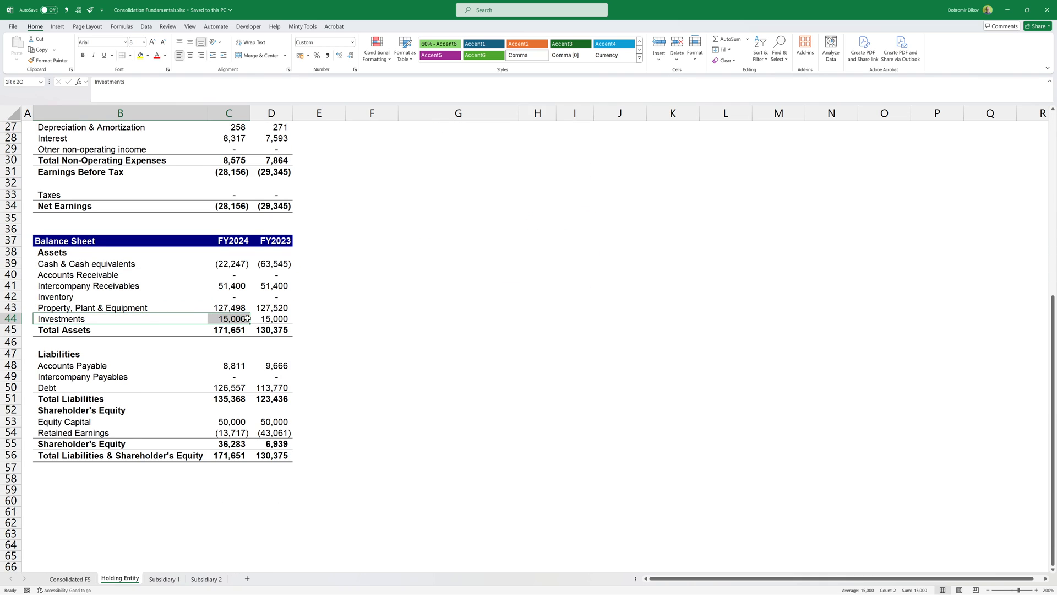
{"action": "left_click", "coordinate": [164, 578]}
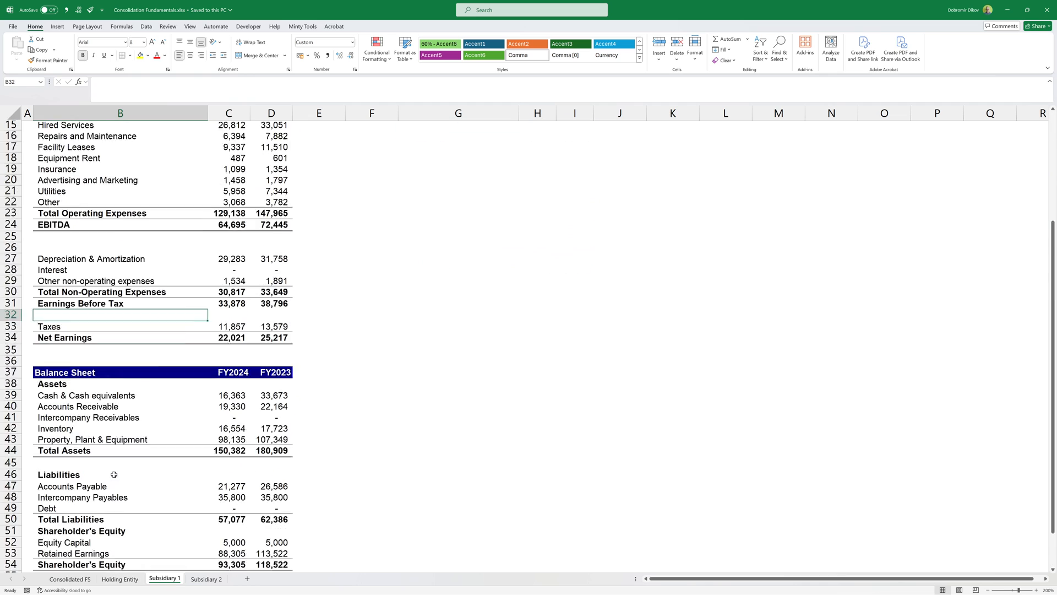
{"action": "left_click", "coordinate": [120, 578]}
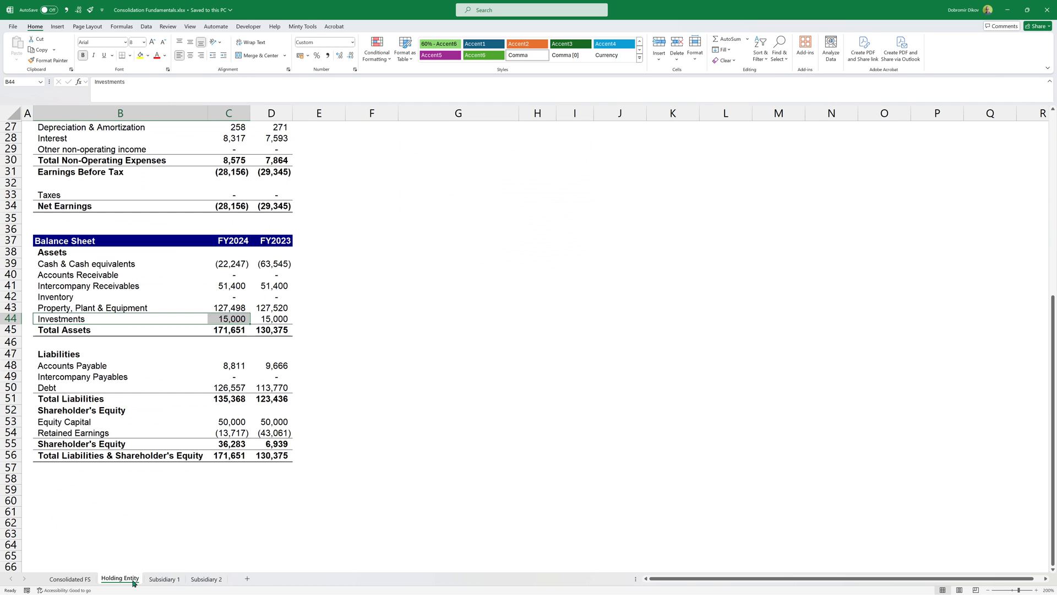
{"action": "left_click", "coordinate": [71, 579]}
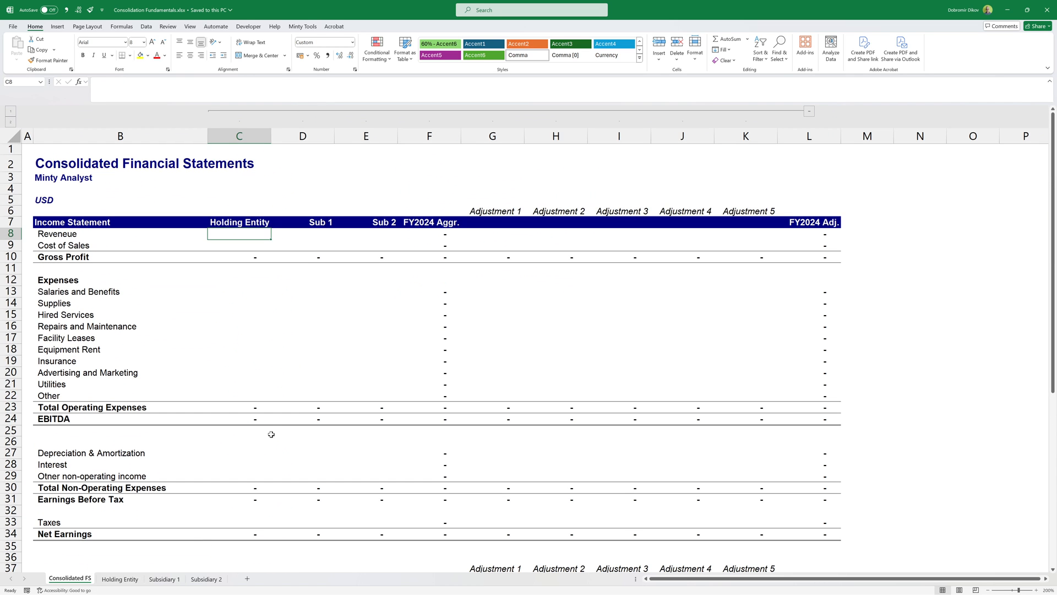
{"action": "mouse_move", "coordinate": [95, 245]}
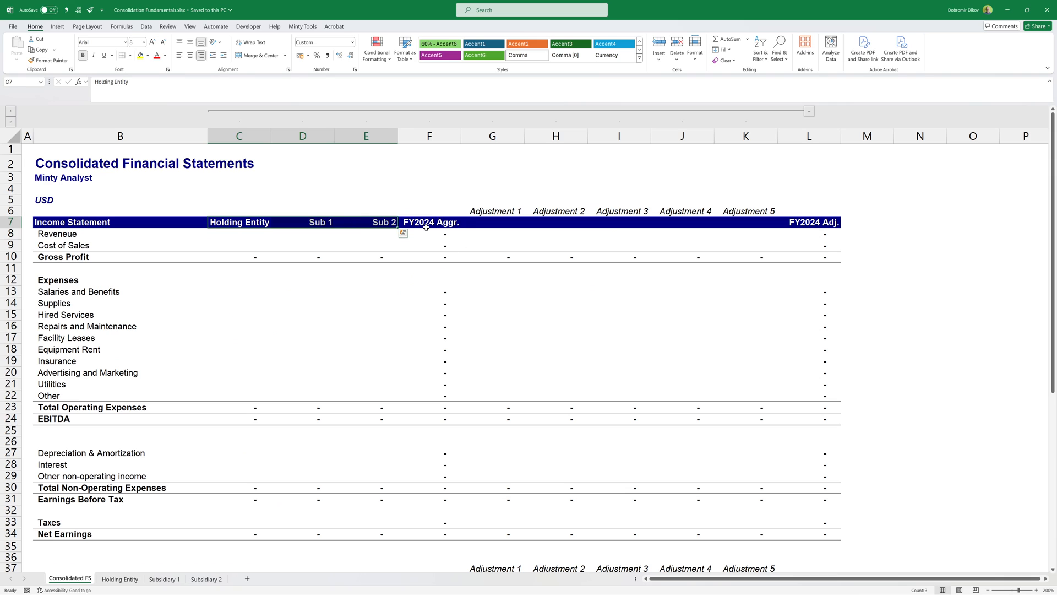
{"action": "left_click", "coordinate": [428, 221]}
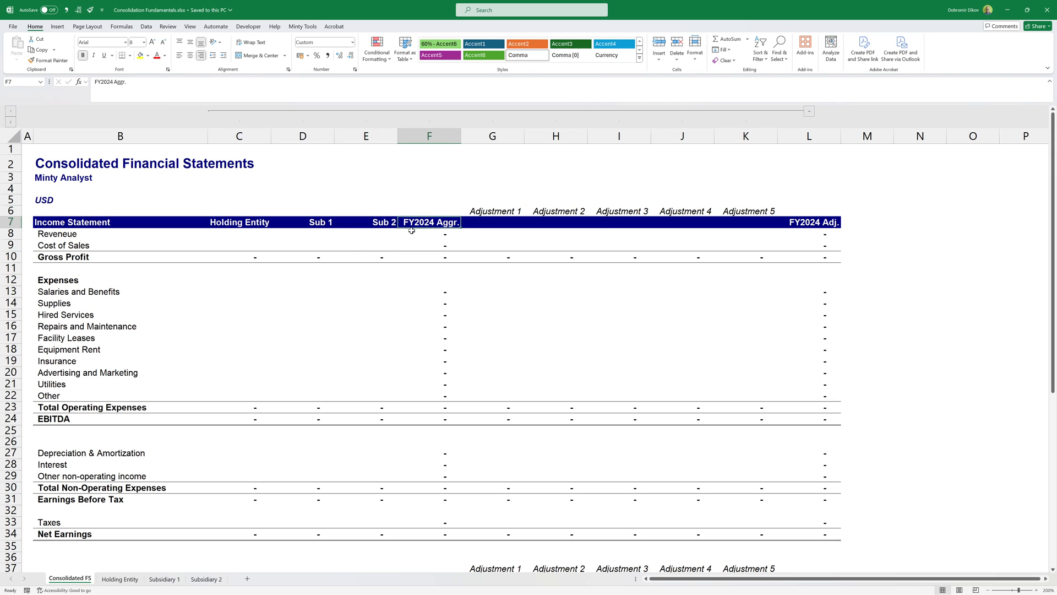
{"action": "mouse_move", "coordinate": [499, 233]}
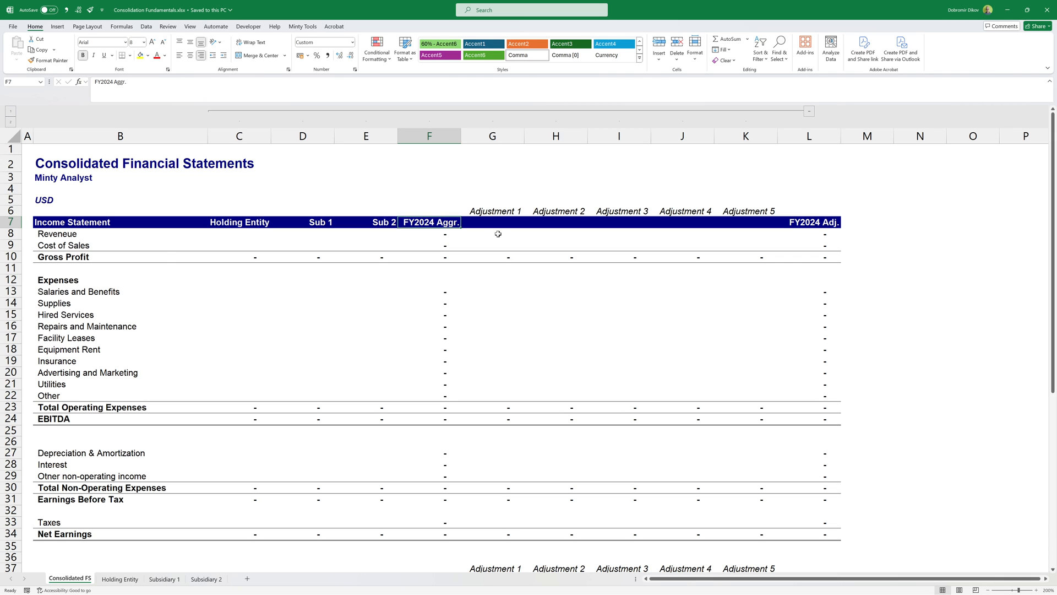
{"action": "mouse_move", "coordinate": [163, 254]}
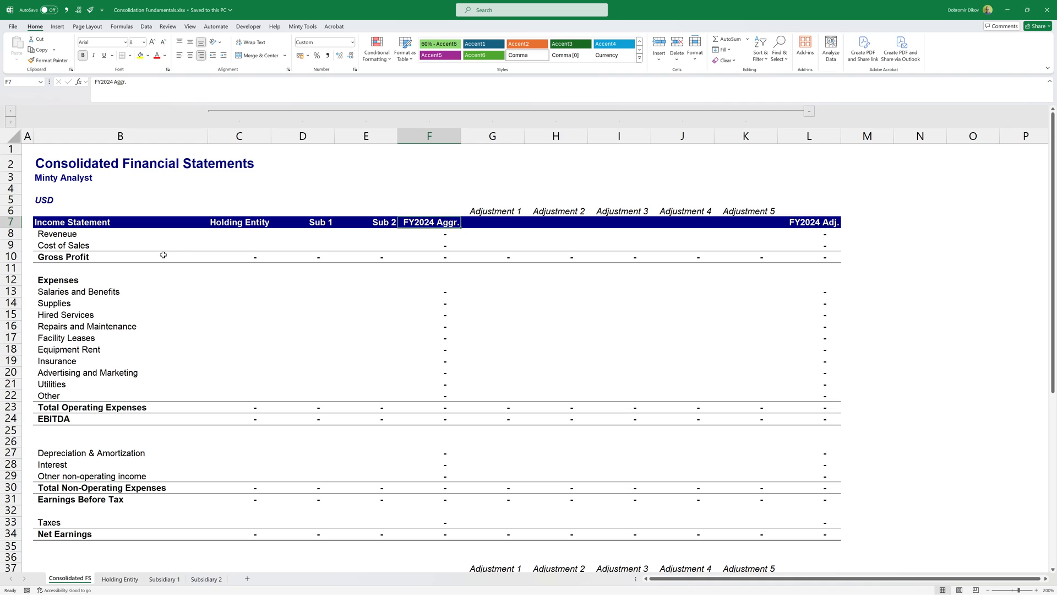
{"action": "left_click", "coordinate": [239, 234]}
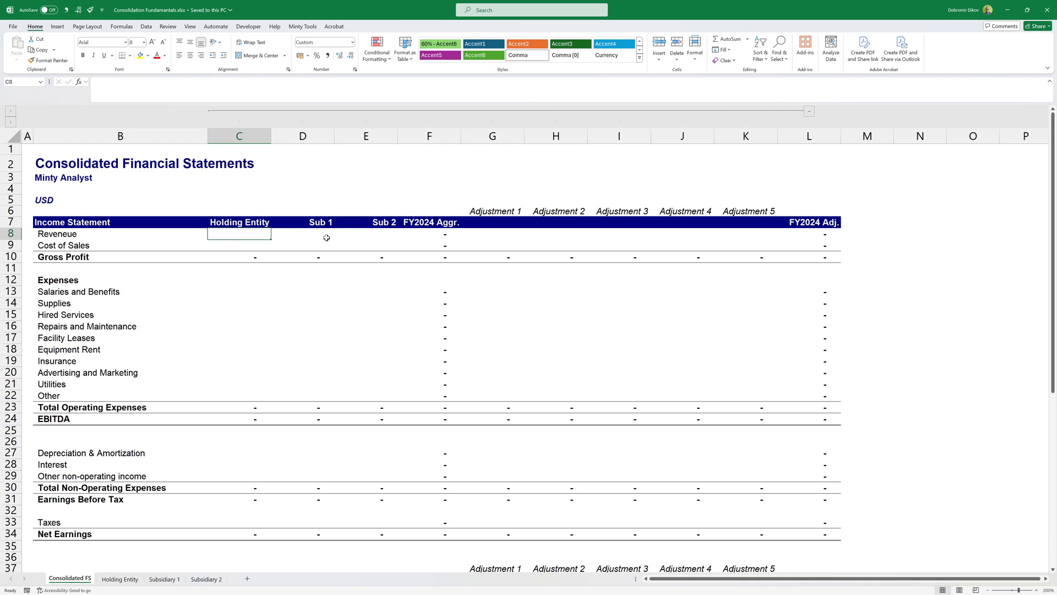
{"action": "left_click", "coordinate": [302, 234]}
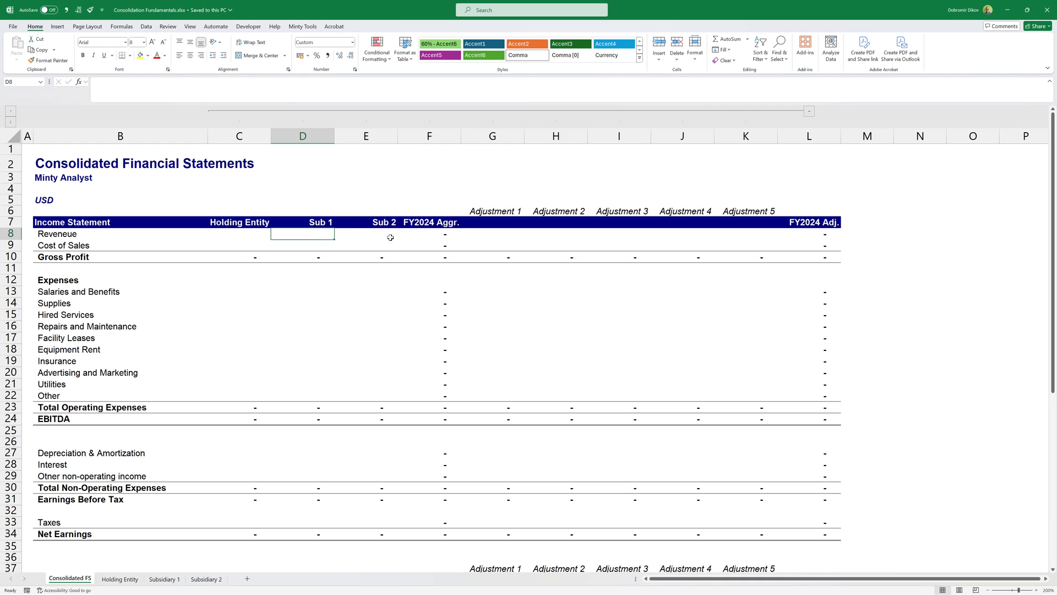
{"action": "mouse_move", "coordinate": [368, 238]}
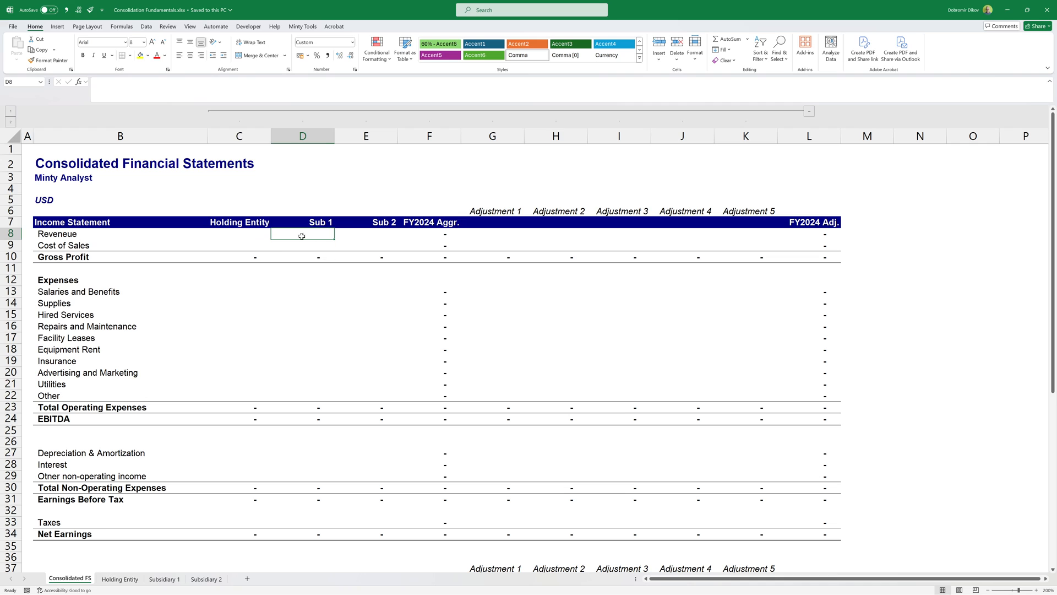
{"action": "mouse_move", "coordinate": [359, 238]}
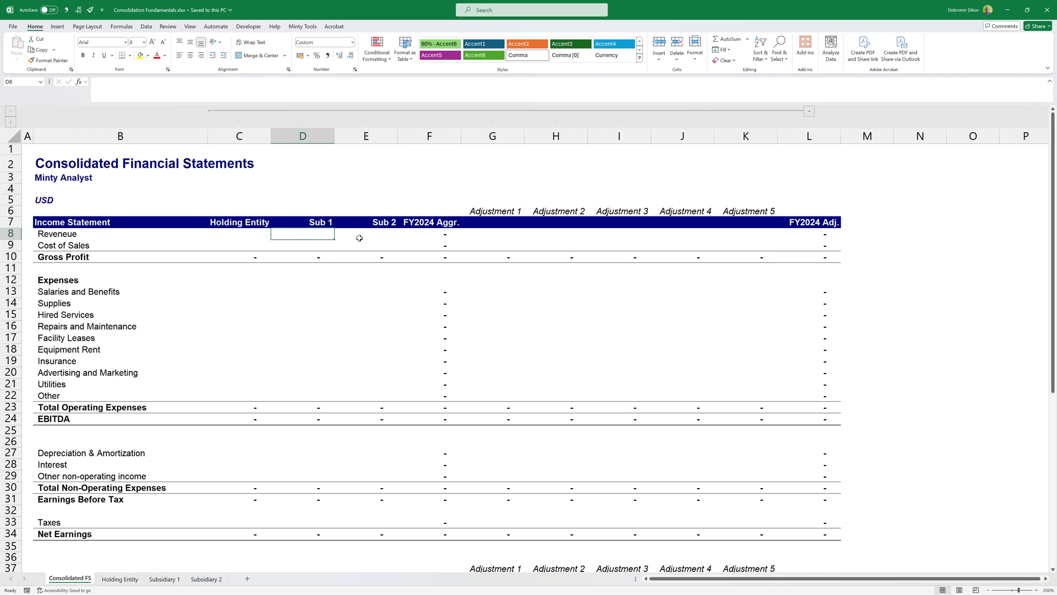
{"action": "mouse_move", "coordinate": [360, 246]}
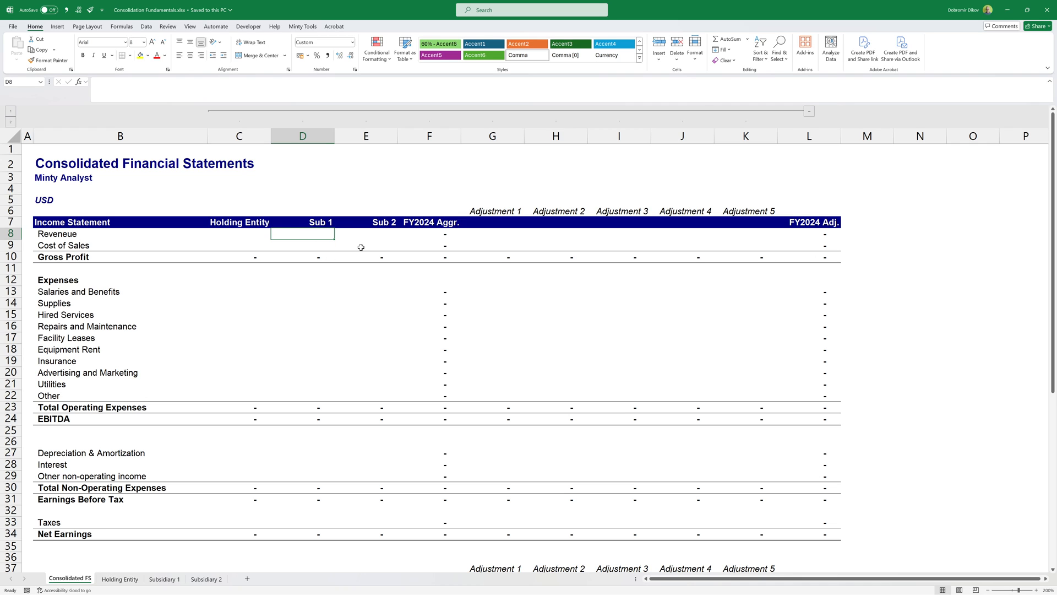
{"action": "mouse_move", "coordinate": [359, 248]}
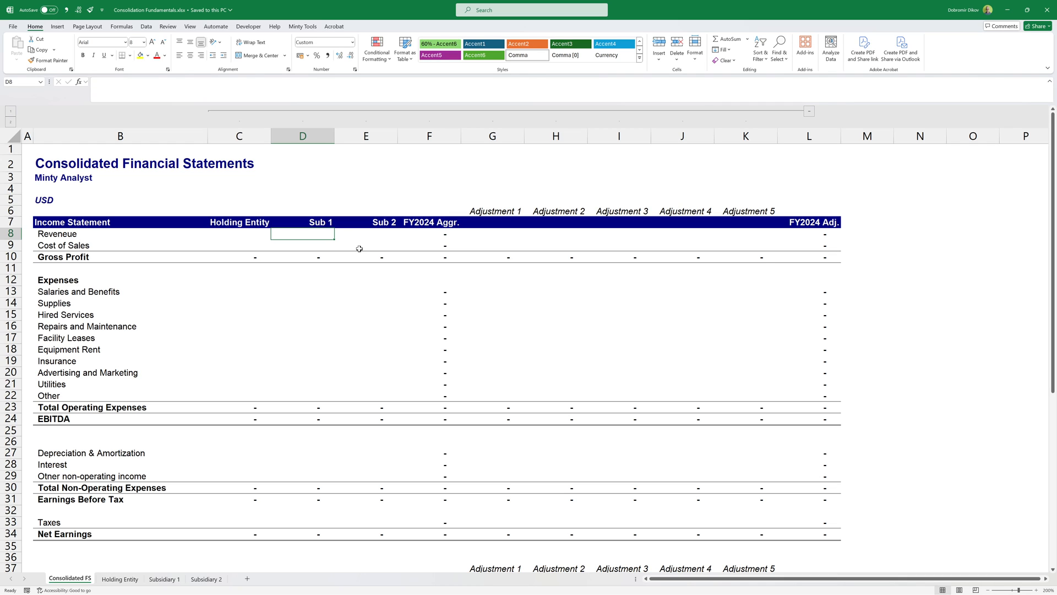
{"action": "mouse_move", "coordinate": [279, 308]}
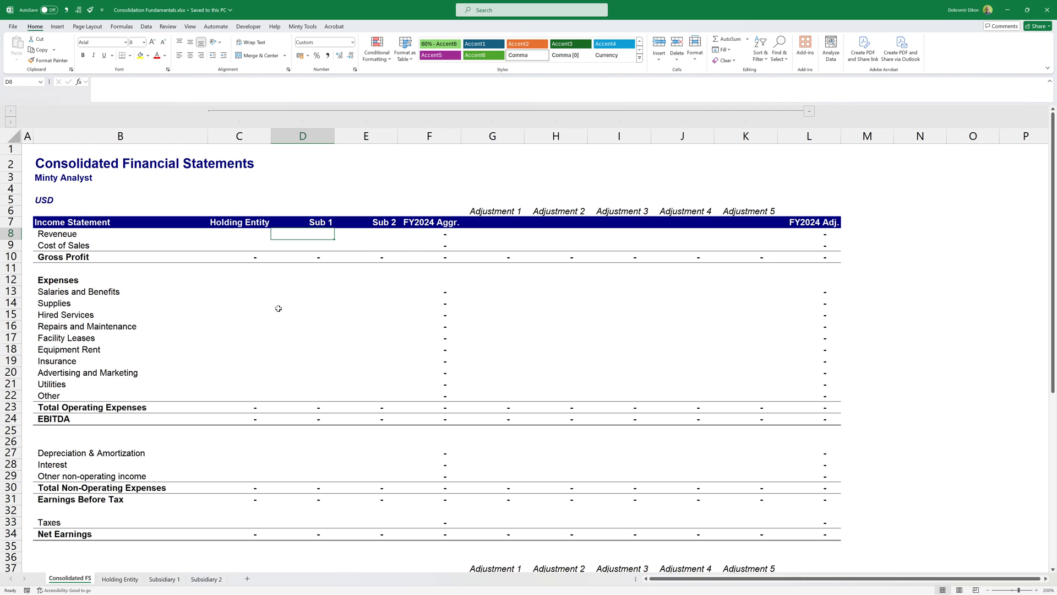
{"action": "mouse_move", "coordinate": [274, 289]}
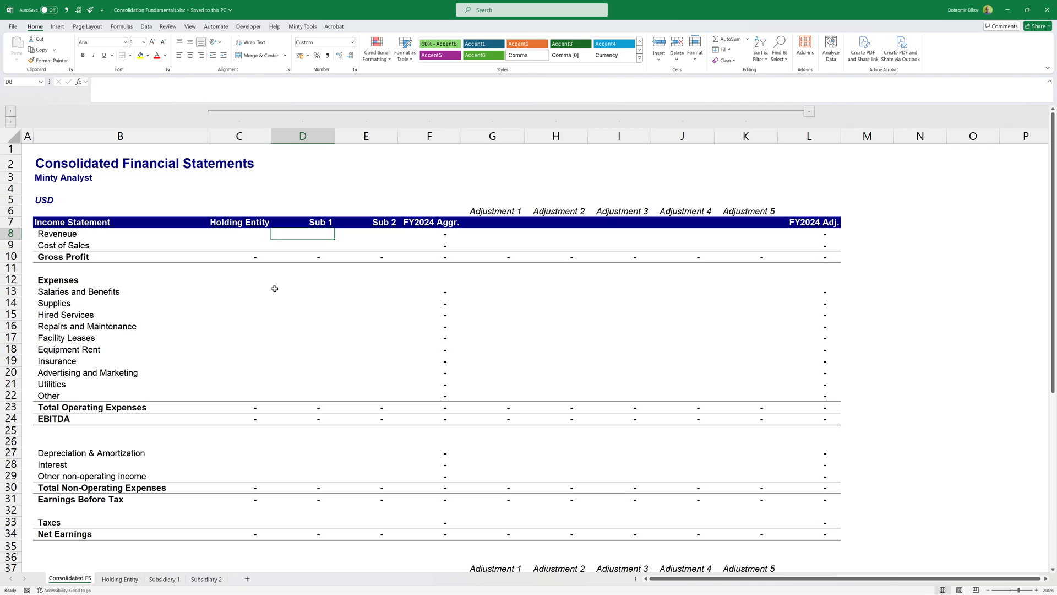
{"action": "mouse_move", "coordinate": [176, 258]}
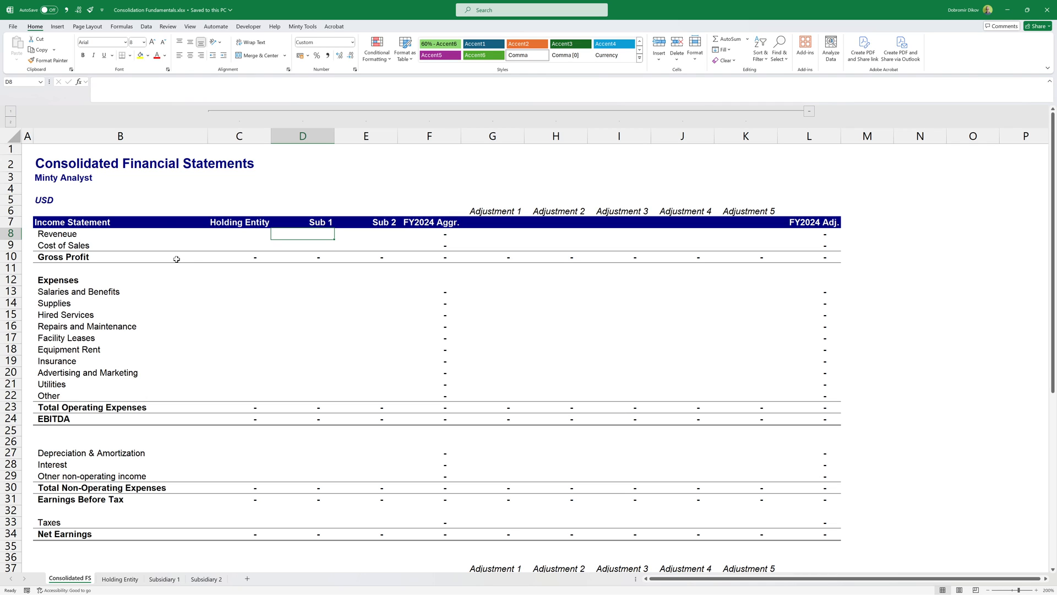
{"action": "left_click", "coordinate": [239, 233]}
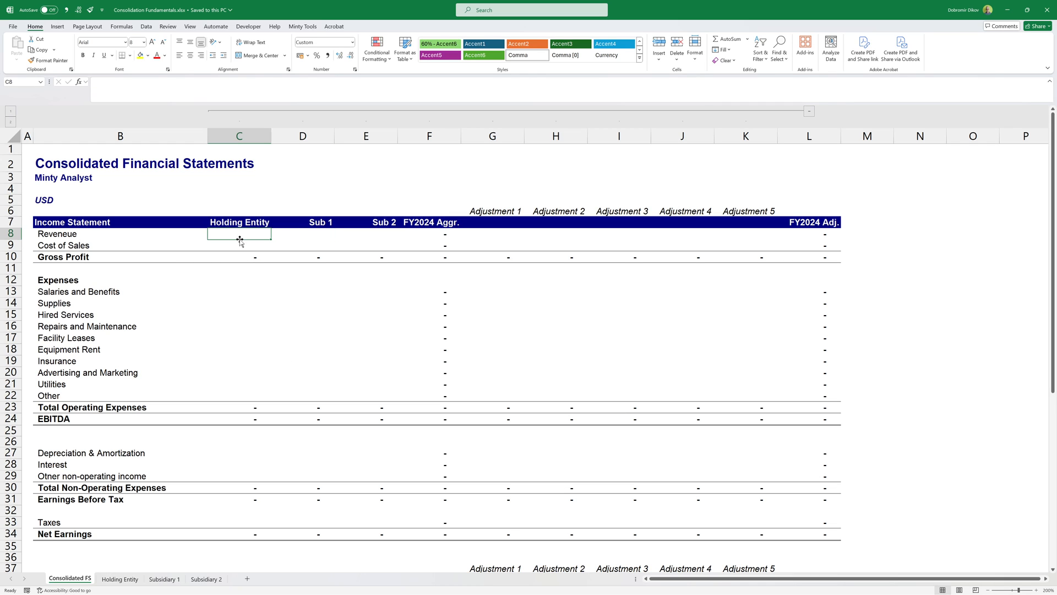
{"action": "mouse_move", "coordinate": [378, 421]}
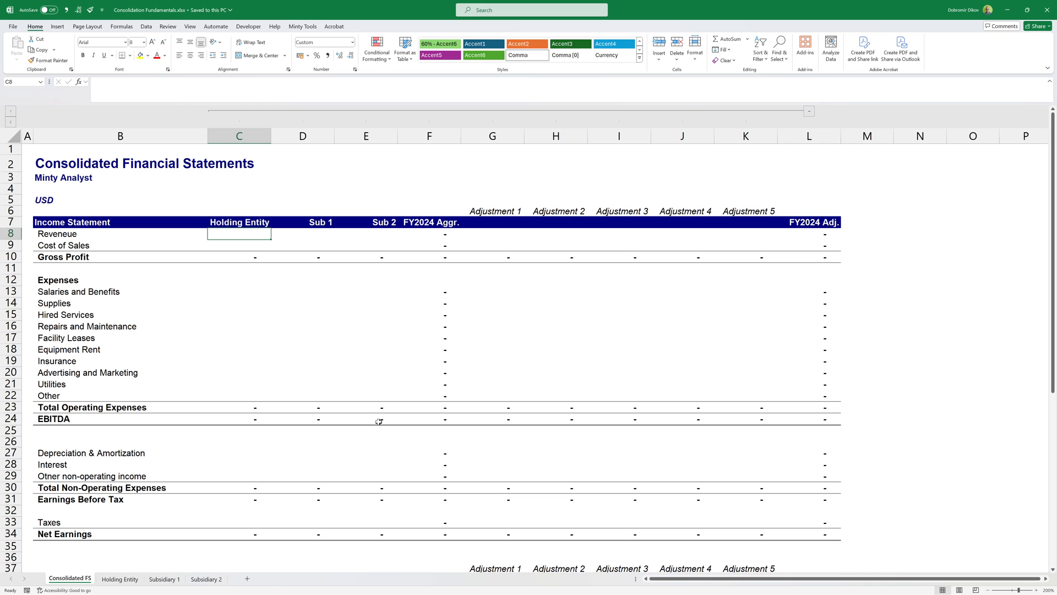
- Link Consolidated FS Holding Entity Revenue to 'Holding Entity'!C8 (FY2024 Revenue)
{"action": "left_click", "coordinate": [119, 578]}
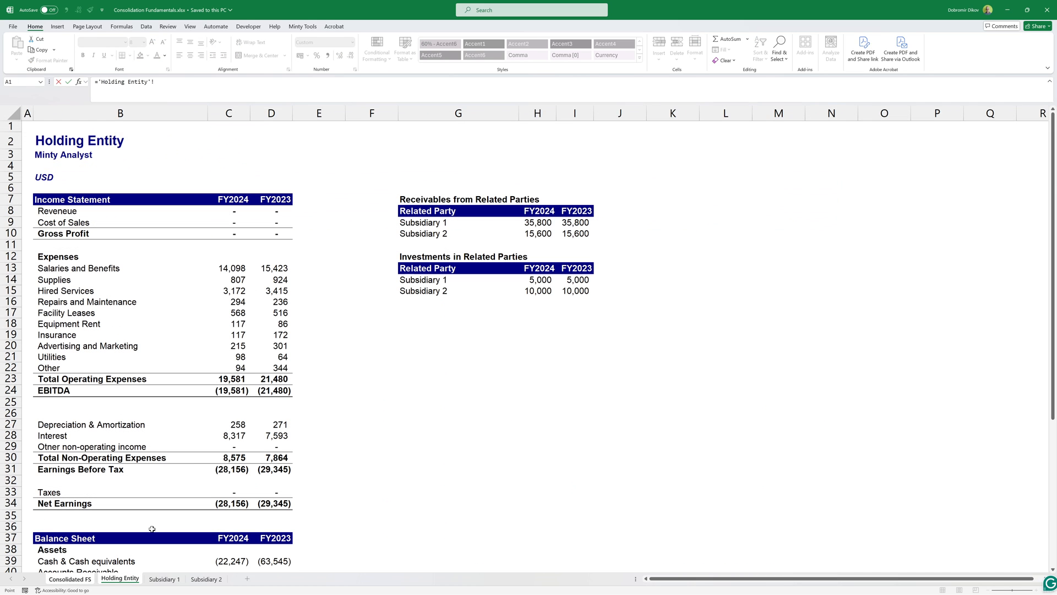
{"action": "left_click", "coordinate": [227, 211]}
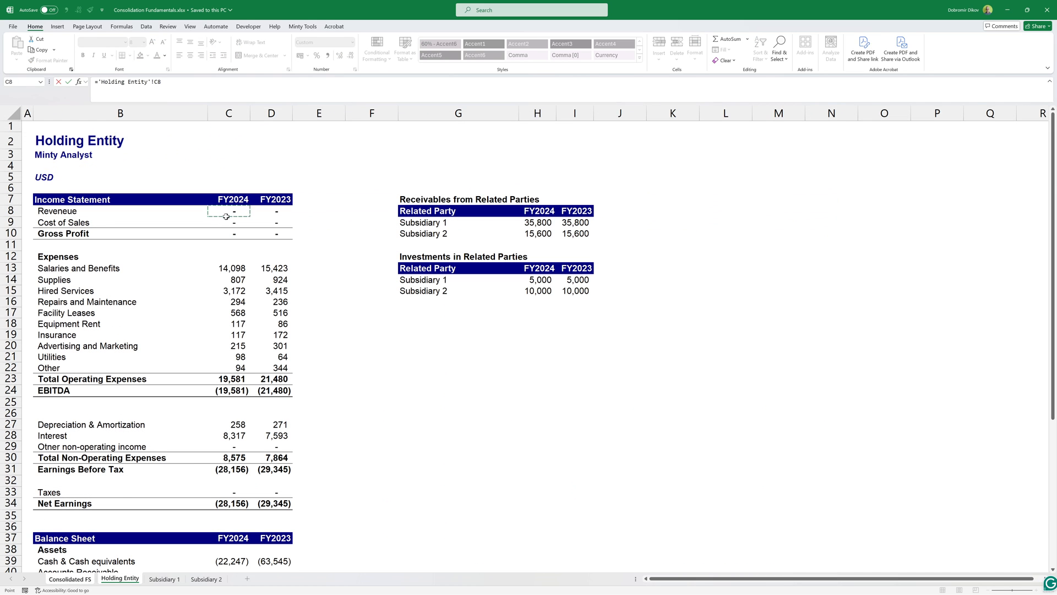
{"action": "left_click", "coordinate": [69, 578]}
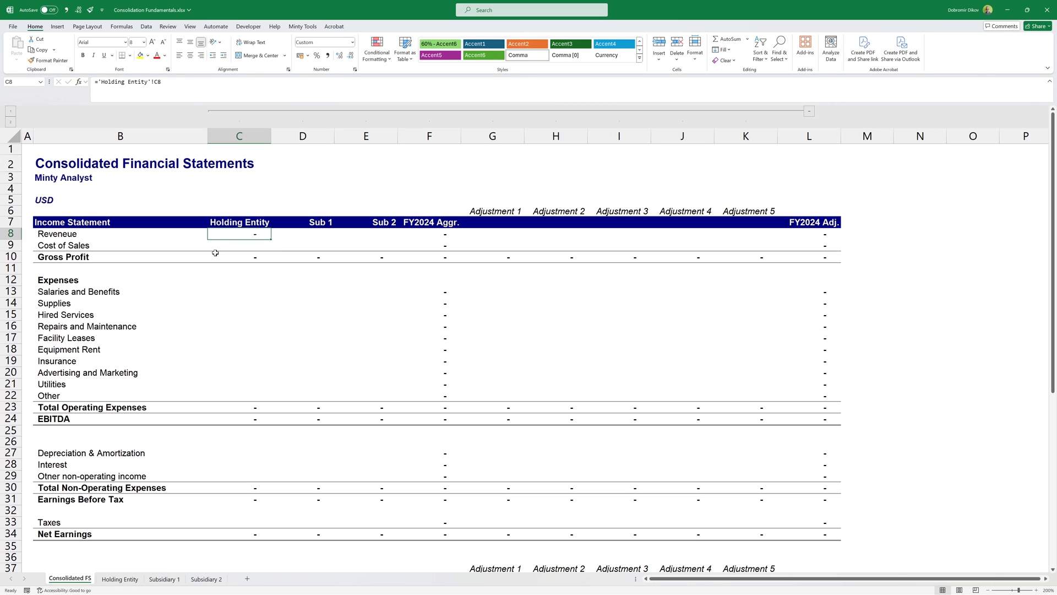
{"action": "mouse_move", "coordinate": [162, 291]}
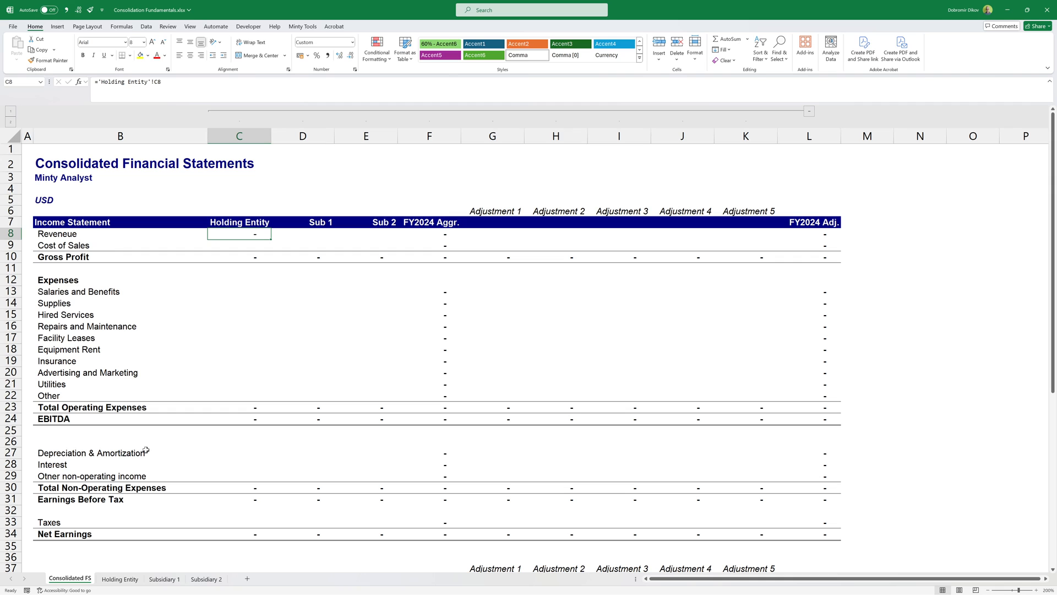
{"action": "mouse_move", "coordinate": [185, 361]}
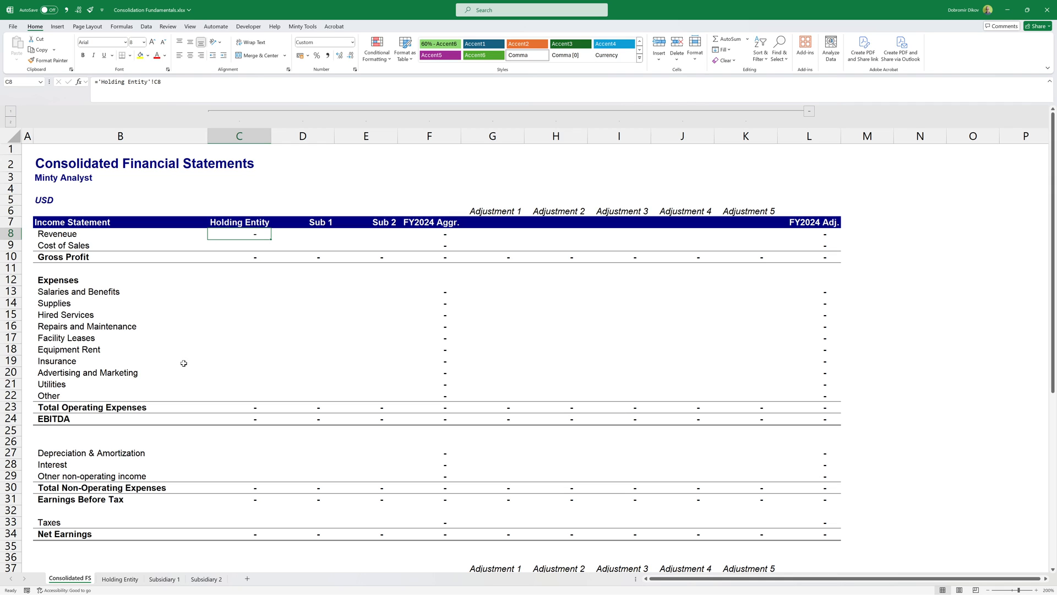
{"action": "mouse_move", "coordinate": [178, 370]}
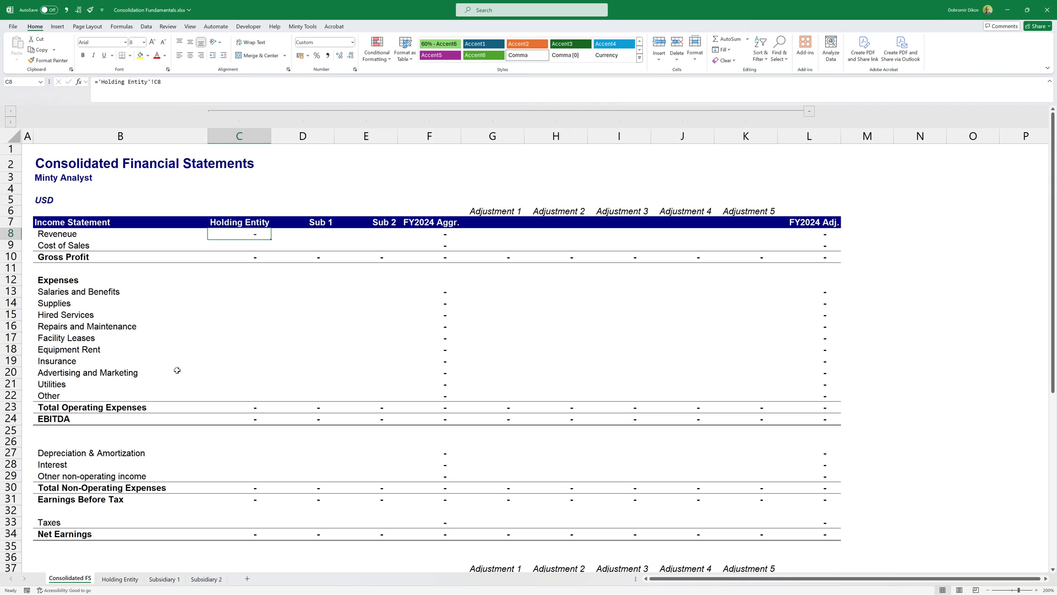
{"action": "mouse_move", "coordinate": [175, 373]}
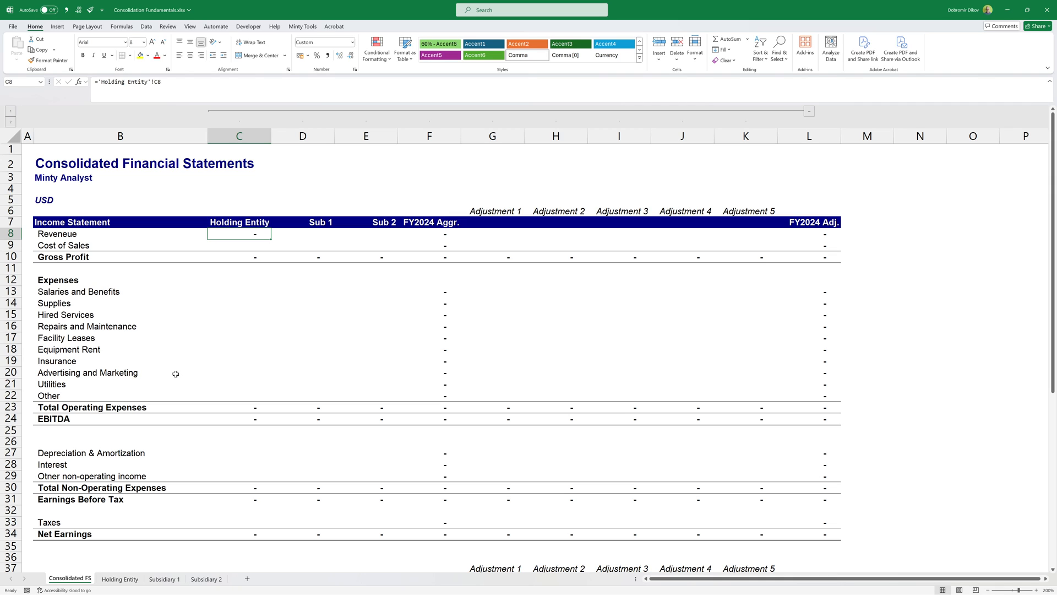
{"action": "mouse_move", "coordinate": [114, 324]}
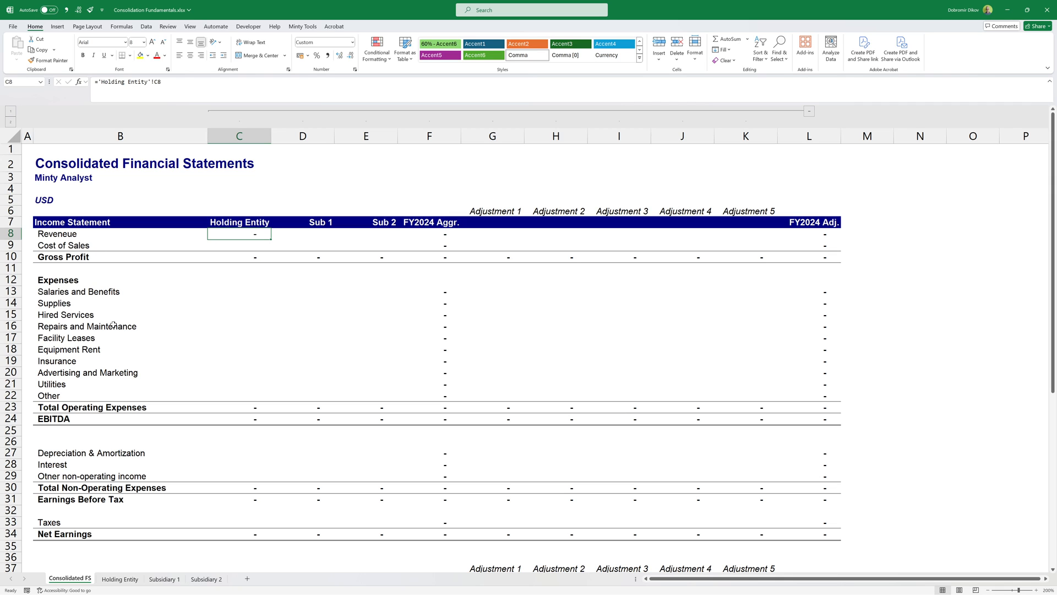
{"action": "mouse_move", "coordinate": [116, 317]}
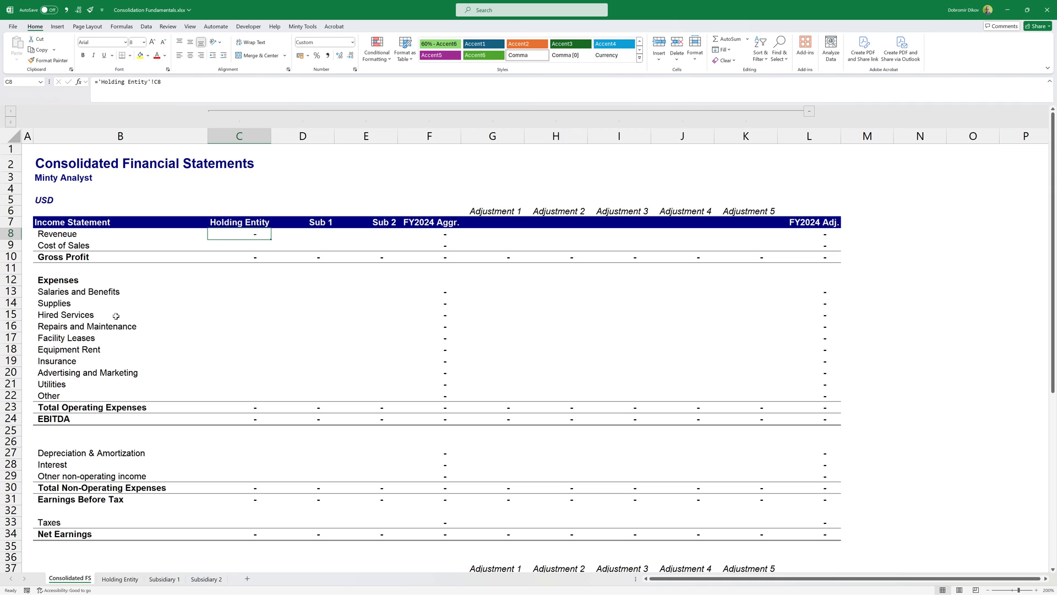
{"action": "mouse_move", "coordinate": [114, 313]}
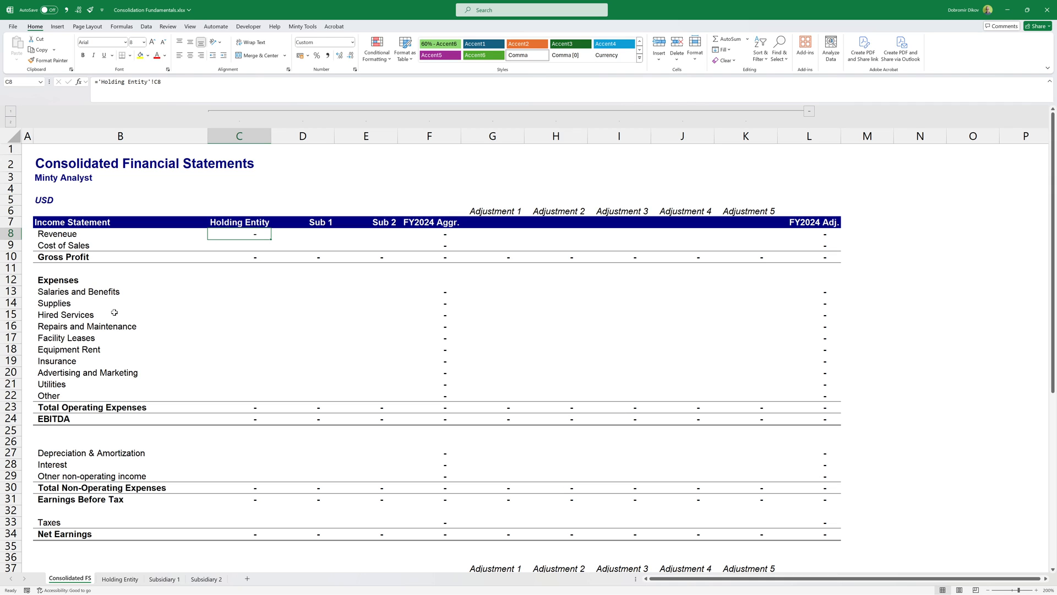
{"action": "mouse_move", "coordinate": [76, 233]}
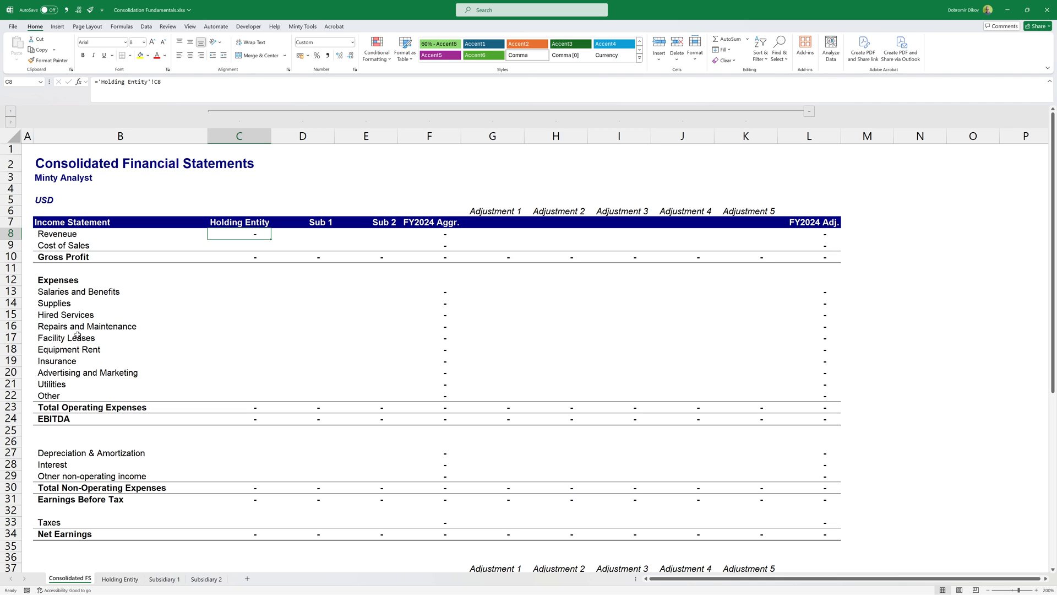
{"action": "mouse_move", "coordinate": [384, 259]}
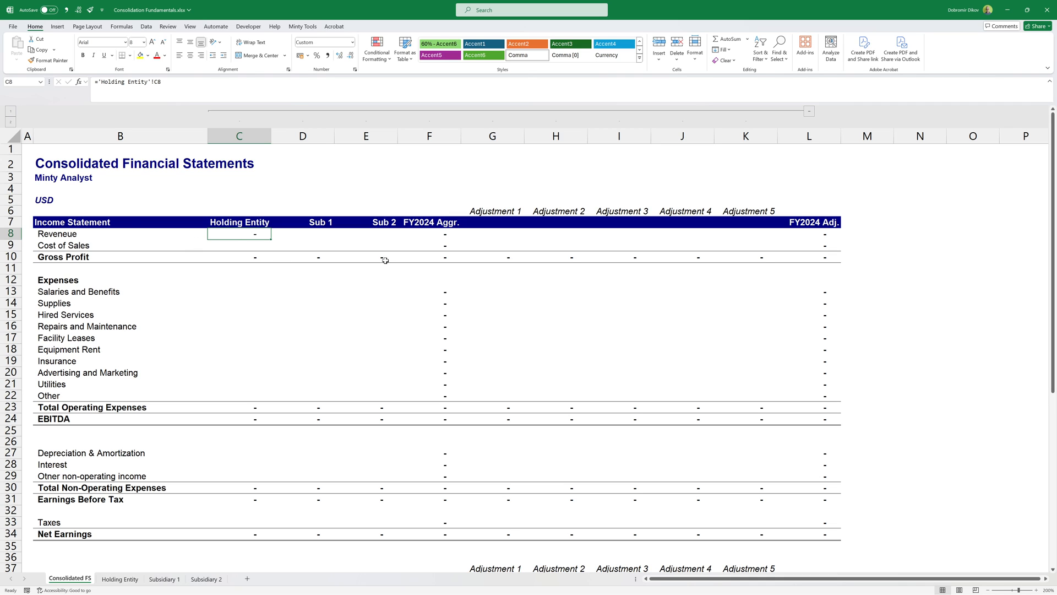
- Enter =VLOOKUP(B8,'Holding Entity'!$B$7:$C$34,2,0) in C8 for Holding Entity Revenue
{"action": "left_click", "coordinate": [120, 234]}
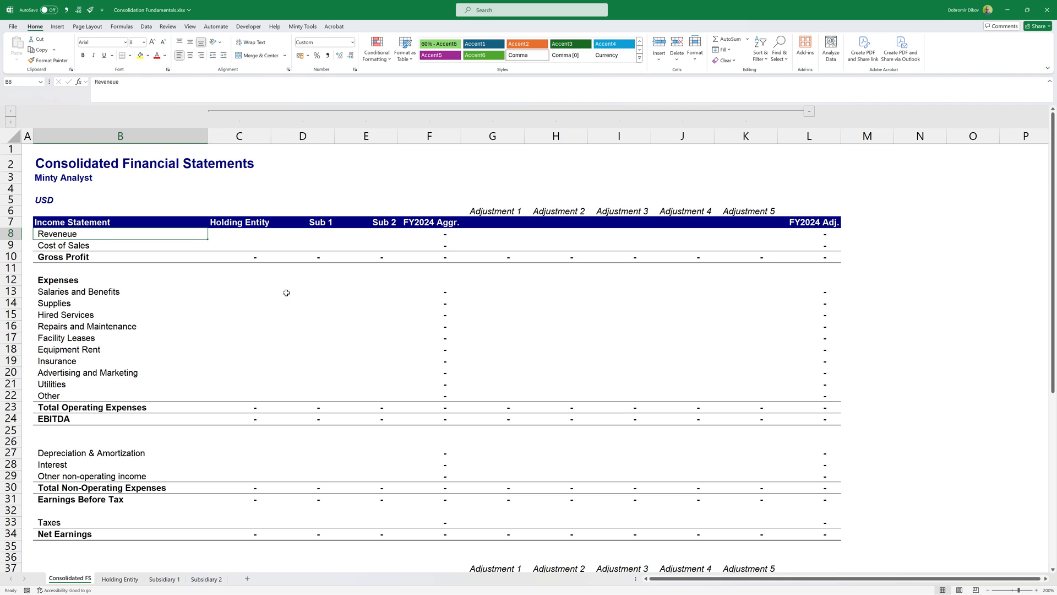
{"action": "left_click", "coordinate": [239, 233]}
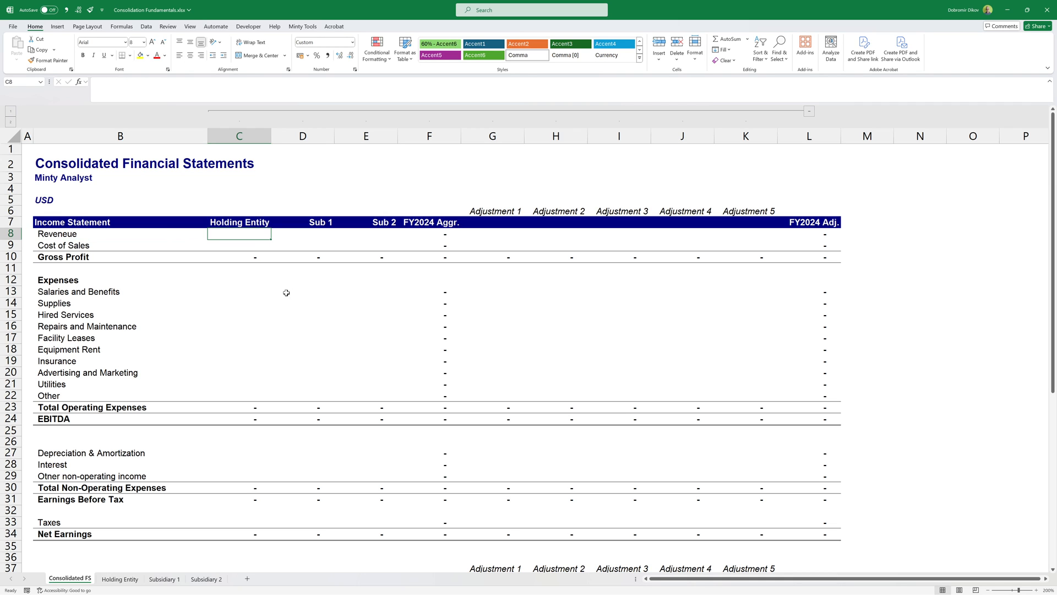
{"action": "type", "text": "=VLOOKUP(B8"}
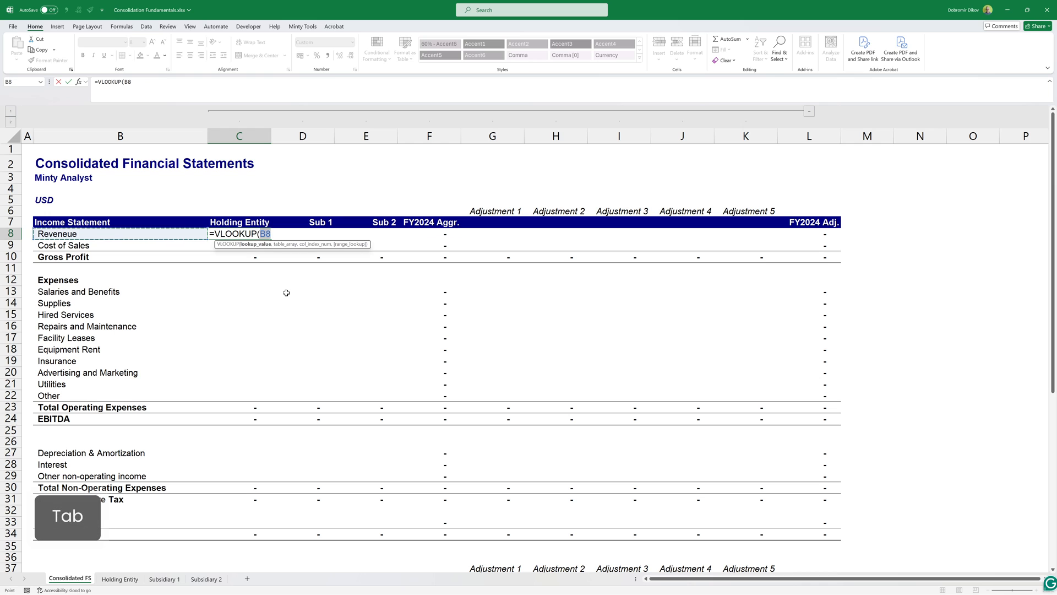
{"action": "left_click", "coordinate": [119, 578]}
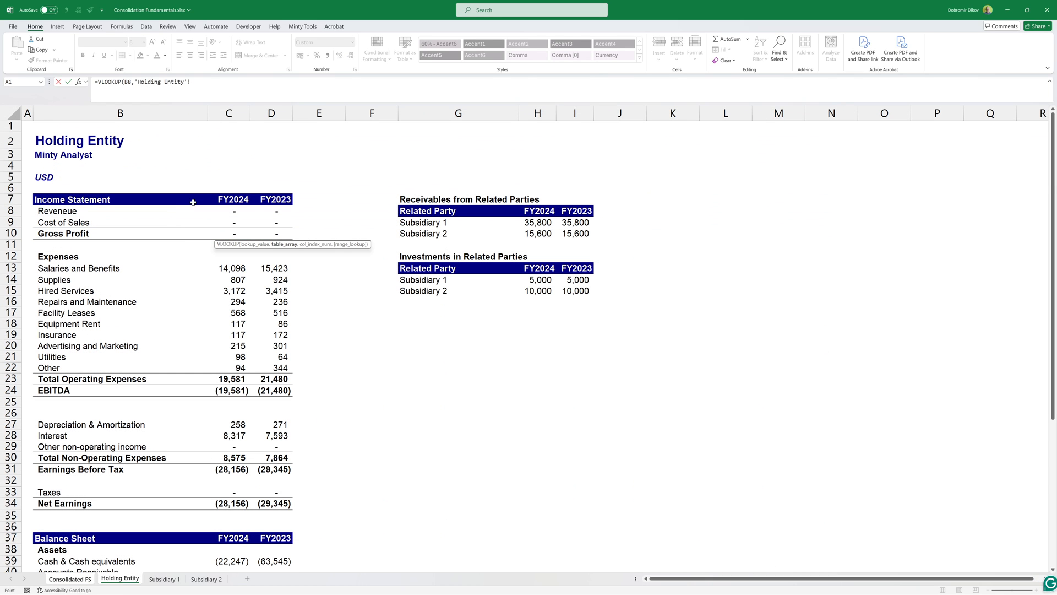
{"action": "left_click_drag", "start_coordinate": [192, 202], "coordinate": [229, 502]}
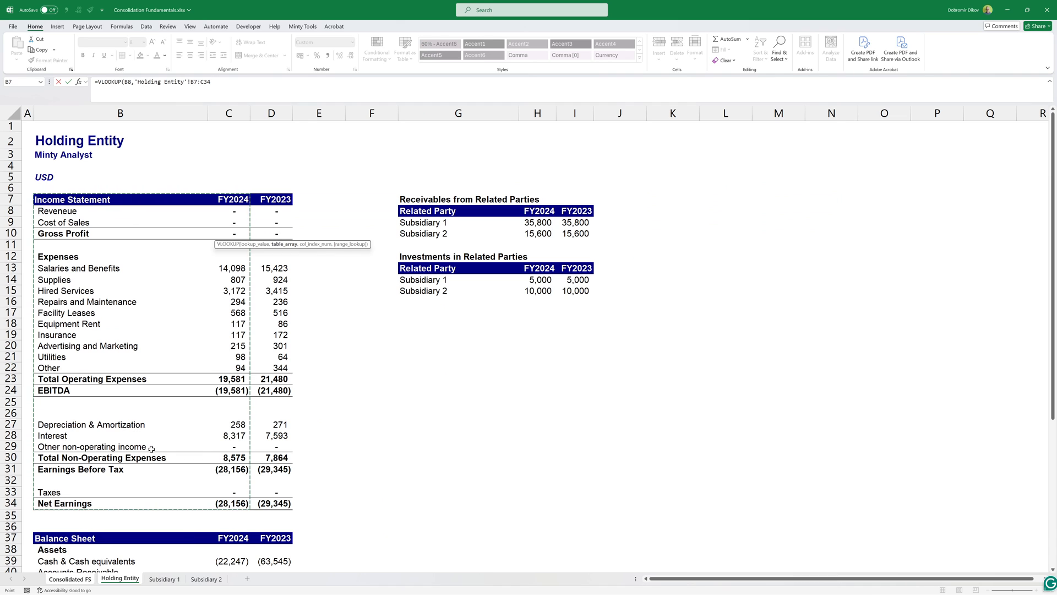
{"action": "key", "text": "F4"}
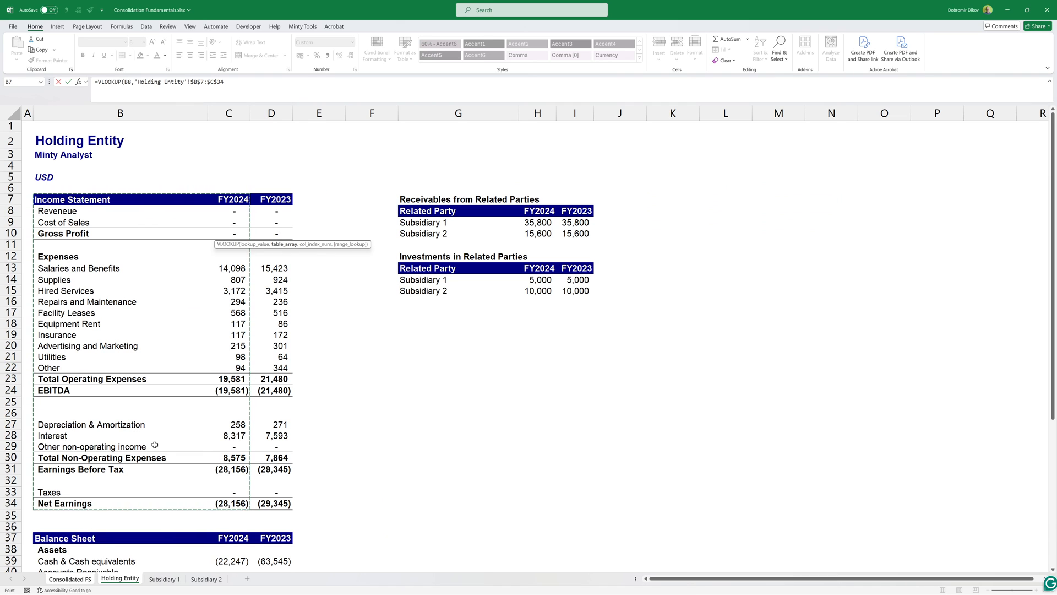
{"action": "type", "text": ",2,0"}
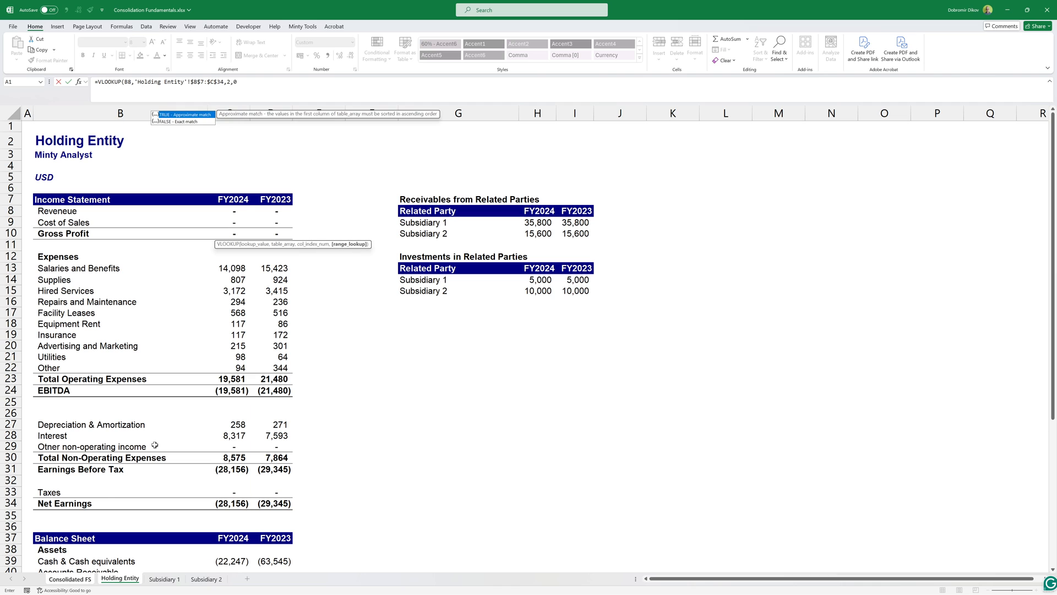
{"action": "left_click", "coordinate": [69, 578]}
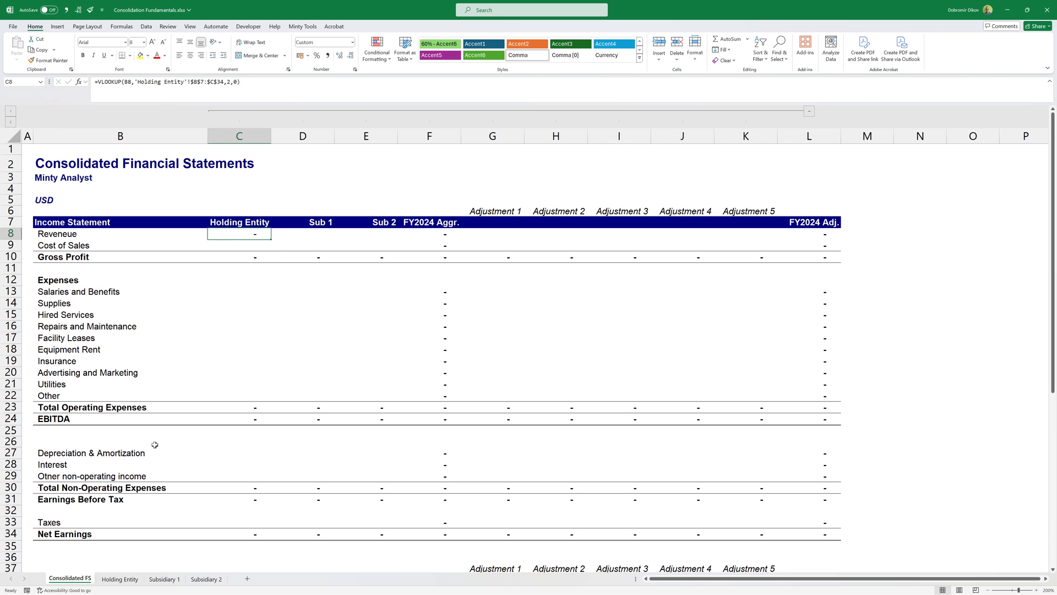
- Enter a VLOOKUP in D8 pulling Sub 1's FY2024 Revenue from the Subsidiary 1 sheet
{"action": "left_click", "coordinate": [302, 233]}
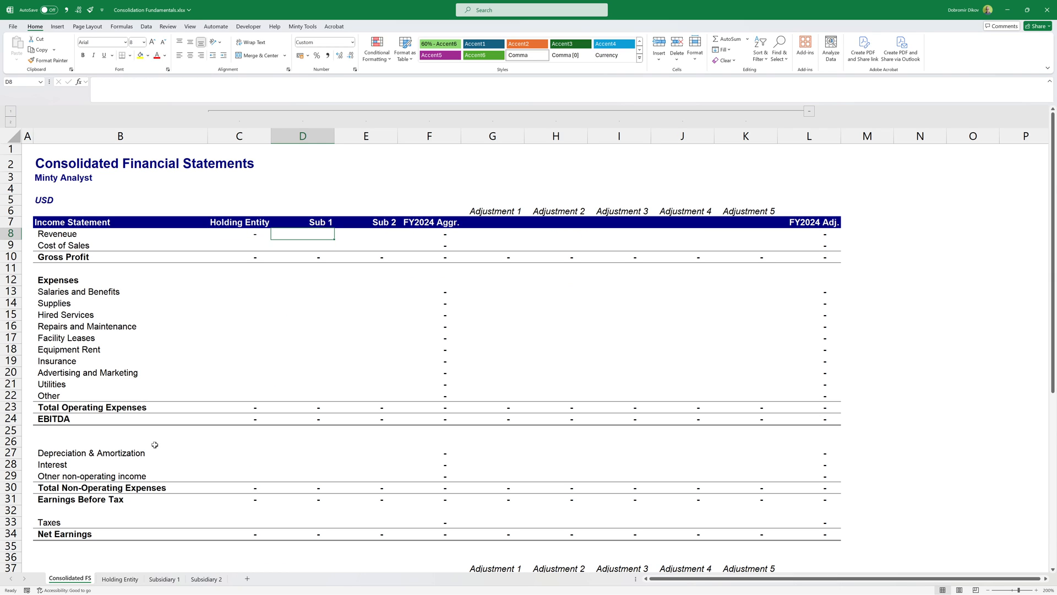
{"action": "type", "text": "=VLOOKUP("}
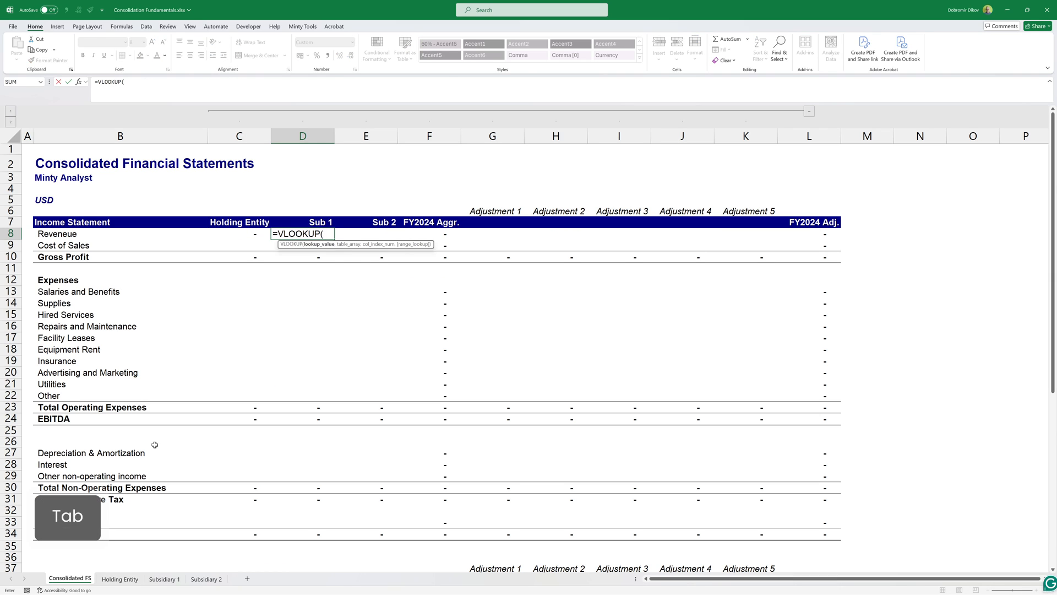
{"action": "left_click", "coordinate": [120, 233]}
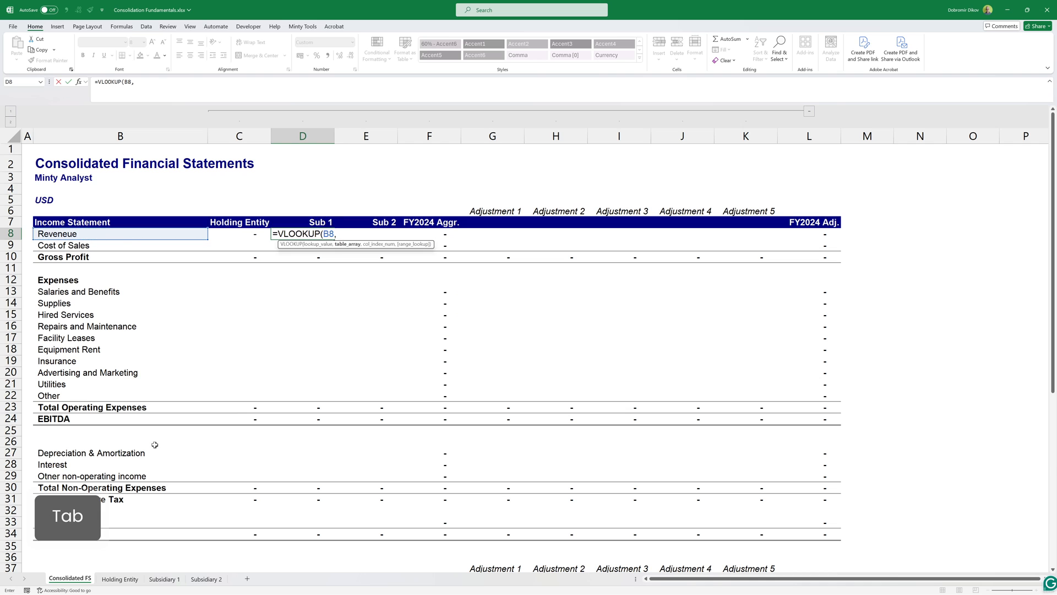
{"action": "left_click", "coordinate": [163, 578]}
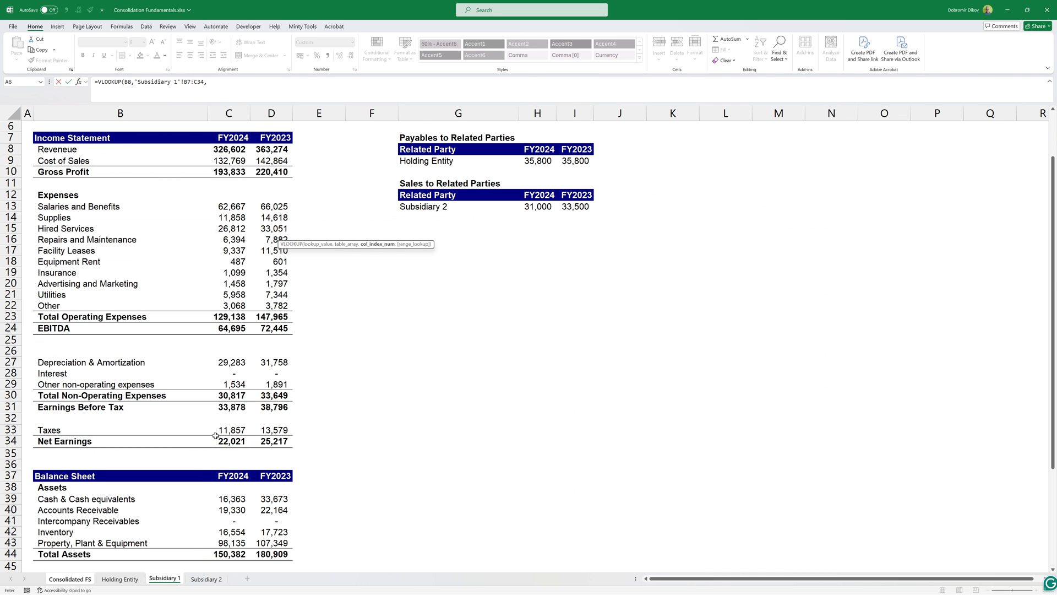
{"action": "left_click", "coordinate": [69, 578]}
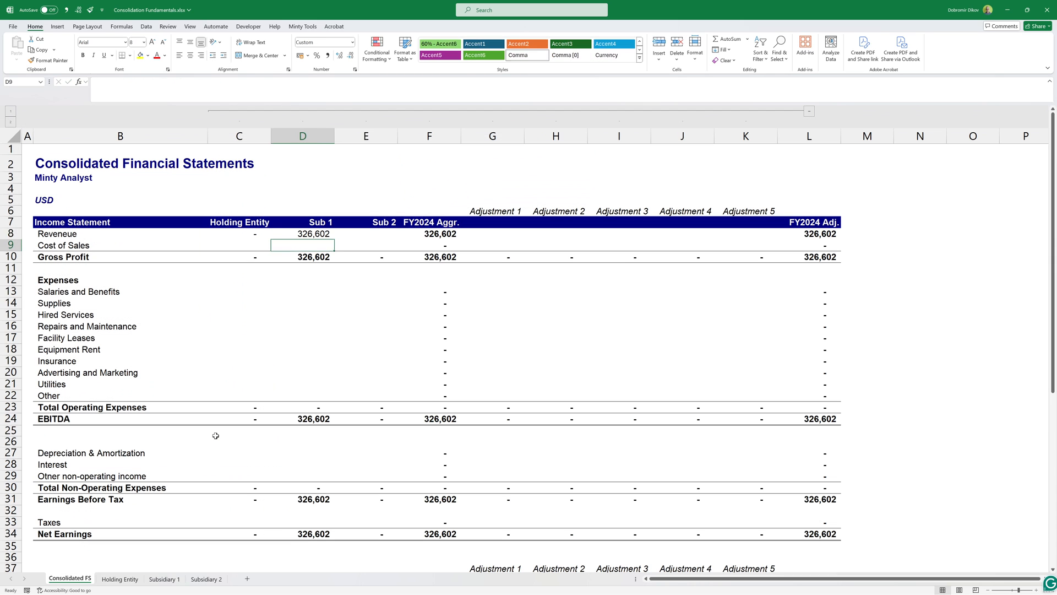
- Enter the matching VLOOKUP in E8 for Sub 2's Revenue, giving aggregate revenue of 392,142
{"action": "type", "text": "=VLOOKUP(B8,"}
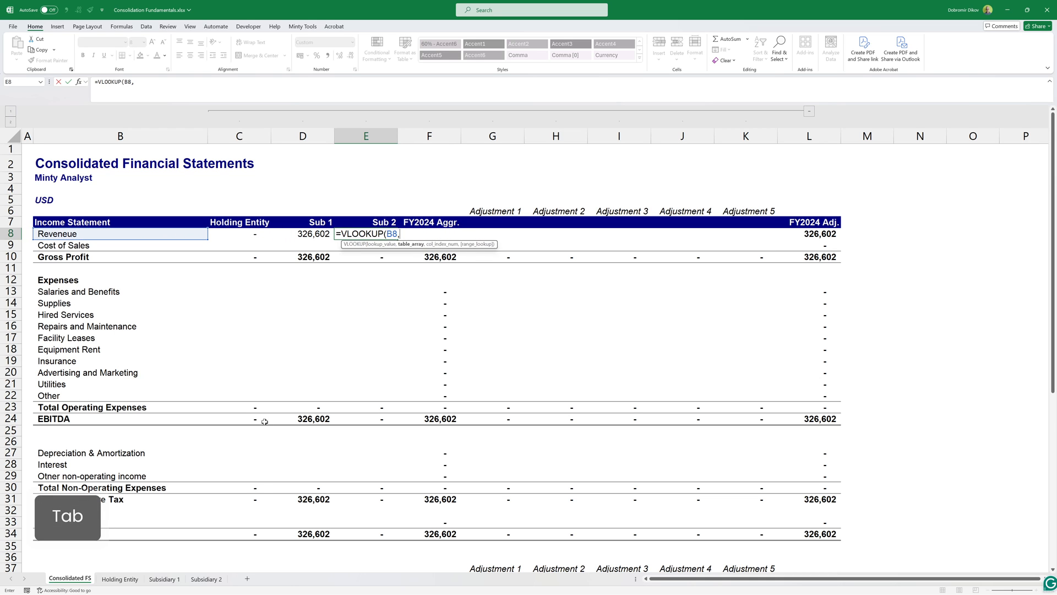
{"action": "left_click", "coordinate": [206, 578]}
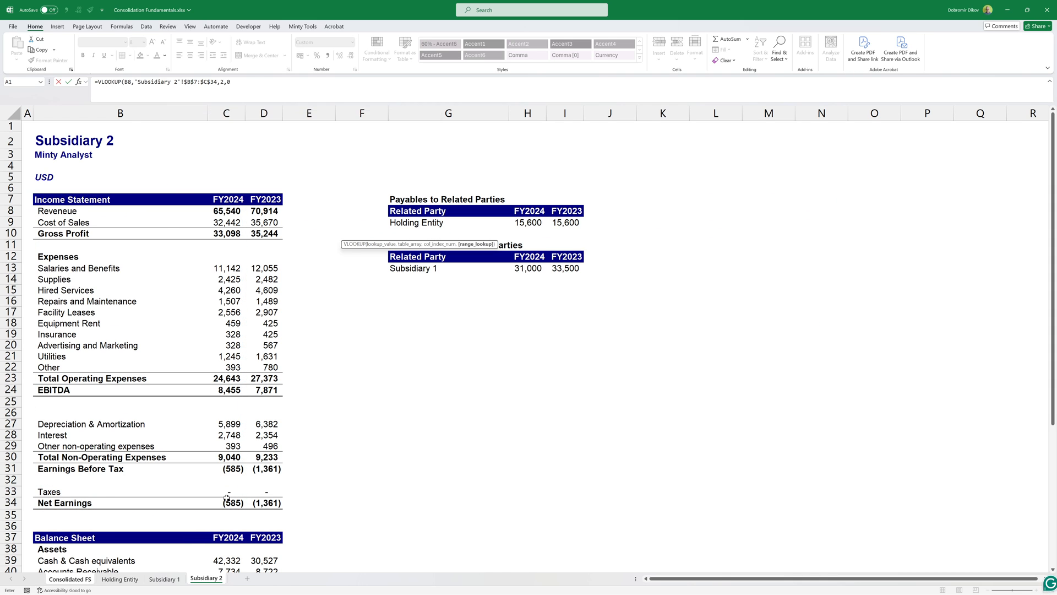
{"action": "left_click", "coordinate": [69, 578]}
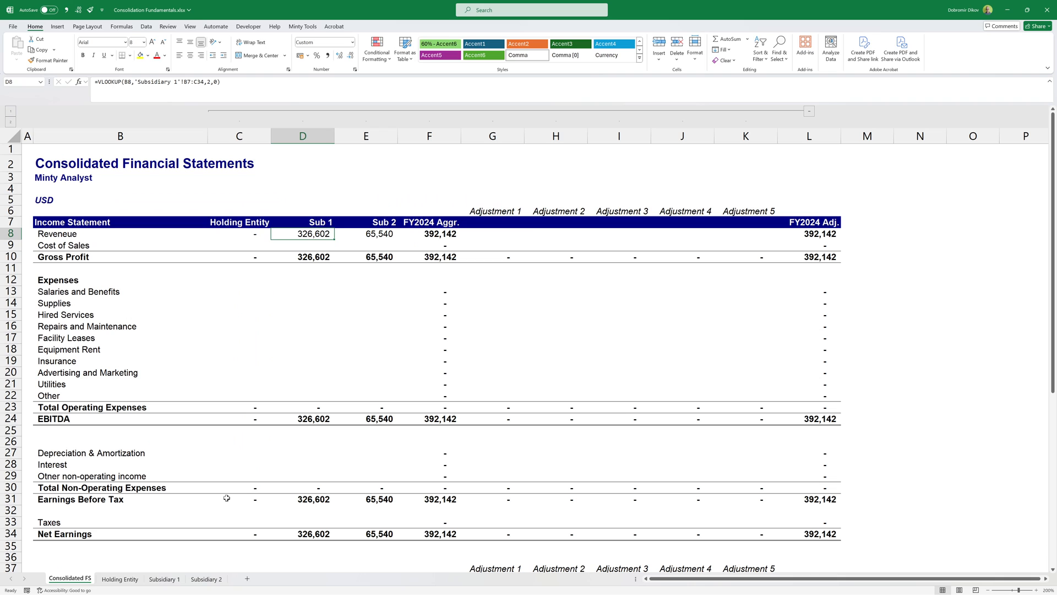
- Paste the VLOOKUP formulas into C13:E34, filling expense and non-operating rows down to EBITDA 53,569
{"action": "double_click", "coordinate": [301, 234]}
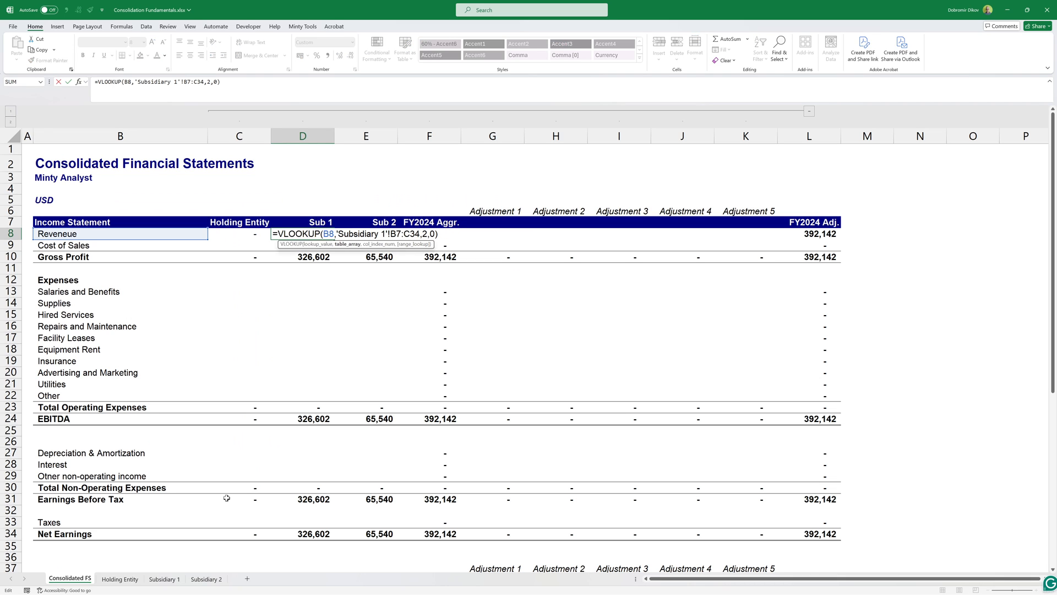
{"action": "key", "text": "f4"}
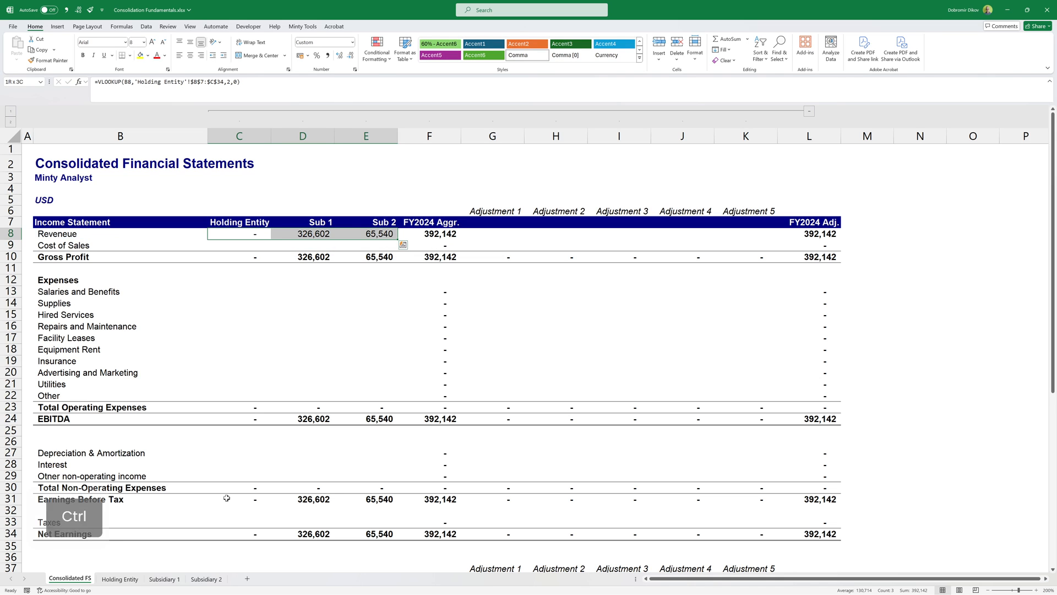
{"action": "key", "text": "ctrl+v"}
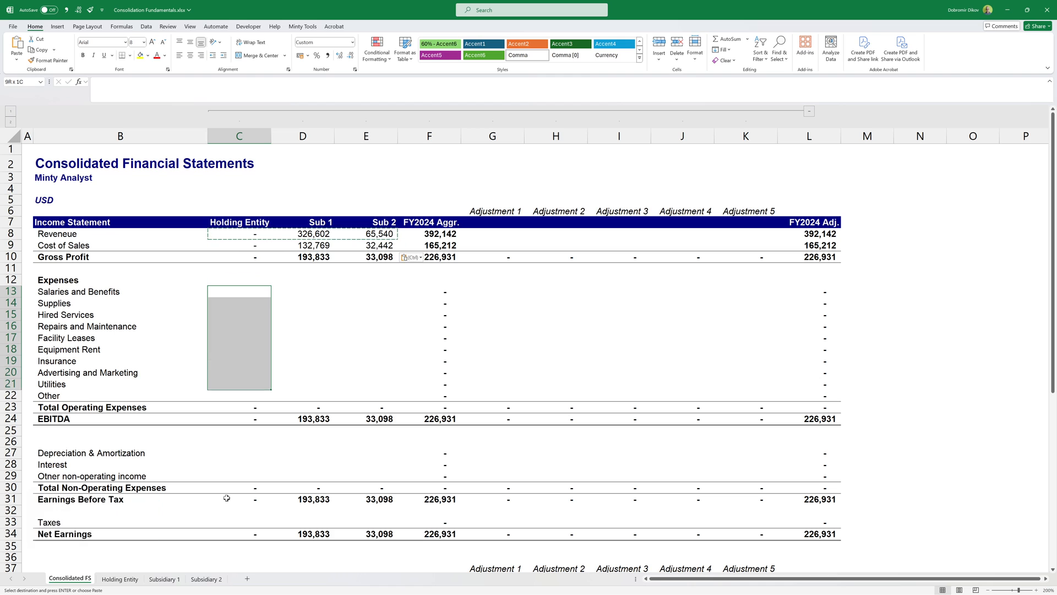
{"action": "key", "text": "ctrl+v"}
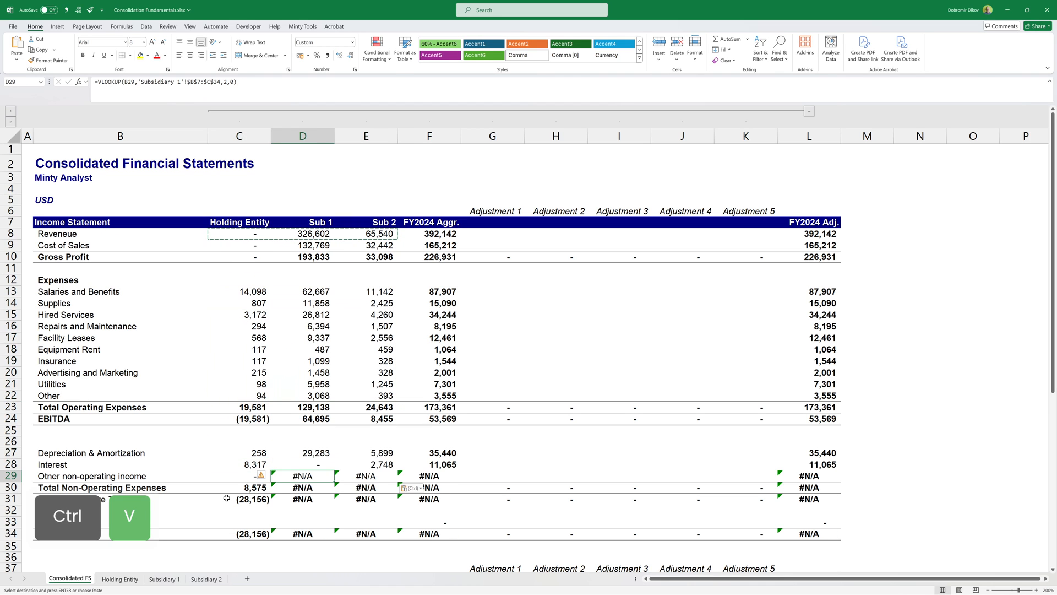
- Replace Sub 1's #N/A other non-operating figure in D29 with a direct link to Subsidiary 1!C29
{"action": "left_click", "coordinate": [120, 475]}
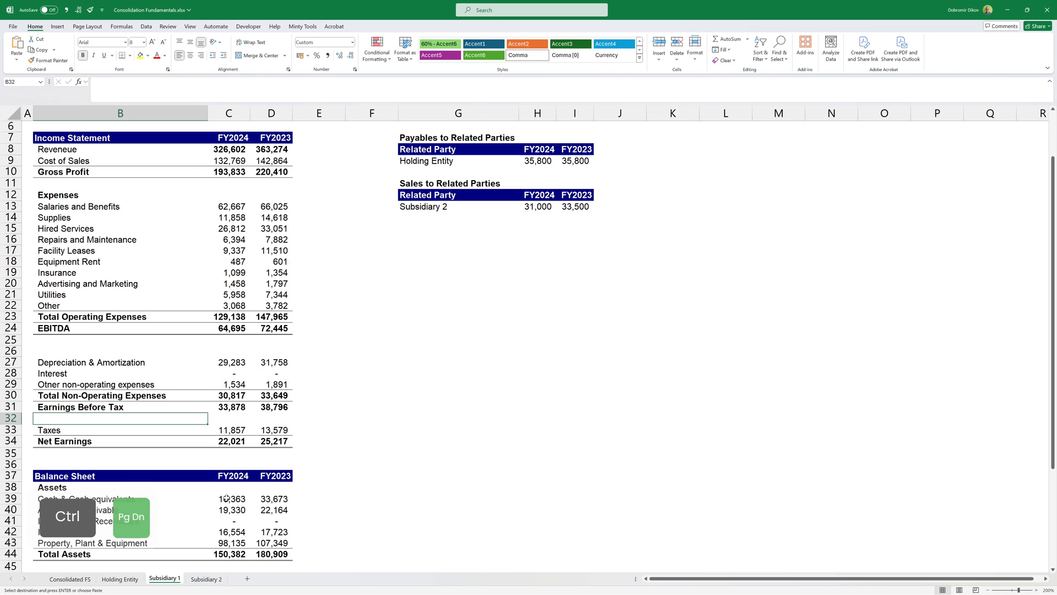
{"action": "left_click", "coordinate": [120, 384]}
{"action": "type", "text": "="}
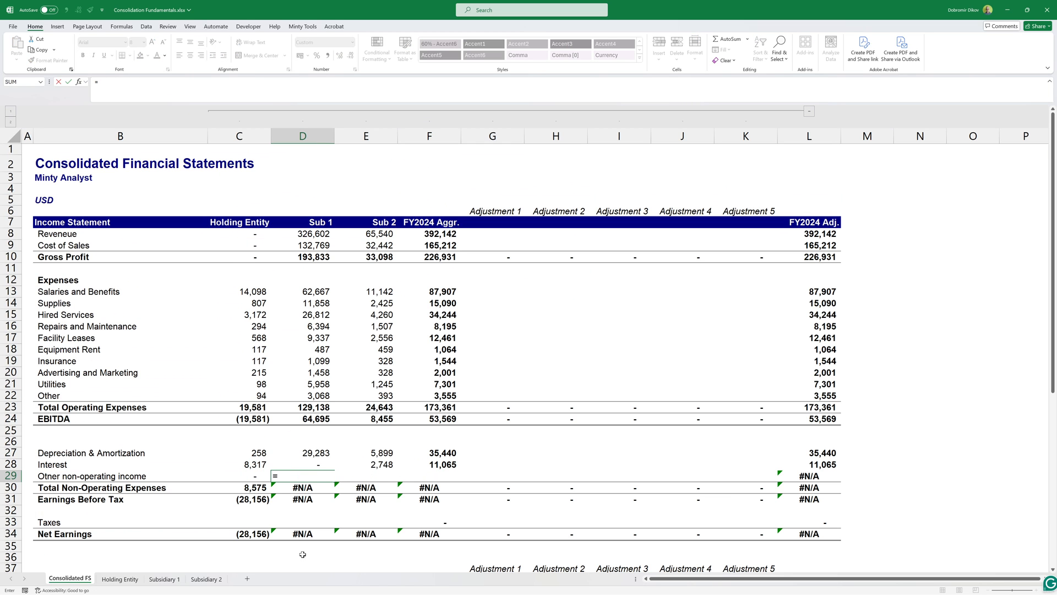
{"action": "left_click", "coordinate": [163, 578]}
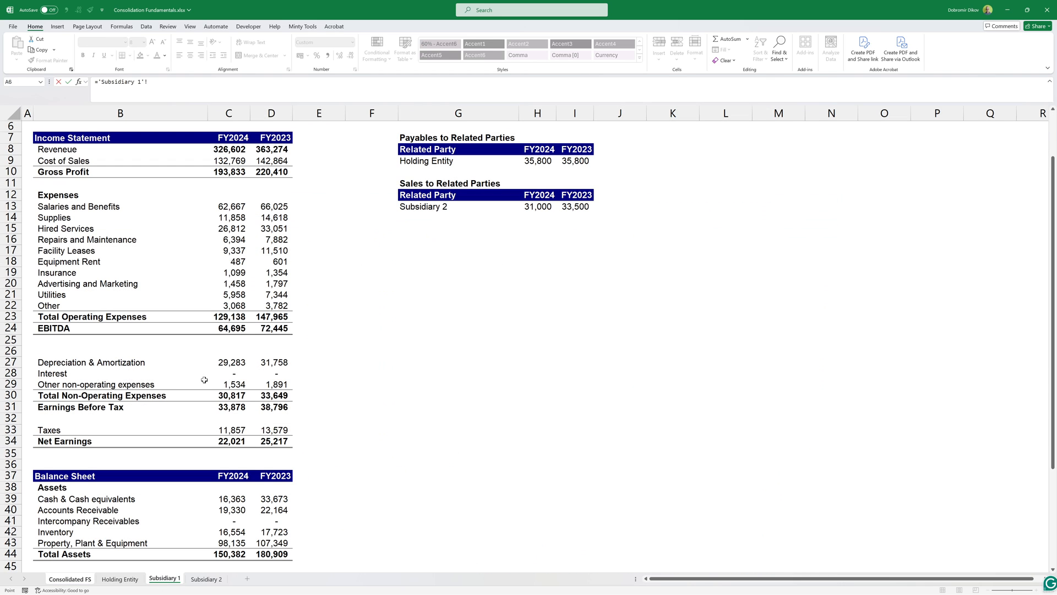
{"action": "left_click", "coordinate": [70, 578]}
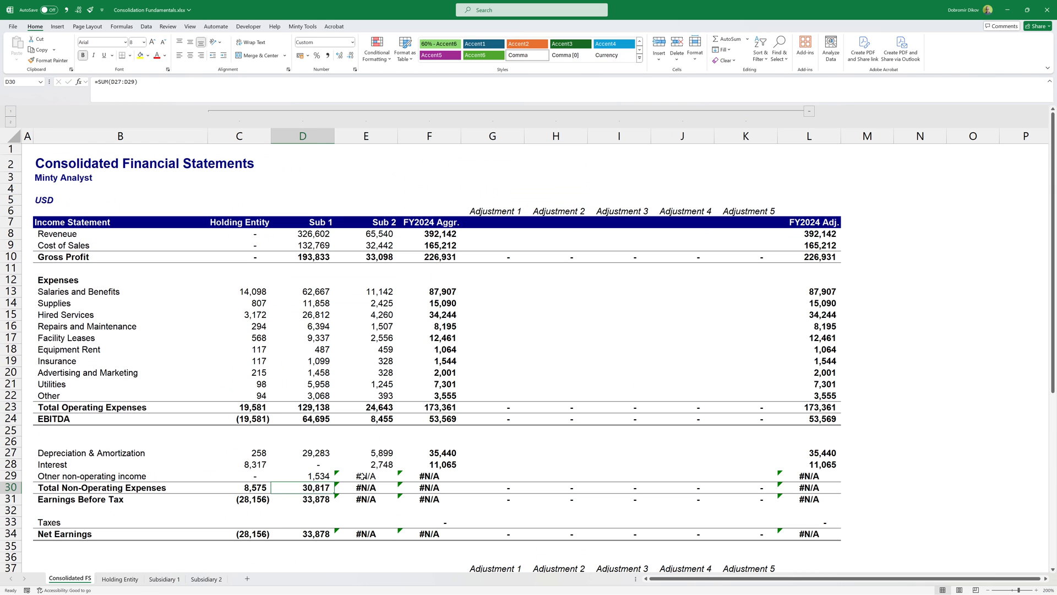
- Link Sub 2's other non-operating figure in E29 to Subsidiary 2!C29, giving net earnings of 5,137
{"action": "left_click", "coordinate": [206, 578]}
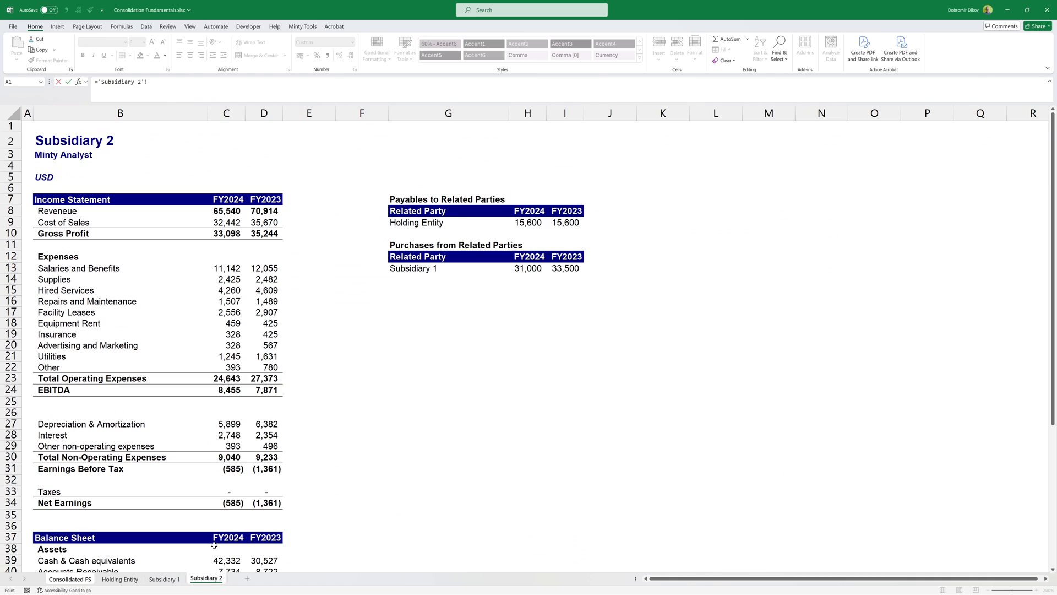
{"action": "left_click", "coordinate": [225, 446]}
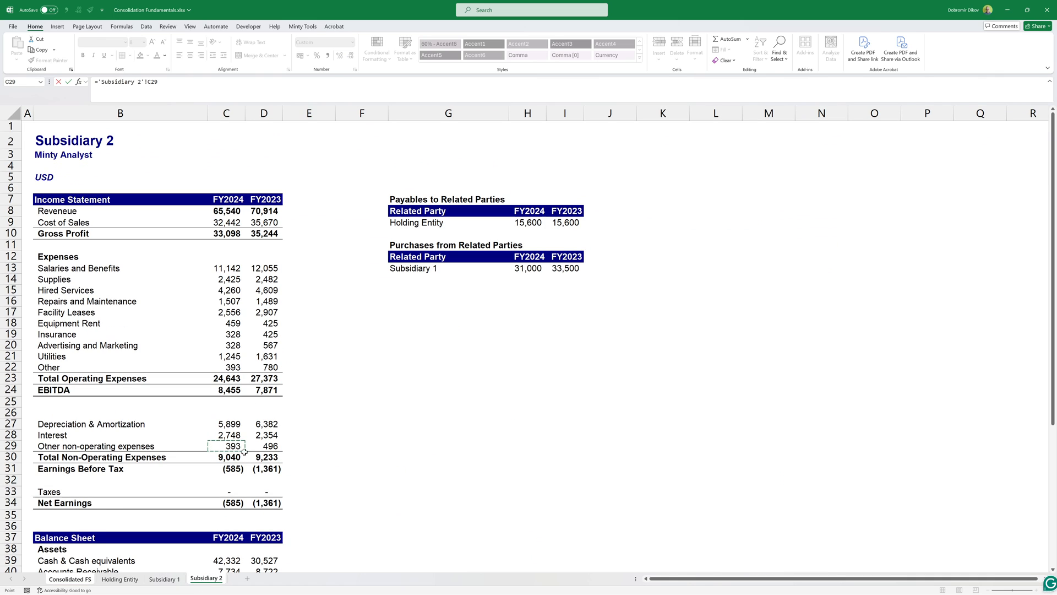
{"action": "left_click", "coordinate": [69, 579]}
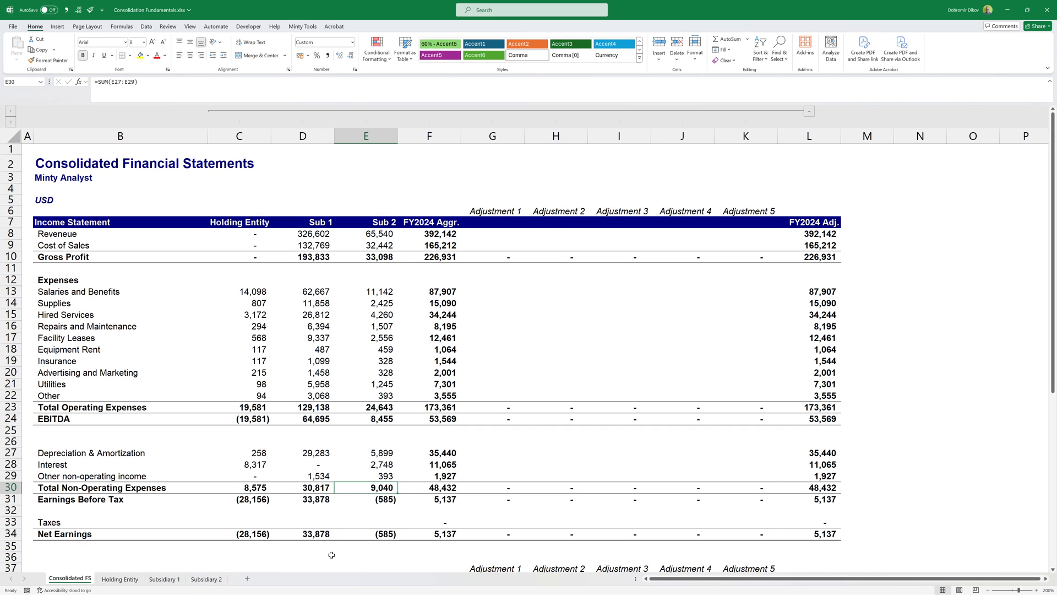
{"action": "left_click", "coordinate": [366, 533]}
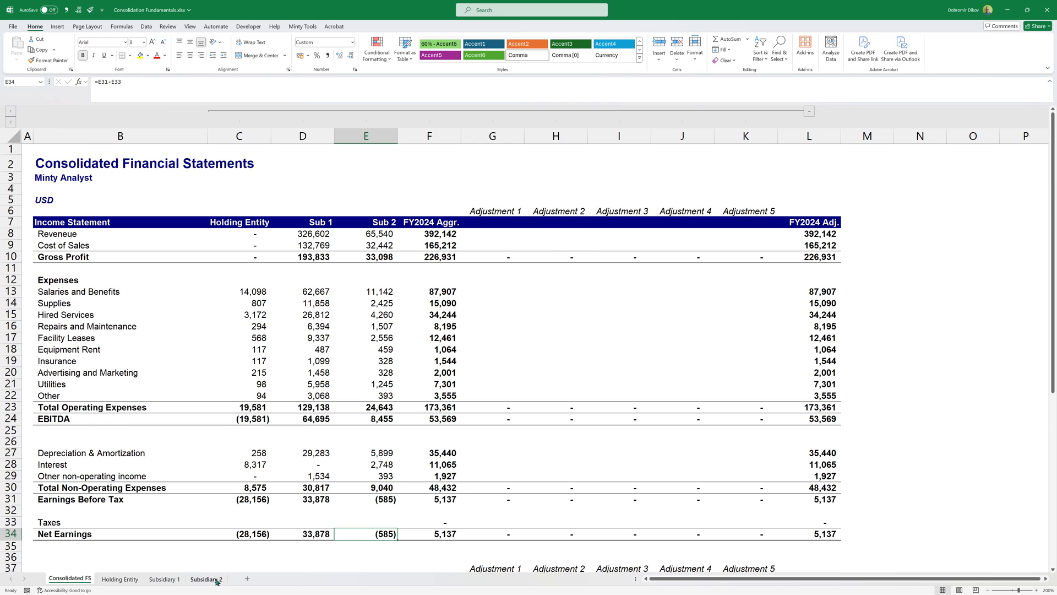
{"action": "left_click", "coordinate": [163, 578]}
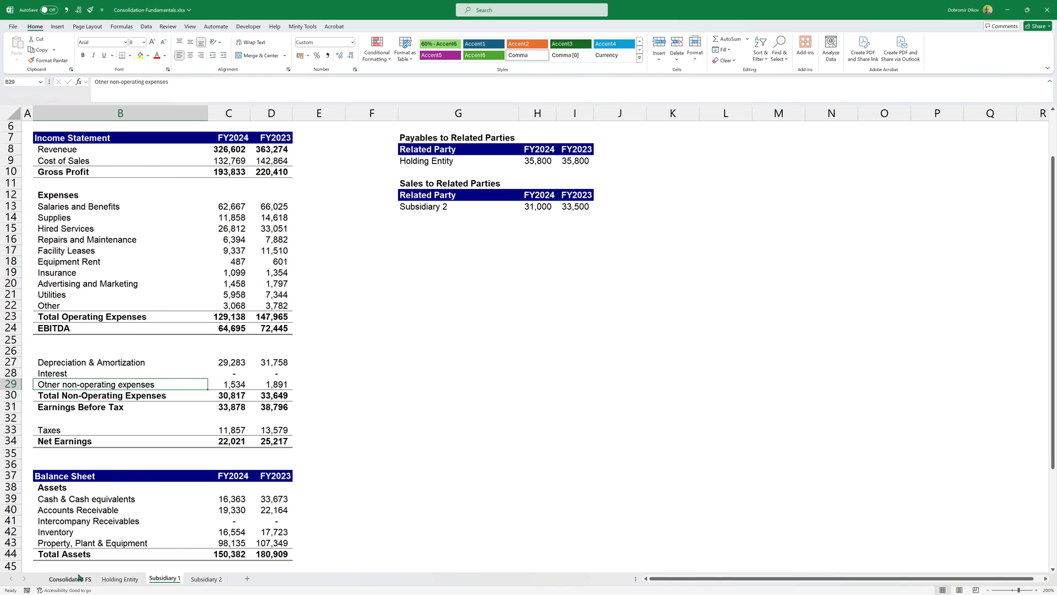
- Paste the lookup formulas into the Taxes row (Sub 1 11,857), verifying against the subsidiary sheets; net earnings (6,721)
{"action": "left_click", "coordinate": [69, 578]}
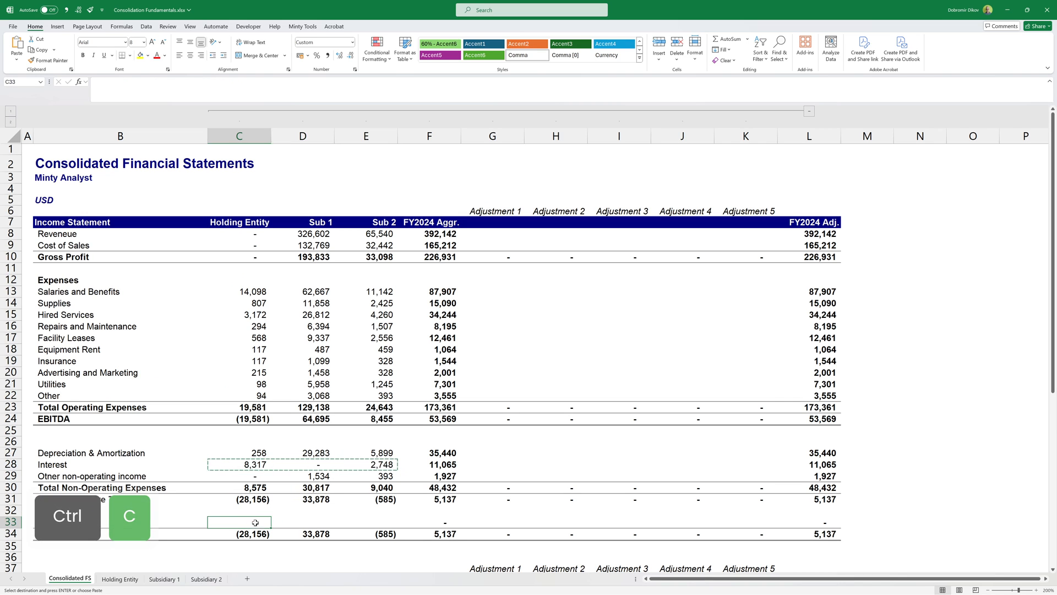
{"action": "key", "text": "ctrl+v"}
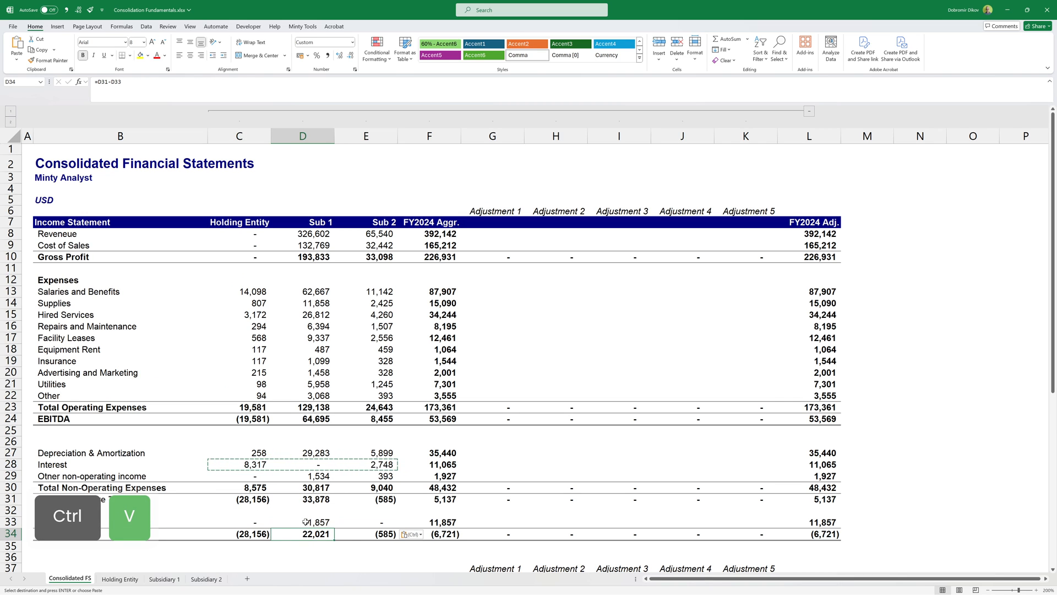
{"action": "left_click", "coordinate": [163, 578]}
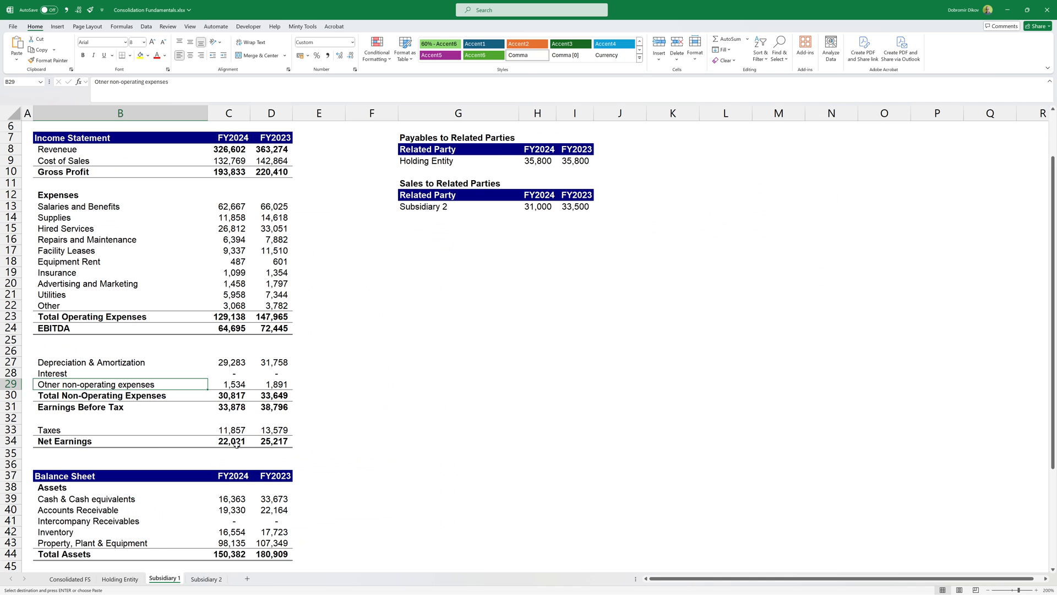
{"action": "left_click", "coordinate": [119, 579]}
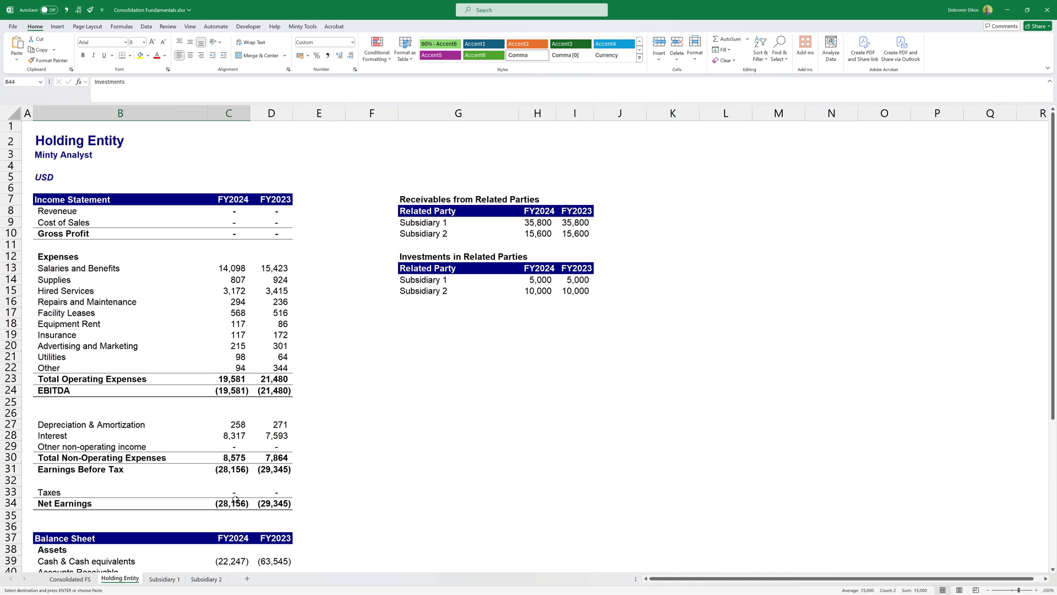
{"action": "left_click", "coordinate": [70, 578]}
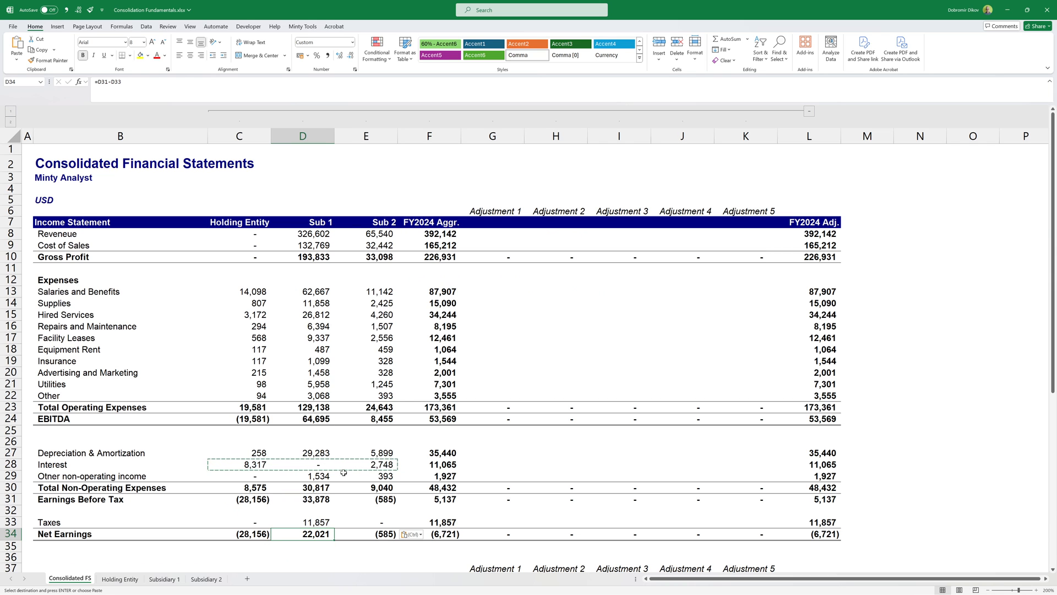
- Enter =VLOOKUP(B40,'Holding Entity'!$B$37:$C$56,2,0) in C40 for Cash & Cash equivalents
{"action": "scroll", "scroll_direction": "down", "scroll_amount": 3}
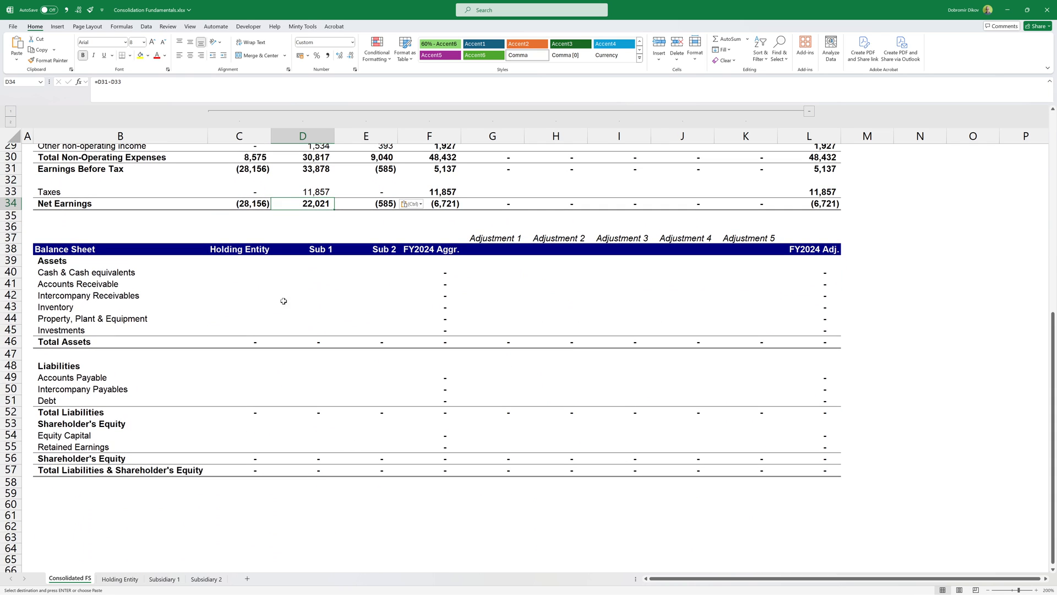
{"action": "left_click", "coordinate": [239, 272]}
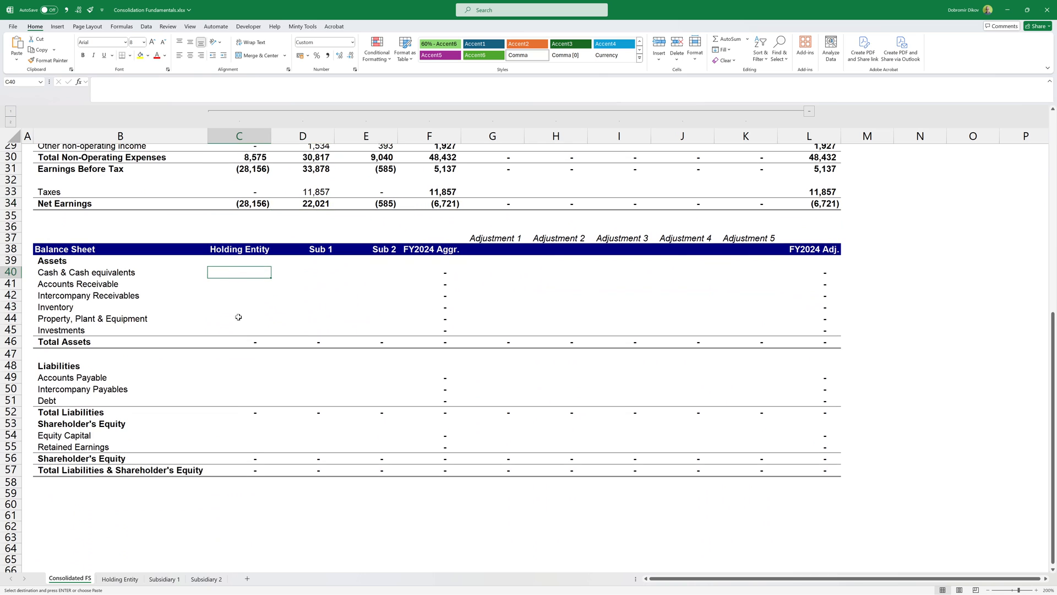
{"action": "type", "text": "=VLOOKUP(B40"}
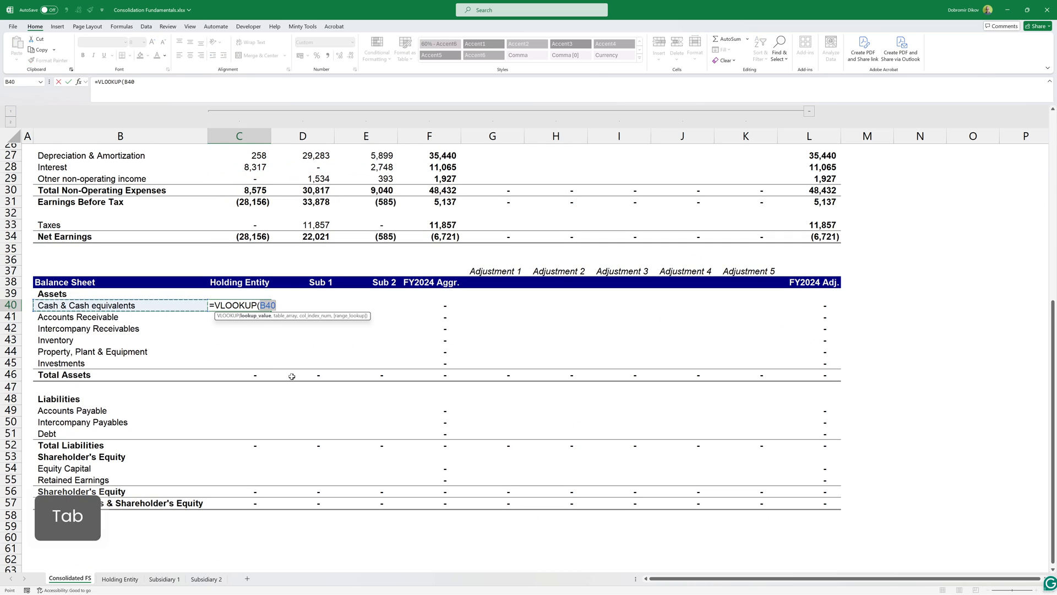
{"action": "type", "text": ","}
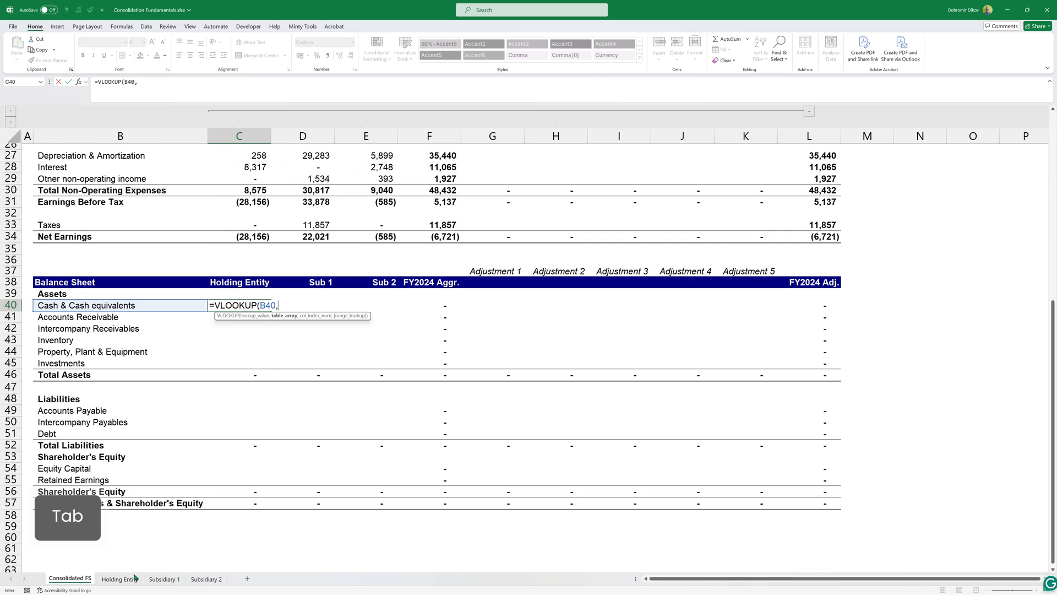
{"action": "left_click", "coordinate": [120, 578]}
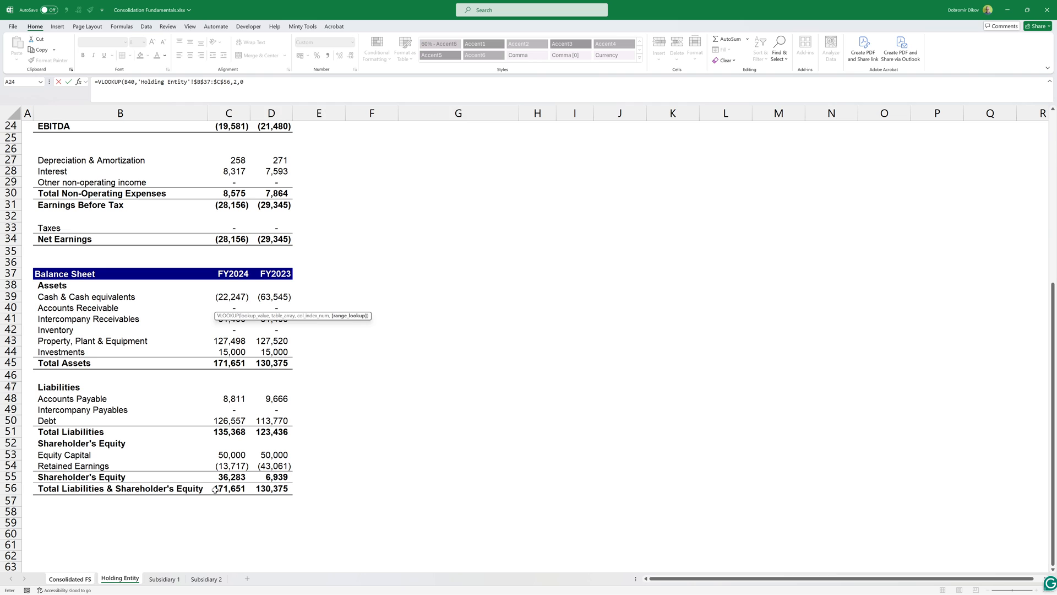
{"action": "left_click", "coordinate": [70, 578]}
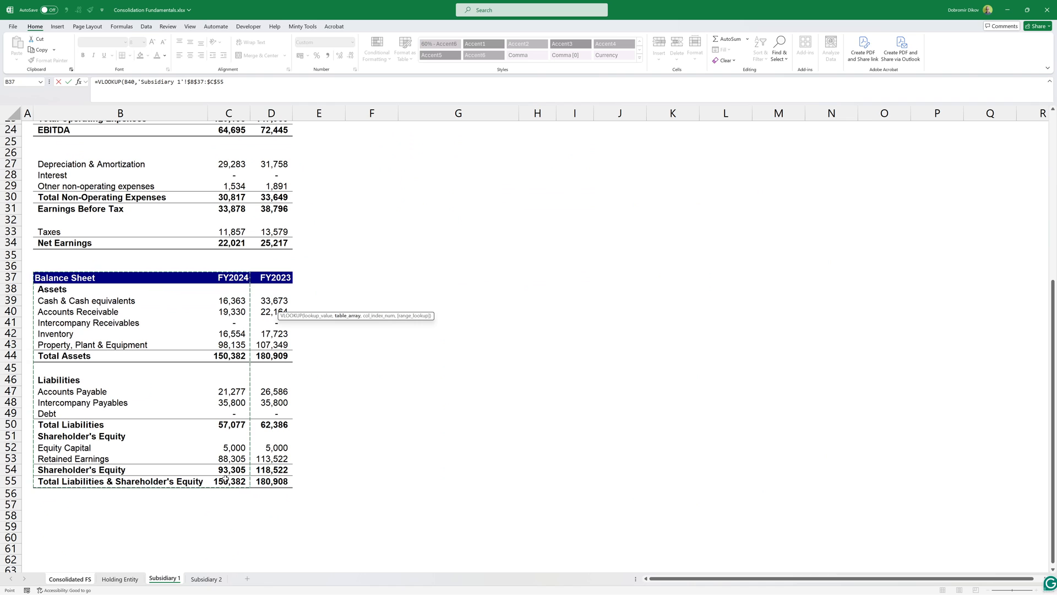
- Enter matching cash VLOOKUPs for Sub 1 and Sub 2 in D40:E40, totalling 36,449
{"action": "left_click", "coordinate": [69, 578]}
{"action": "type", "text": "="}
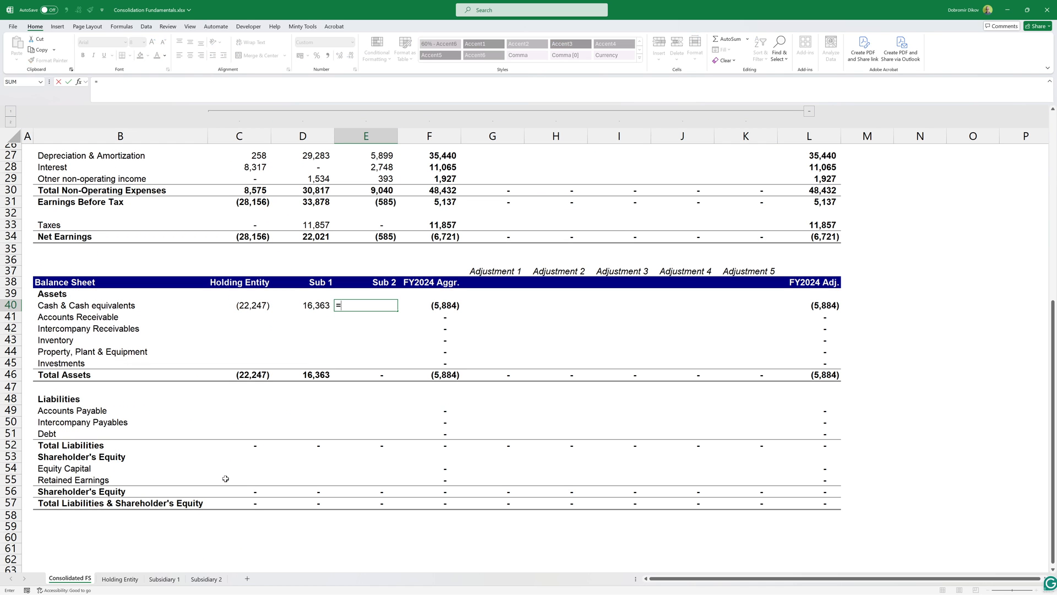
{"action": "type", "text": "vl"}
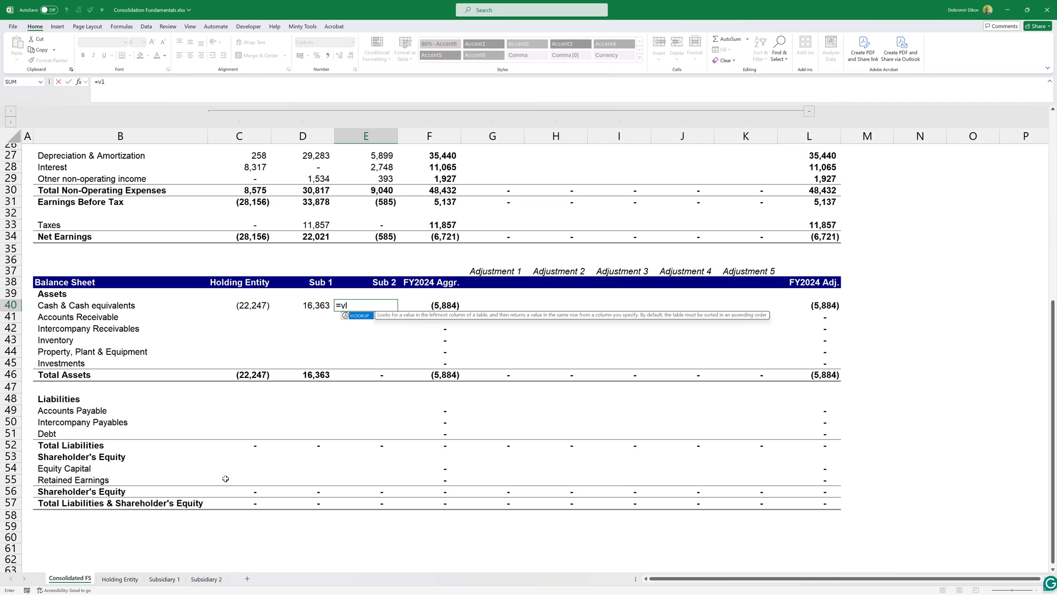
{"action": "key", "text": "Tab"}
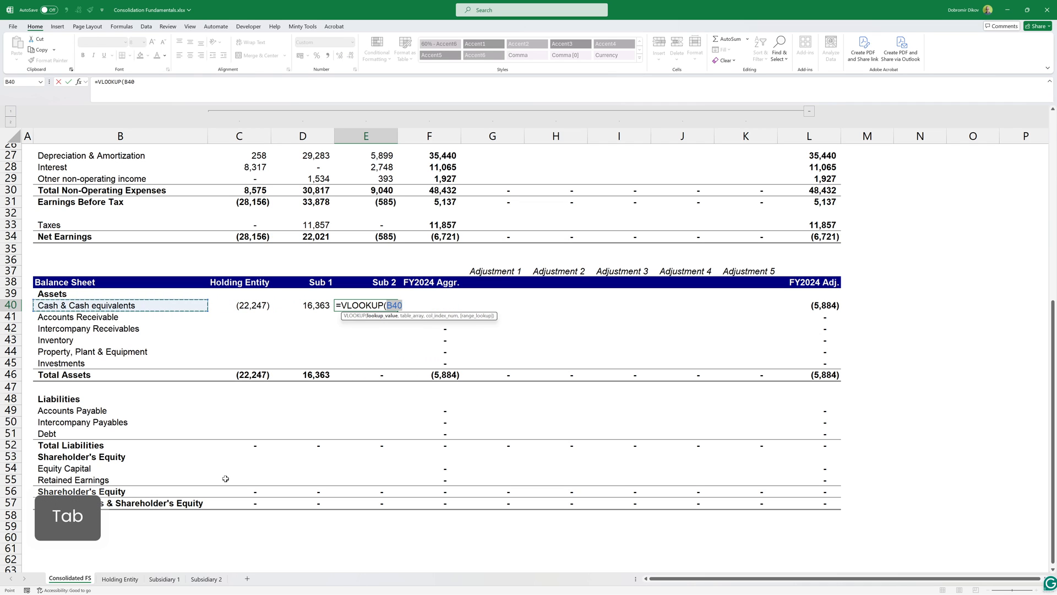
{"action": "left_click", "coordinate": [207, 578]}
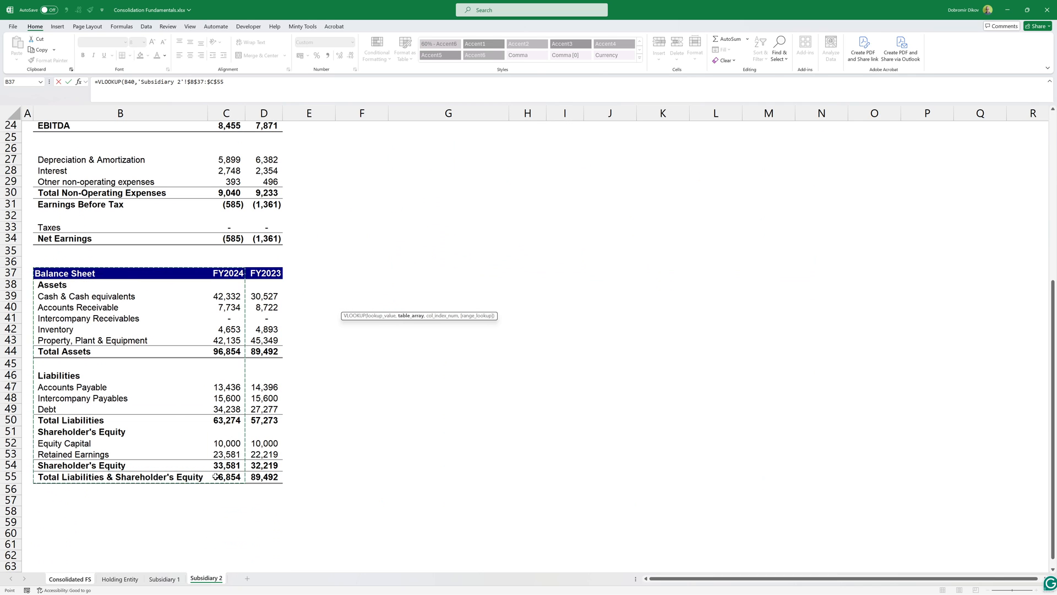
{"action": "type", "text": ",2,0)"}
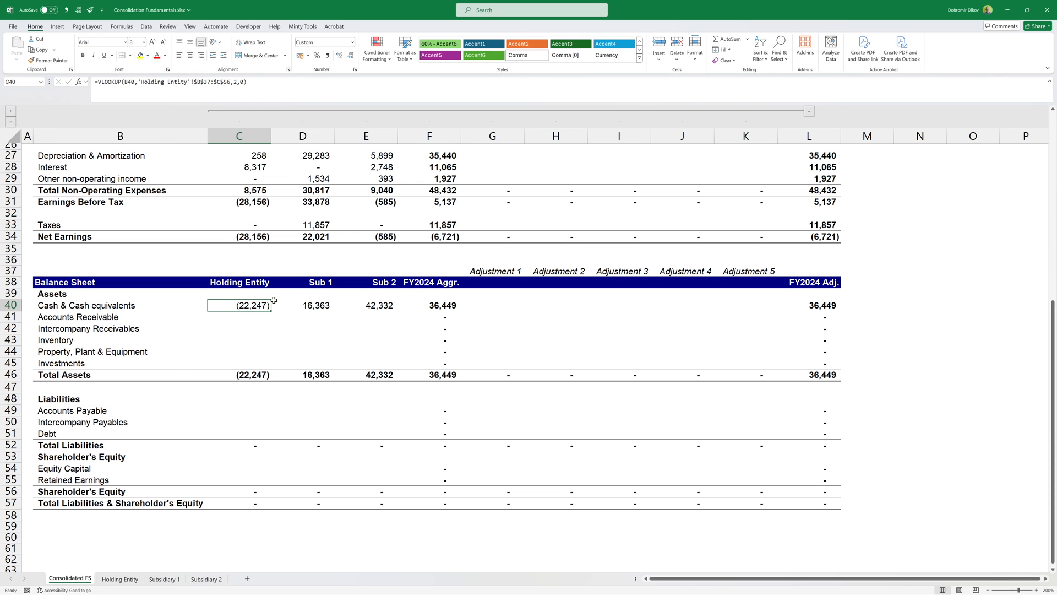
{"action": "left_click", "coordinate": [118, 578]}
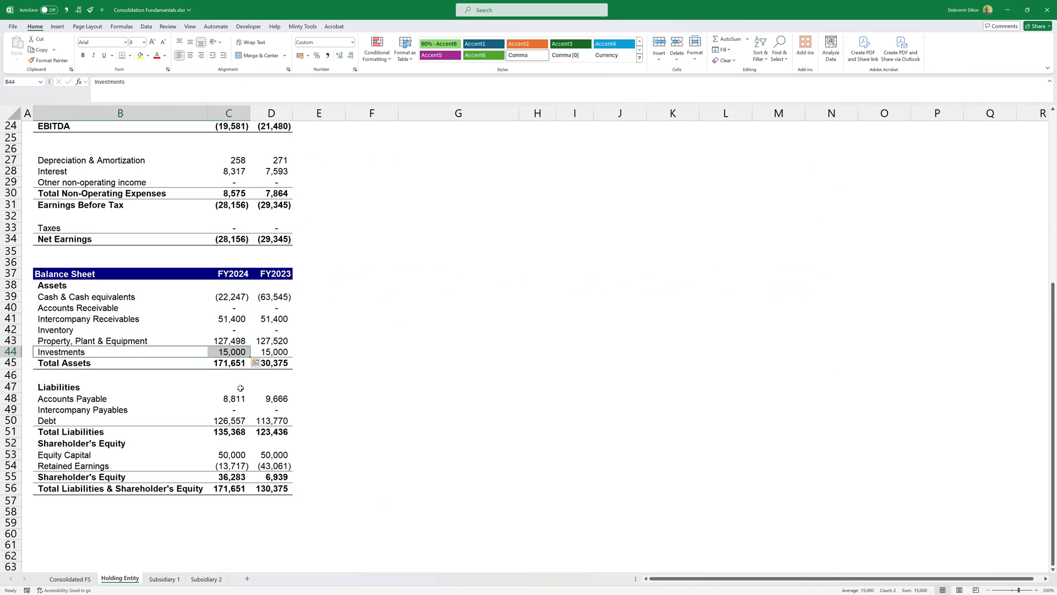
{"action": "left_click", "coordinate": [229, 296]}
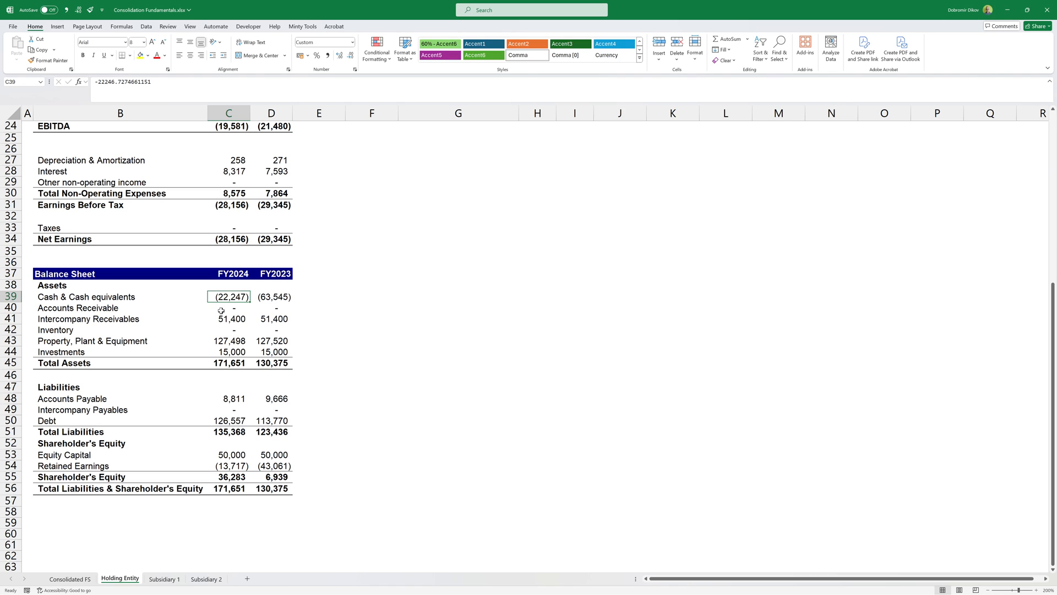
{"action": "mouse_move", "coordinate": [220, 316]}
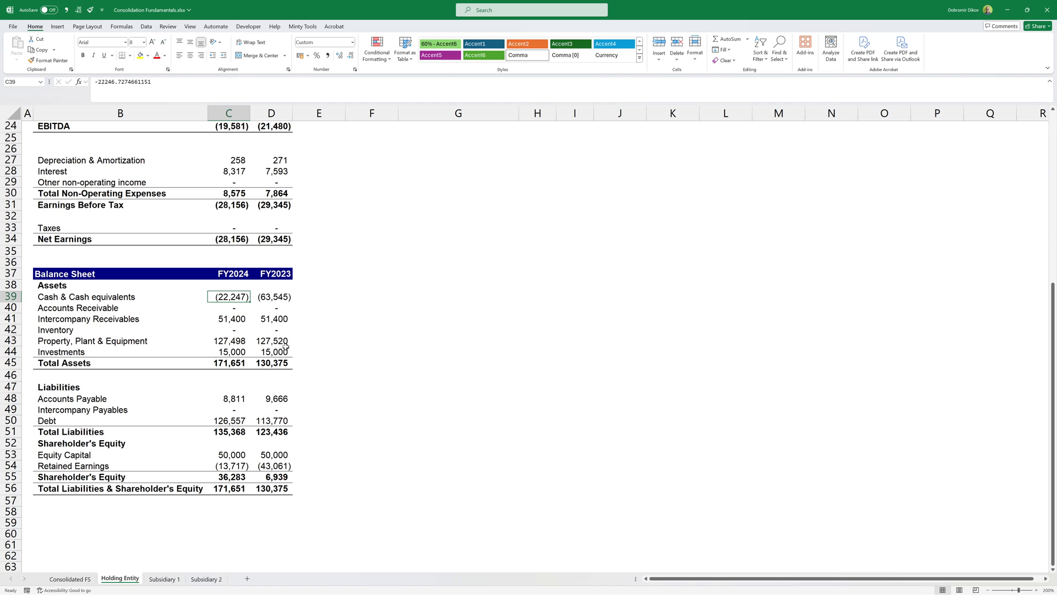
{"action": "mouse_move", "coordinate": [286, 341]}
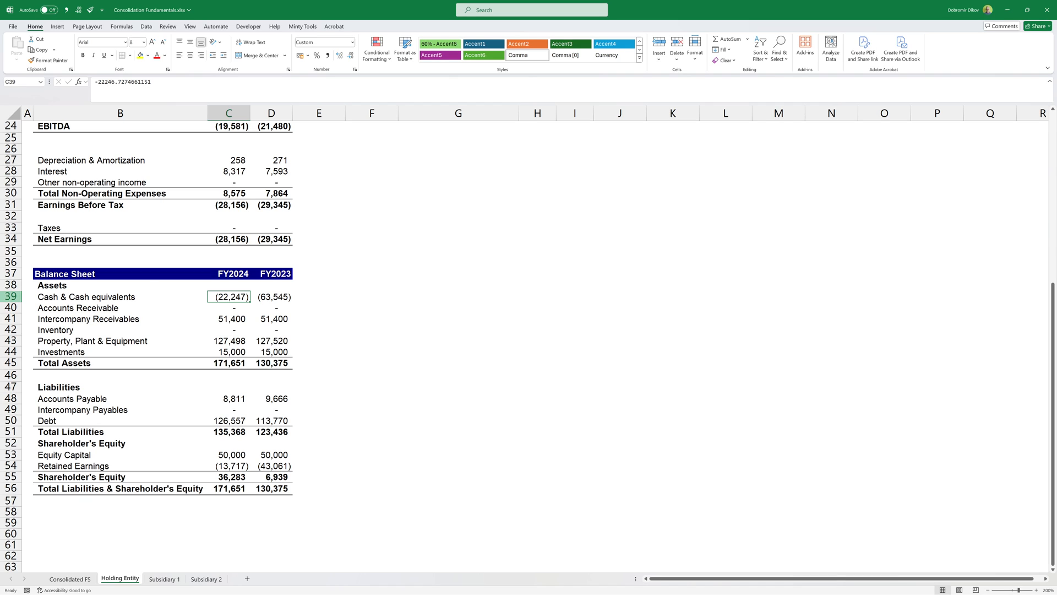
{"action": "mouse_move", "coordinate": [251, 297]}
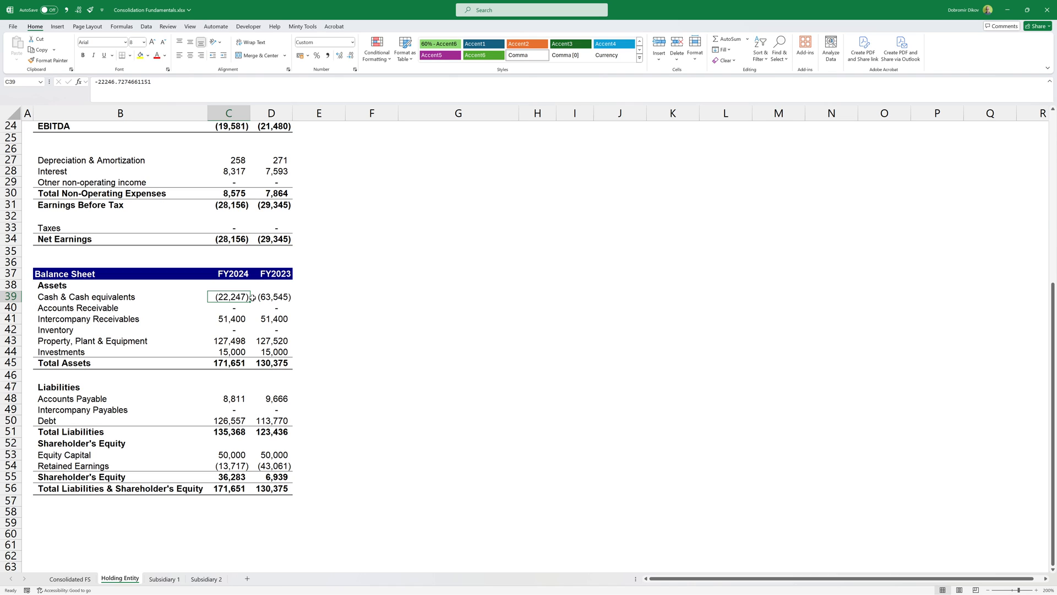
{"action": "mouse_move", "coordinate": [252, 300]}
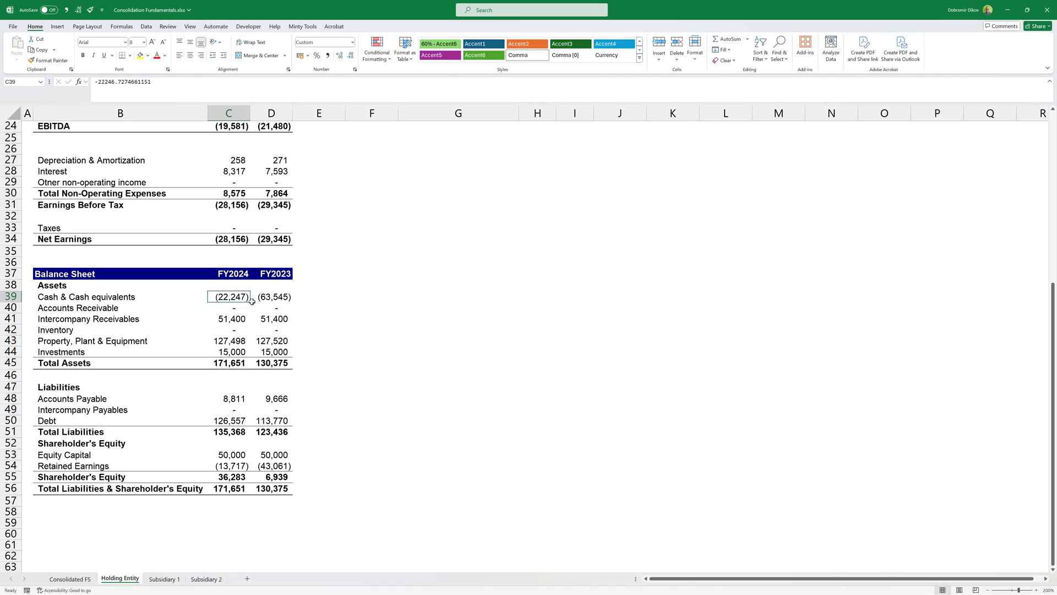
{"action": "mouse_move", "coordinate": [163, 360]}
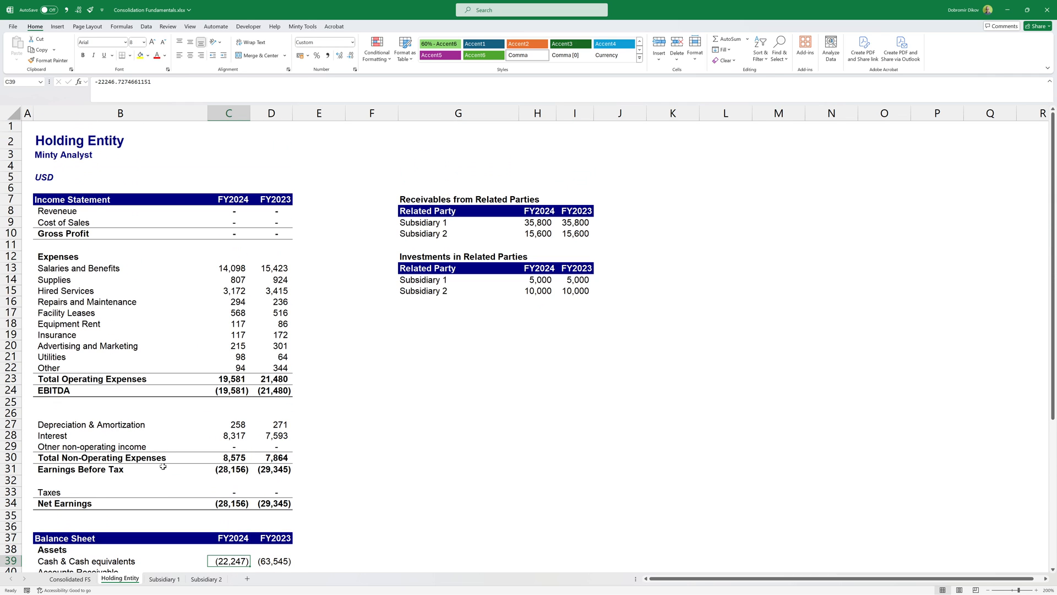
{"action": "mouse_move", "coordinate": [164, 469]}
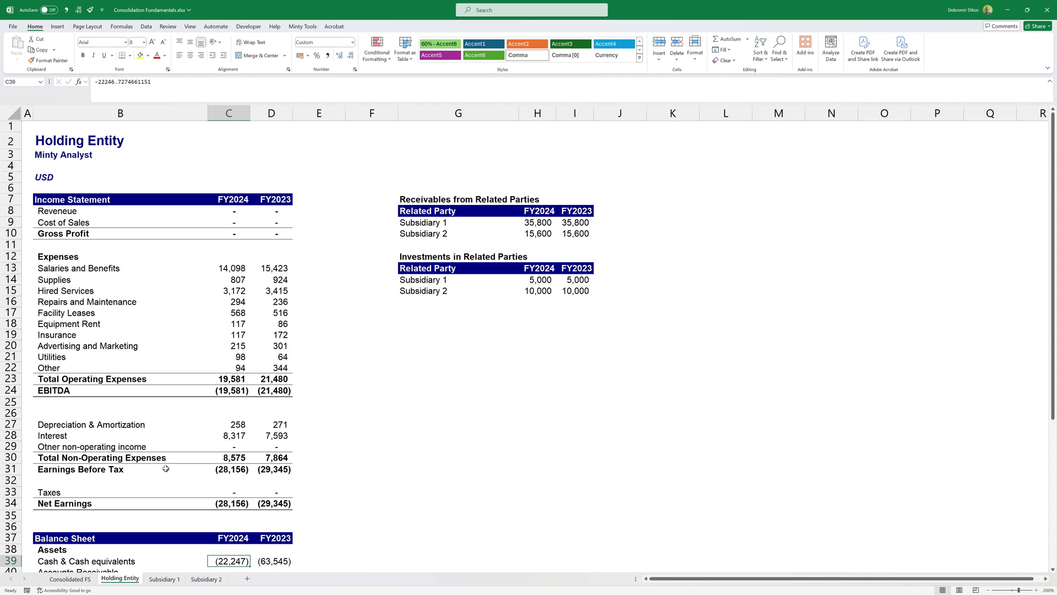
{"action": "scroll", "scroll_direction": "down", "scroll_amount": 3}
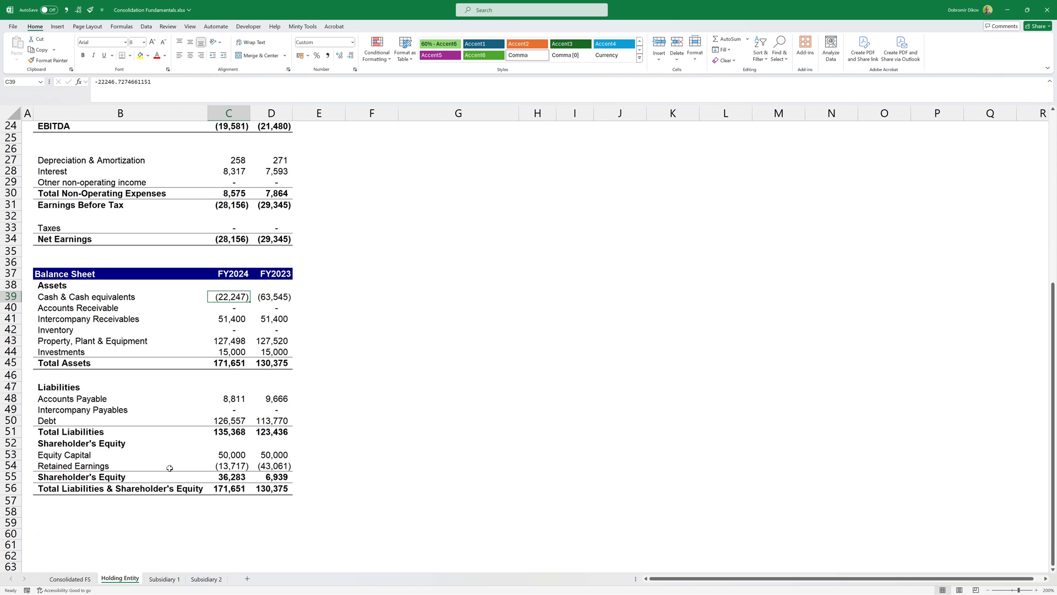
{"action": "mouse_move", "coordinate": [134, 300]}
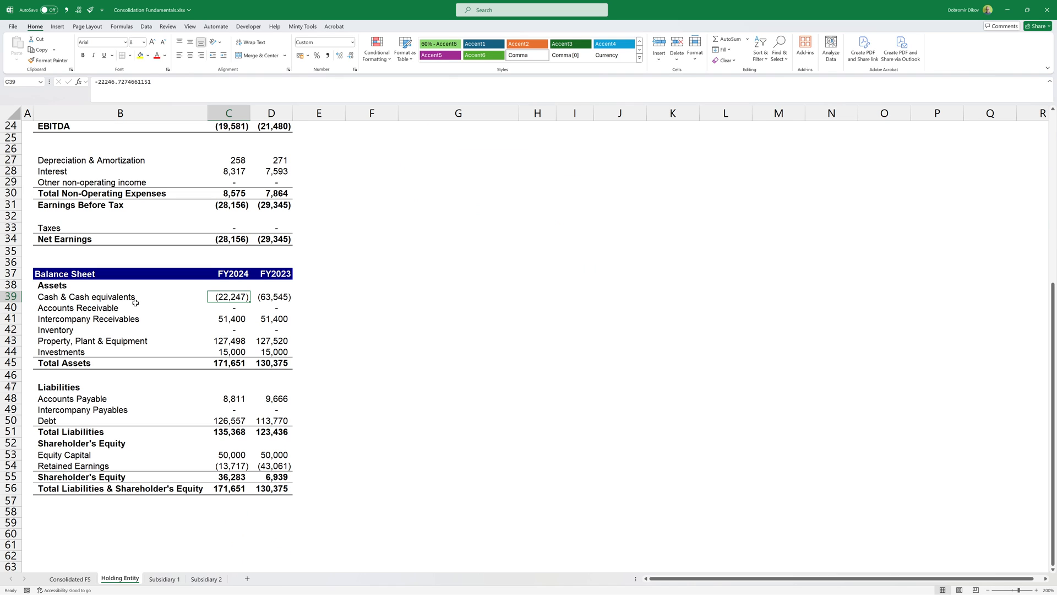
{"action": "mouse_move", "coordinate": [135, 312]}
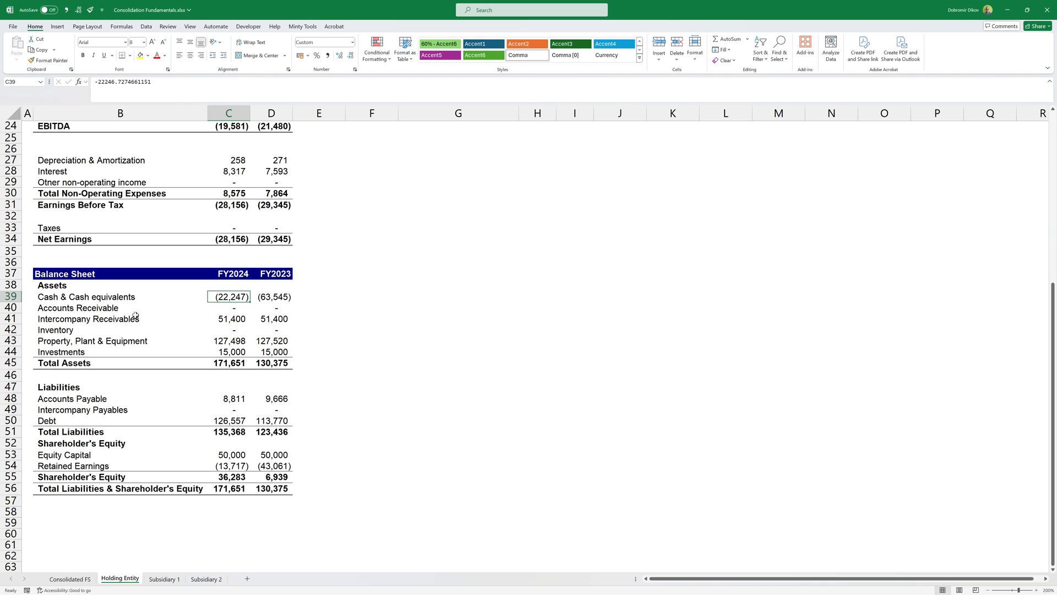
{"action": "mouse_move", "coordinate": [211, 404]}
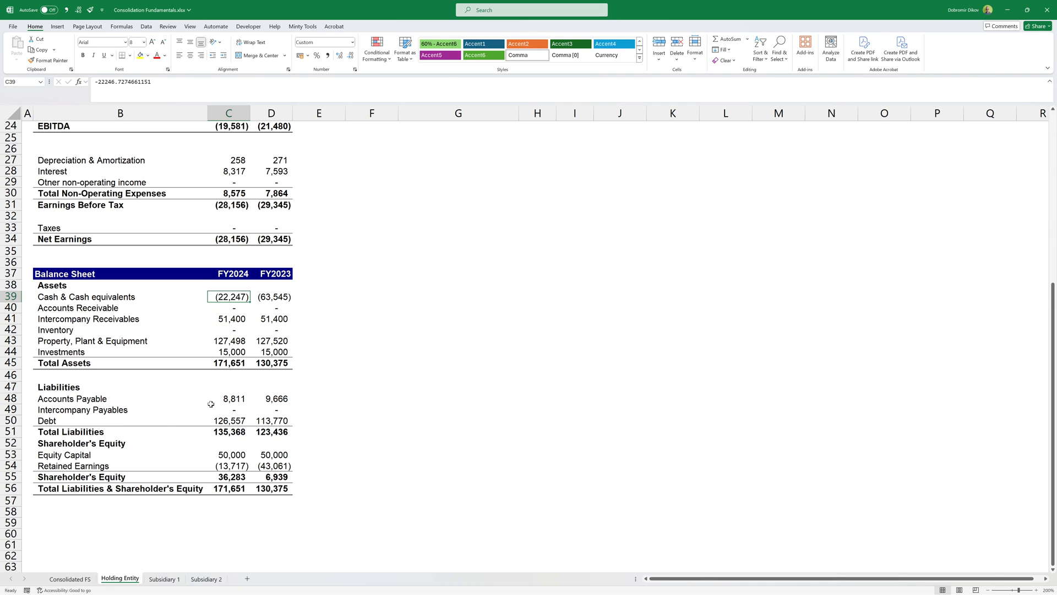
- Paste the C40:E40 lookup formulas down all balance sheet rows, aggregating equity and liabilities to 418,887
{"action": "left_click", "coordinate": [69, 578]}
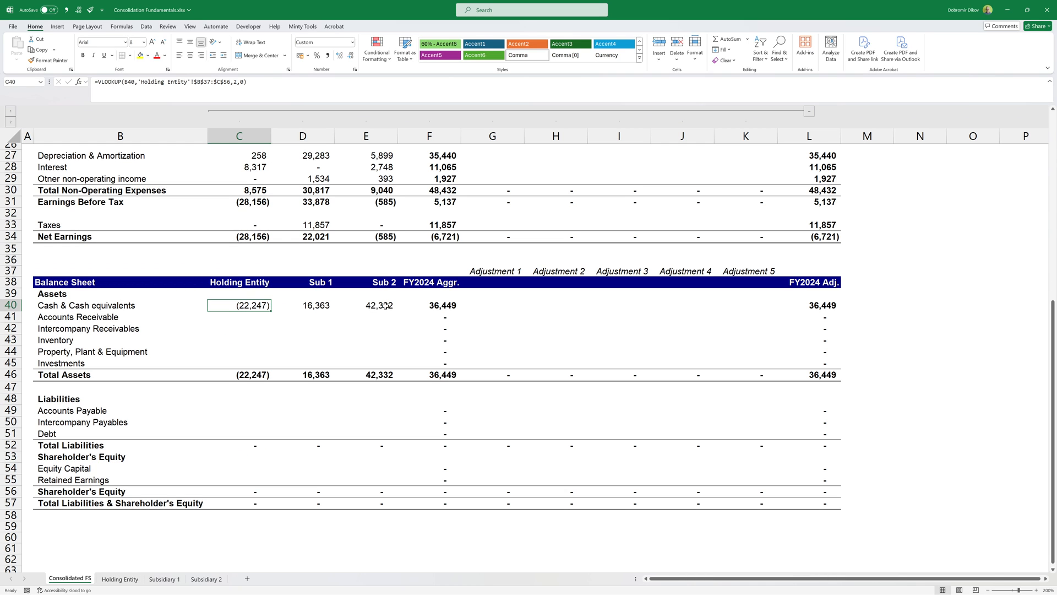
{"action": "key", "text": "ctrl+v"}
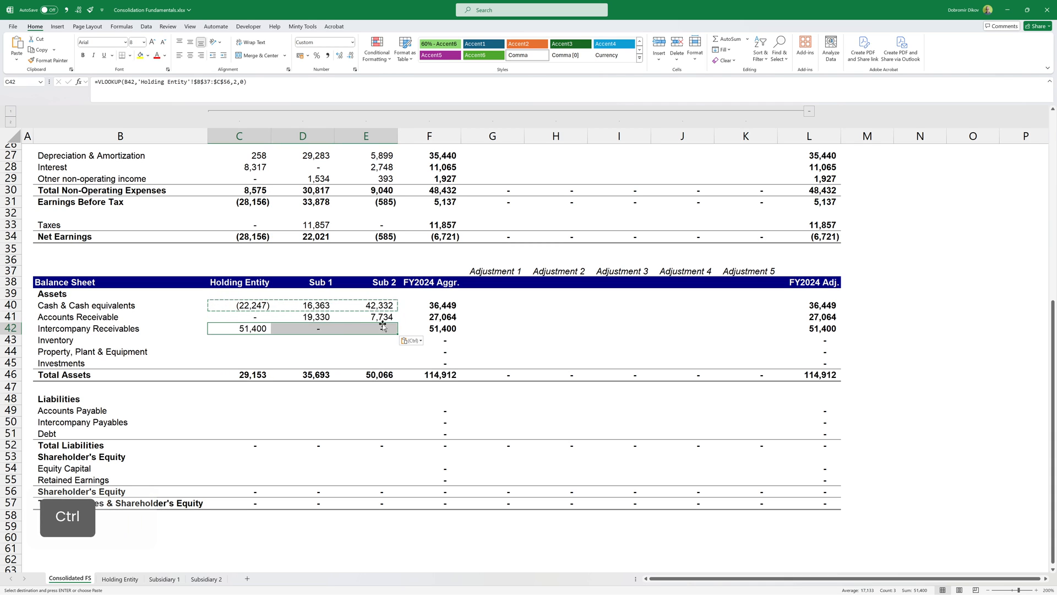
{"action": "key", "text": "ctrl+v"}
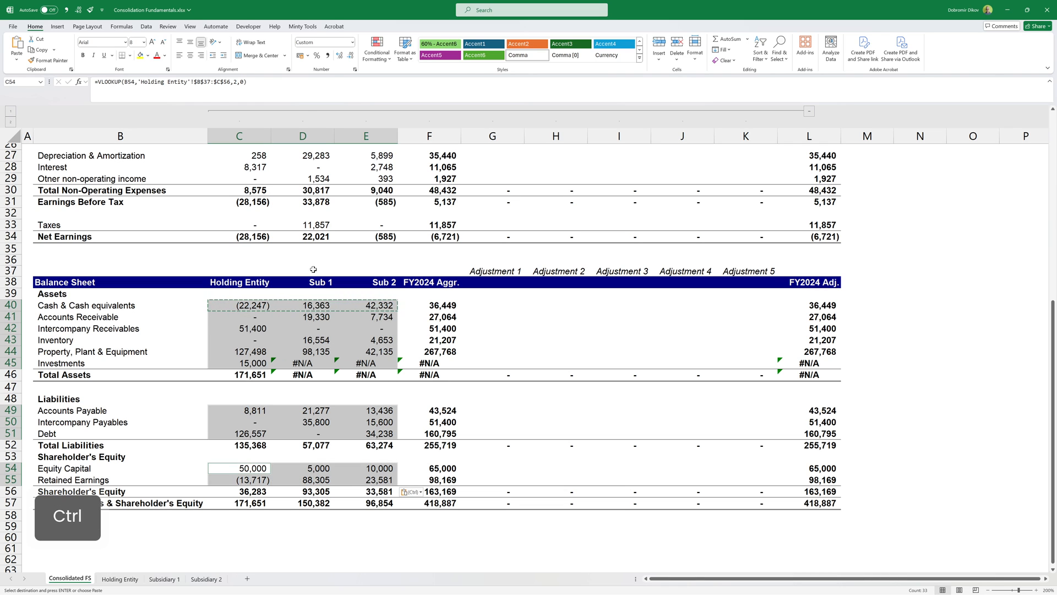
{"action": "left_click", "coordinate": [302, 27]}
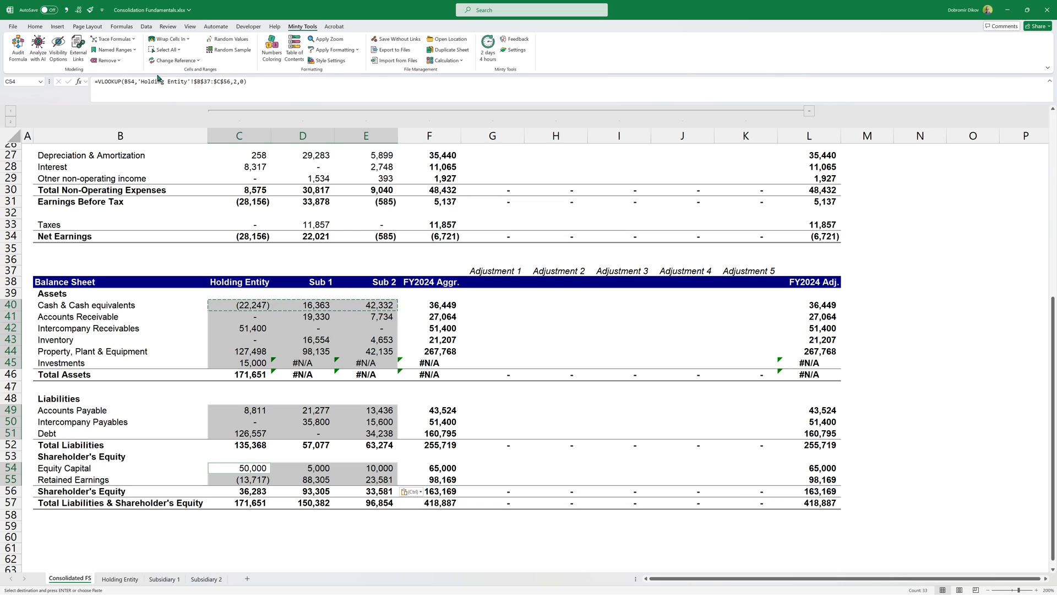
- Wrap the balance sheet lookup formulas in IFERROR returning 0 instead of #N/A
{"action": "left_click", "coordinate": [169, 39]}
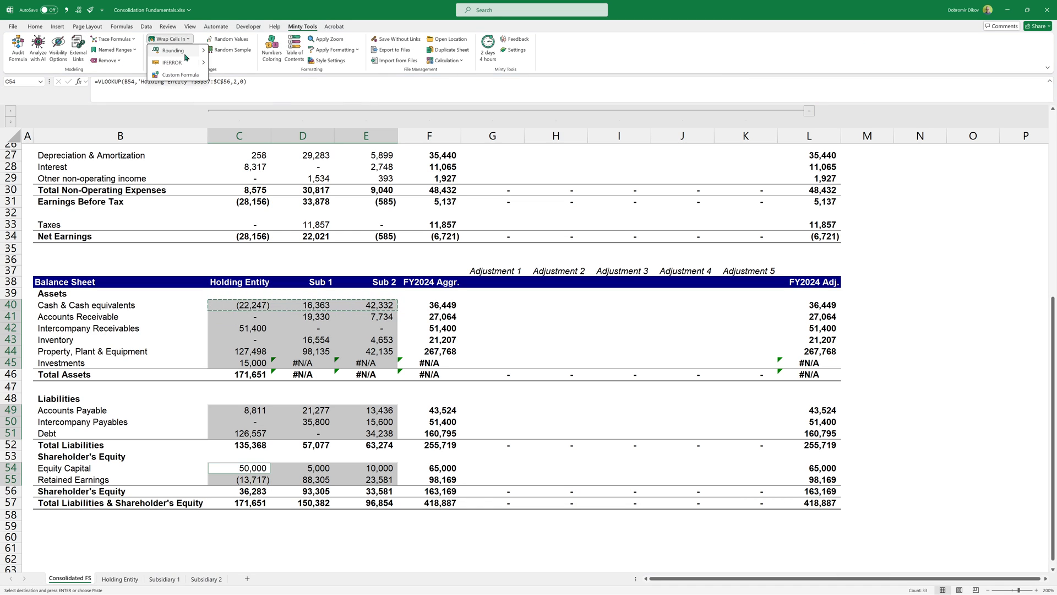
{"action": "left_click", "coordinate": [173, 62]}
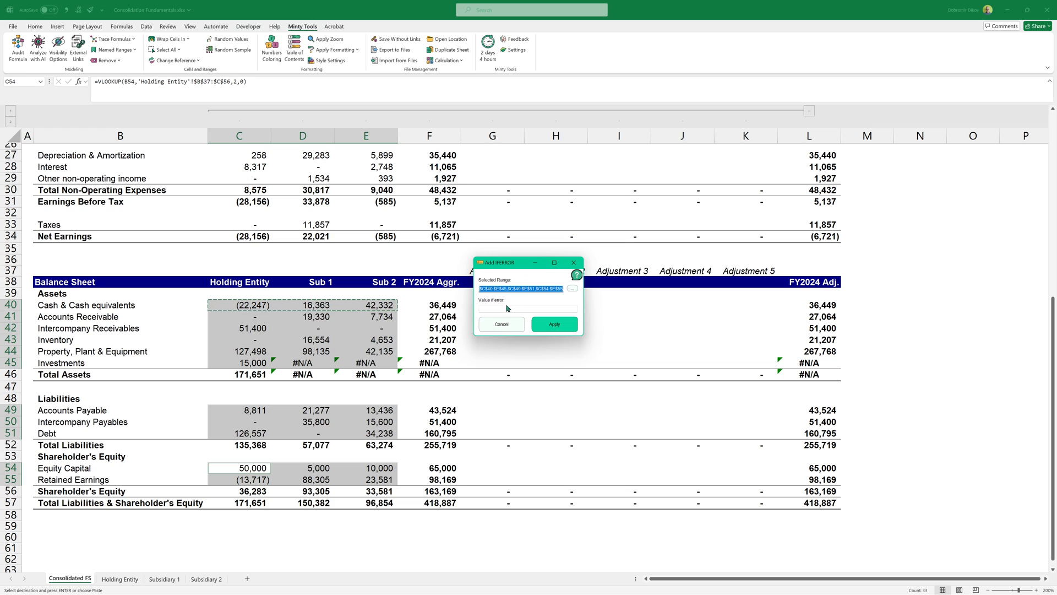
{"action": "type", "text": "0"}
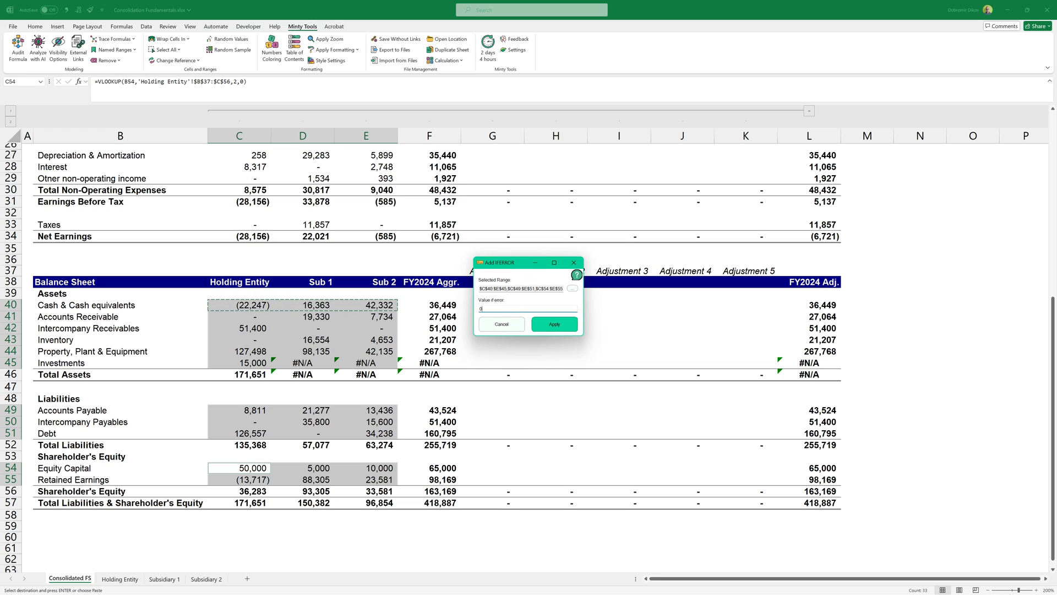
{"action": "left_click", "coordinate": [554, 324]}
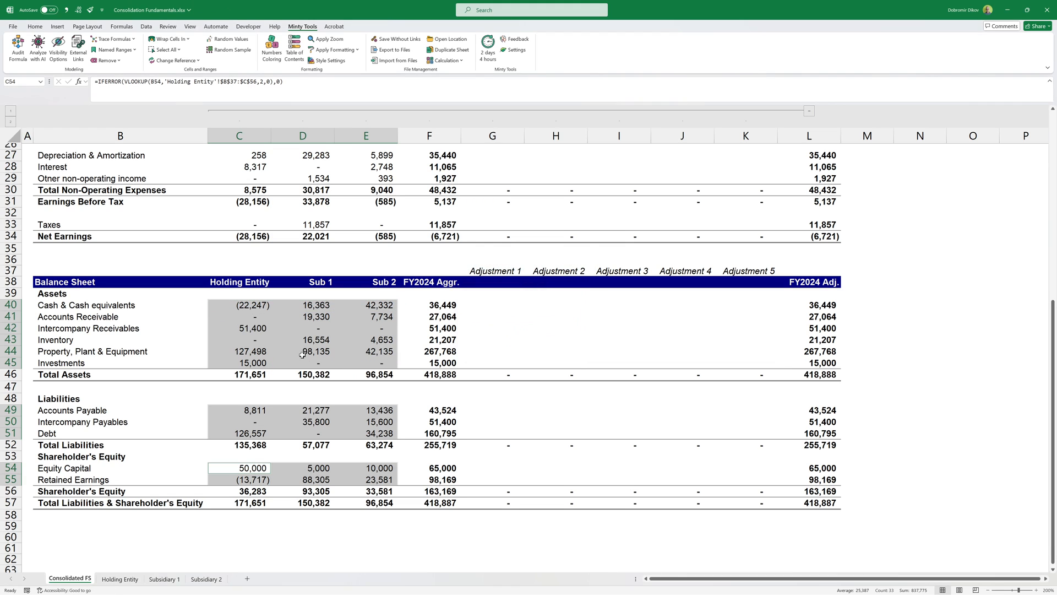
- Check the wrapped Investments formulas for both subsidiaries in D45:E45
{"action": "left_click", "coordinate": [366, 362]}
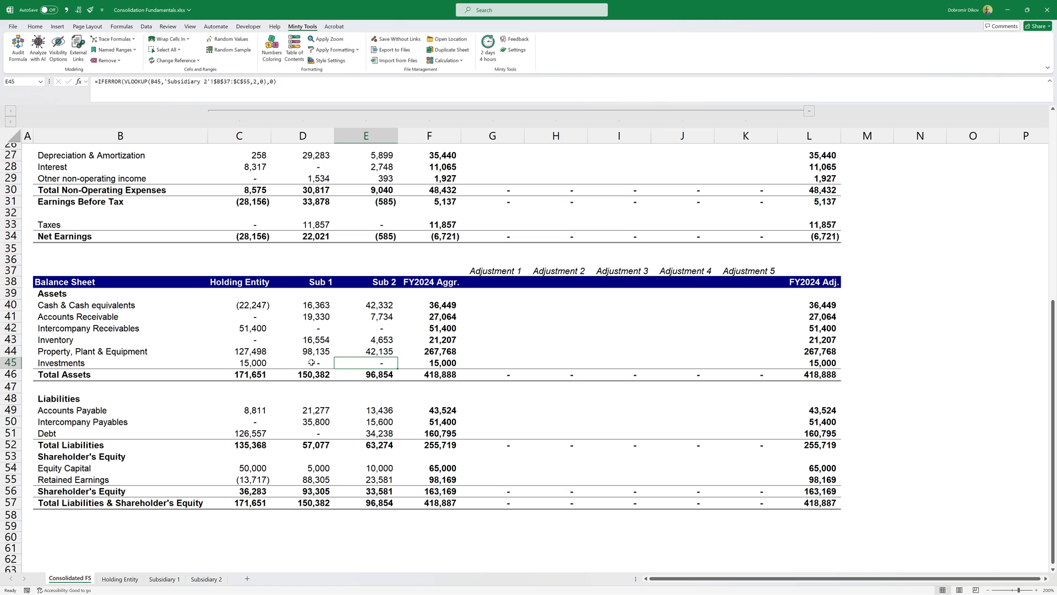
{"action": "left_click_drag", "start_coordinate": [366, 362], "coordinate": [302, 362]}
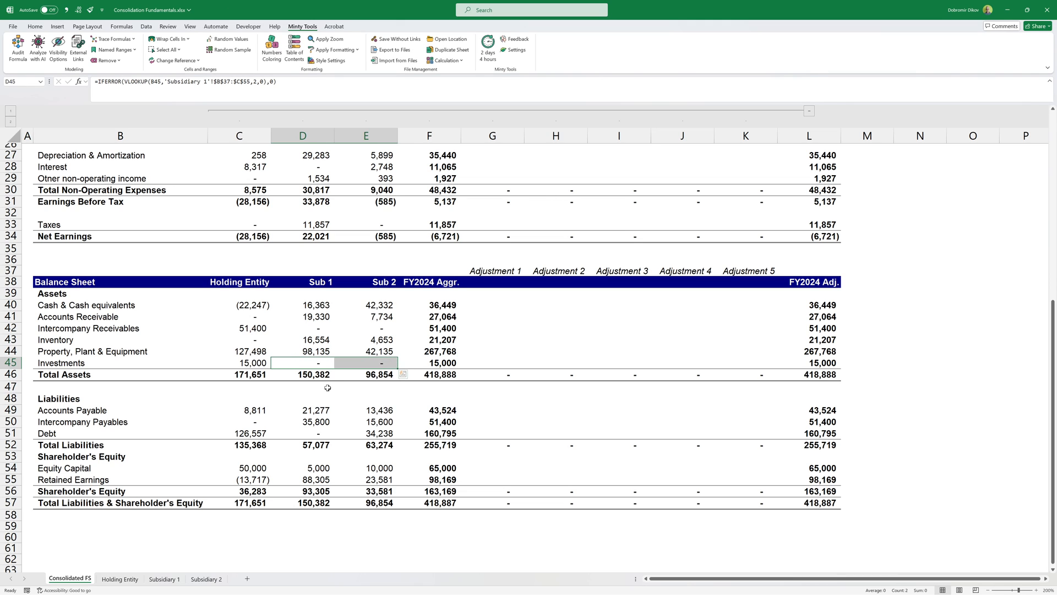
{"action": "mouse_move", "coordinate": [316, 380]}
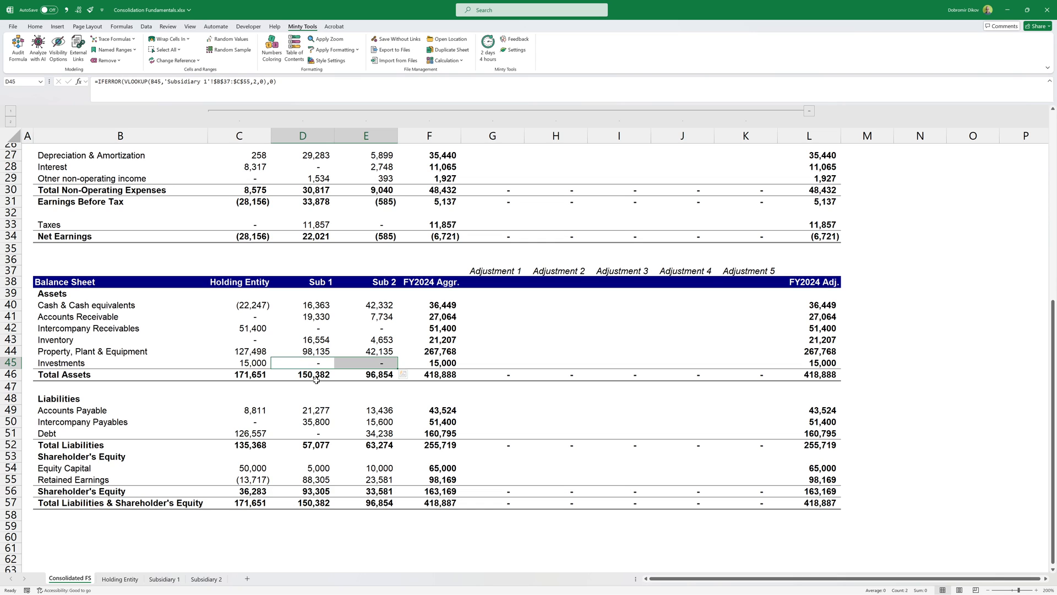
{"action": "left_click", "coordinate": [239, 502]}
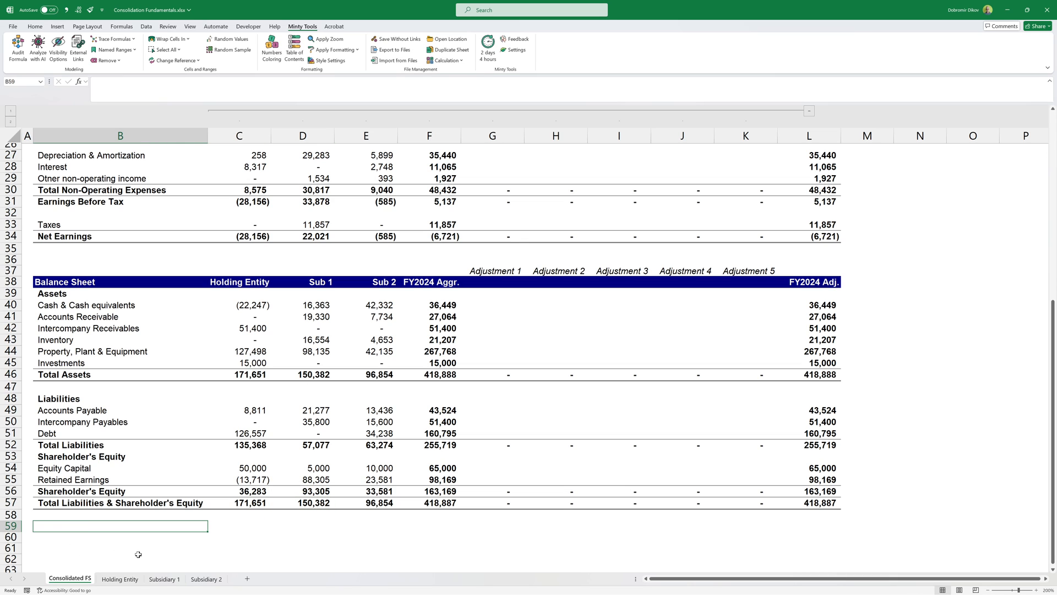
- Add a 'BS check' row with =C46-C57 filled right across every column
{"action": "type", "text": "BS check"}
{"action": "left_click", "coordinate": [239, 525]}
{"action": "type", "text": "=C46"}
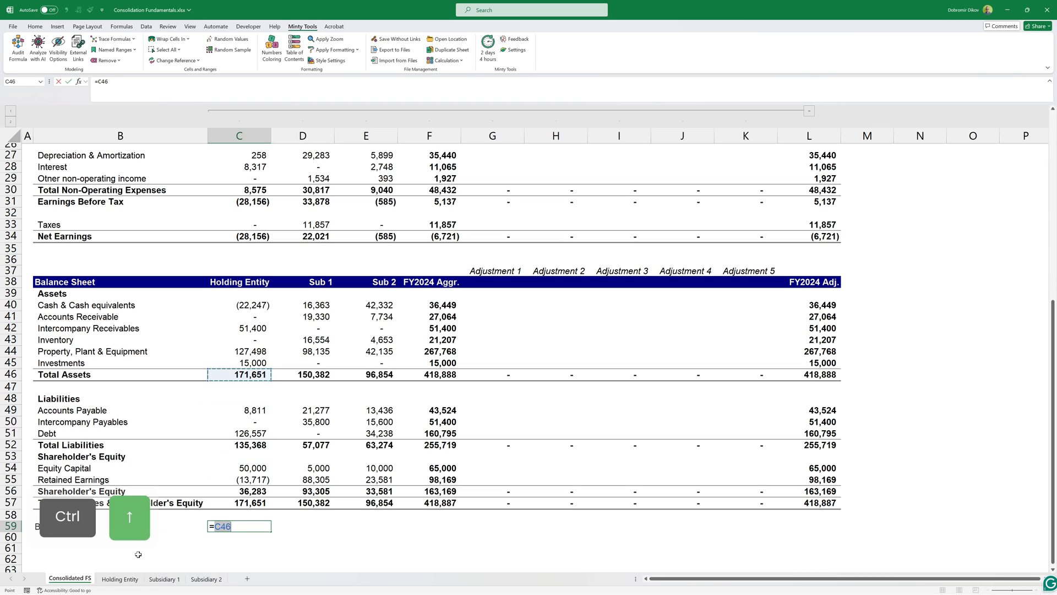
{"action": "type", "text": "-C57"}
{"action": "key", "text": "Enter"}
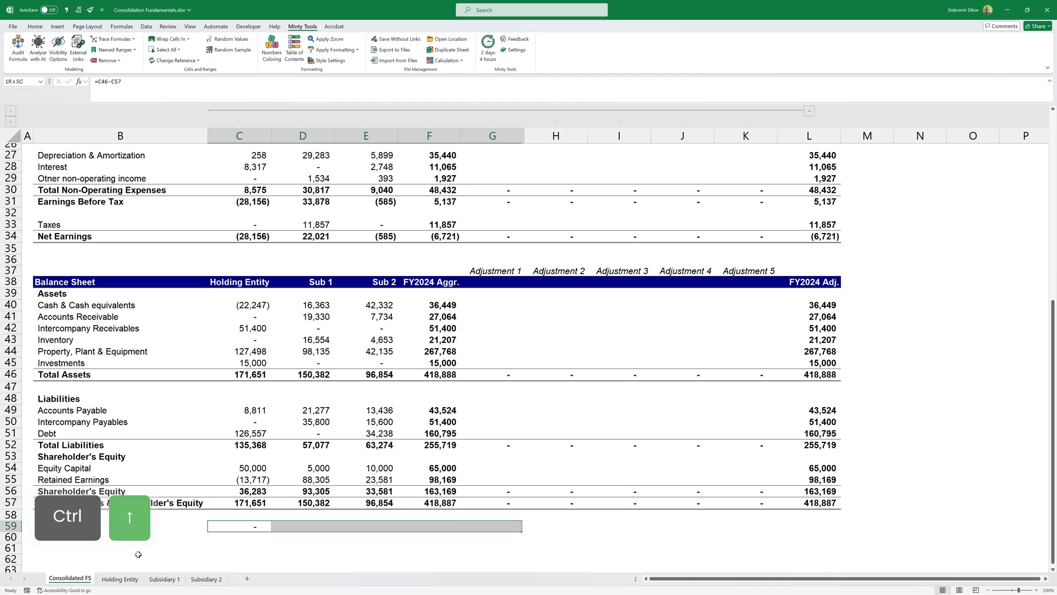
{"action": "key", "text": "ctrl+r"}
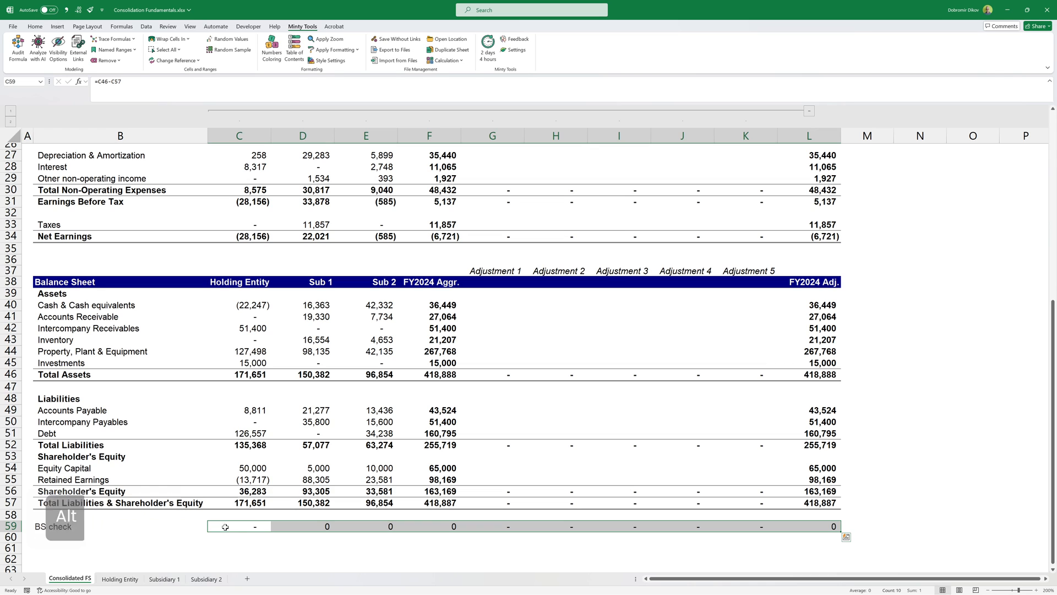
{"action": "left_click", "coordinate": [303, 526]}
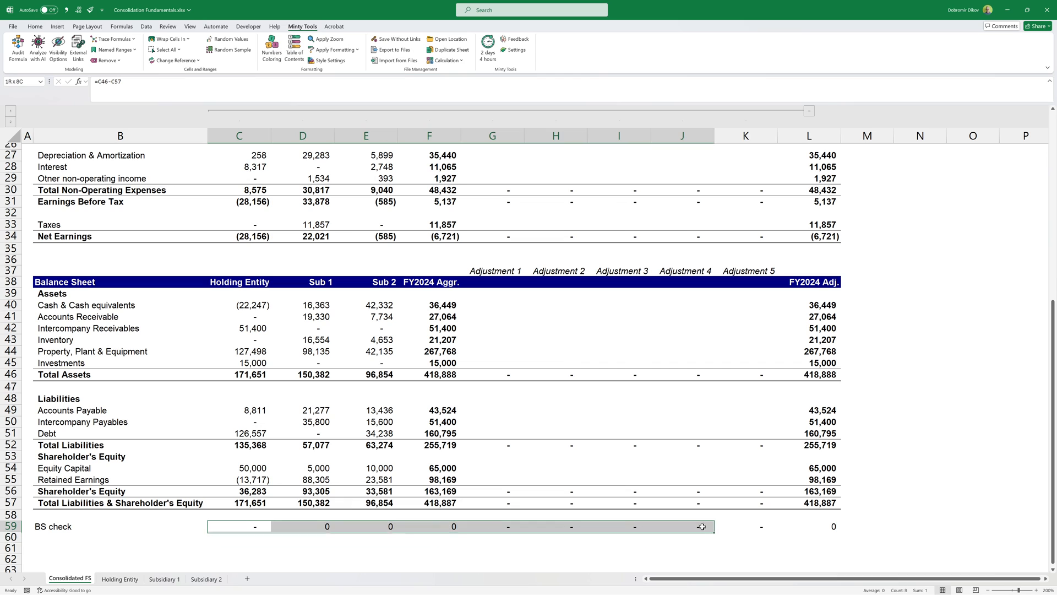
{"action": "left_click", "coordinate": [170, 39]}
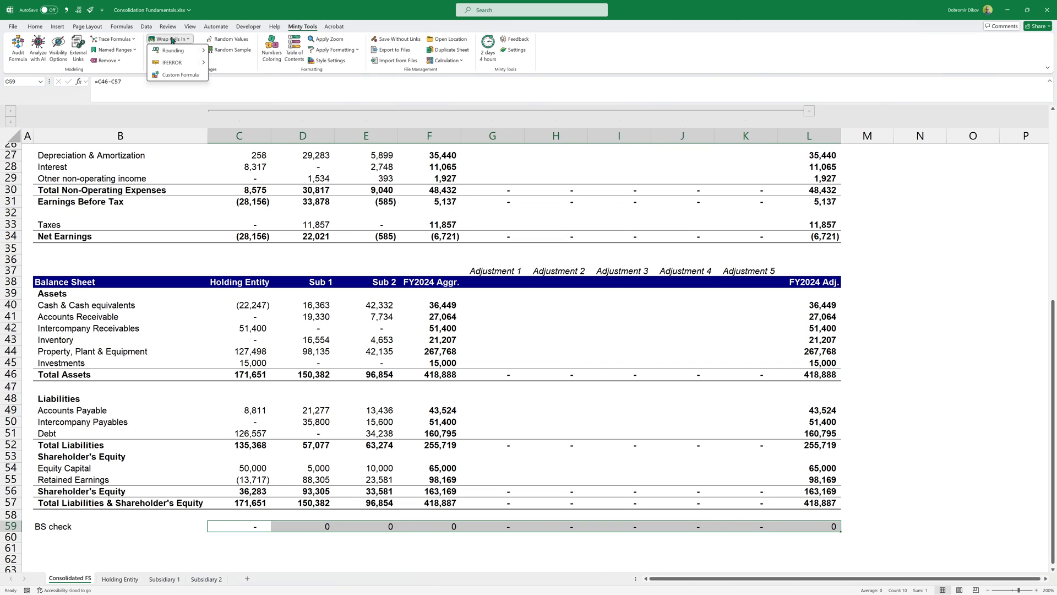
- Wrap the BS check row in ROUND(...,0) so each column shows zero, formatted red and bold
{"action": "left_click", "coordinate": [178, 73]}
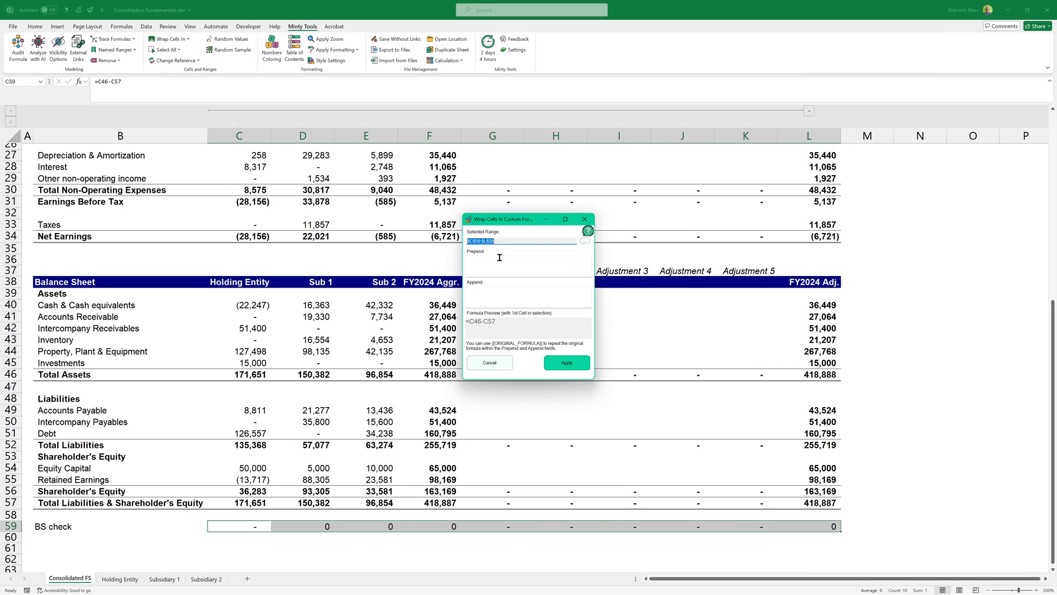
{"action": "type", "text": "round("}
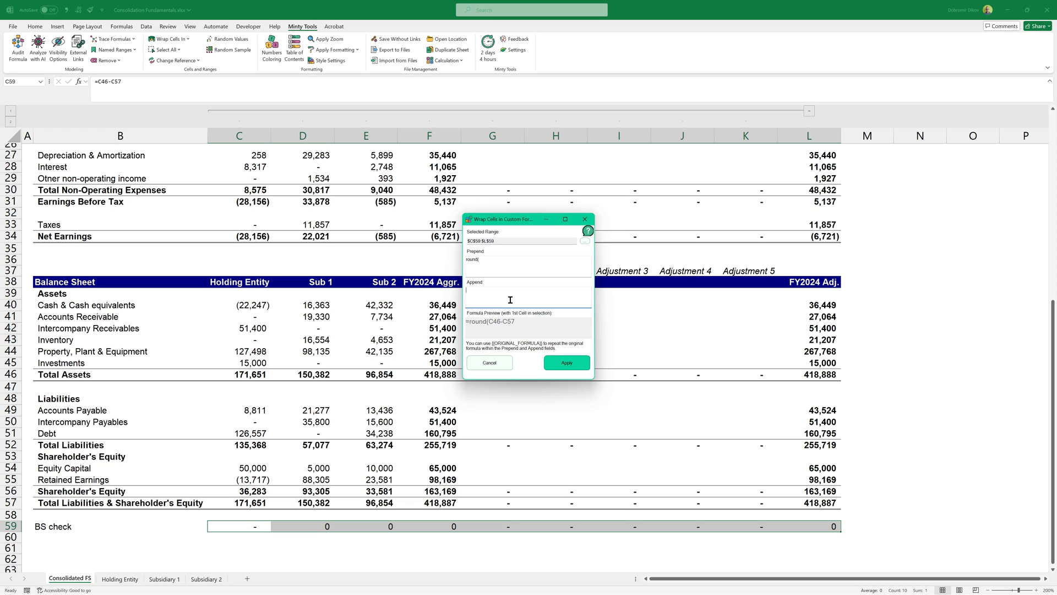
{"action": "type", "text": ",0)"}
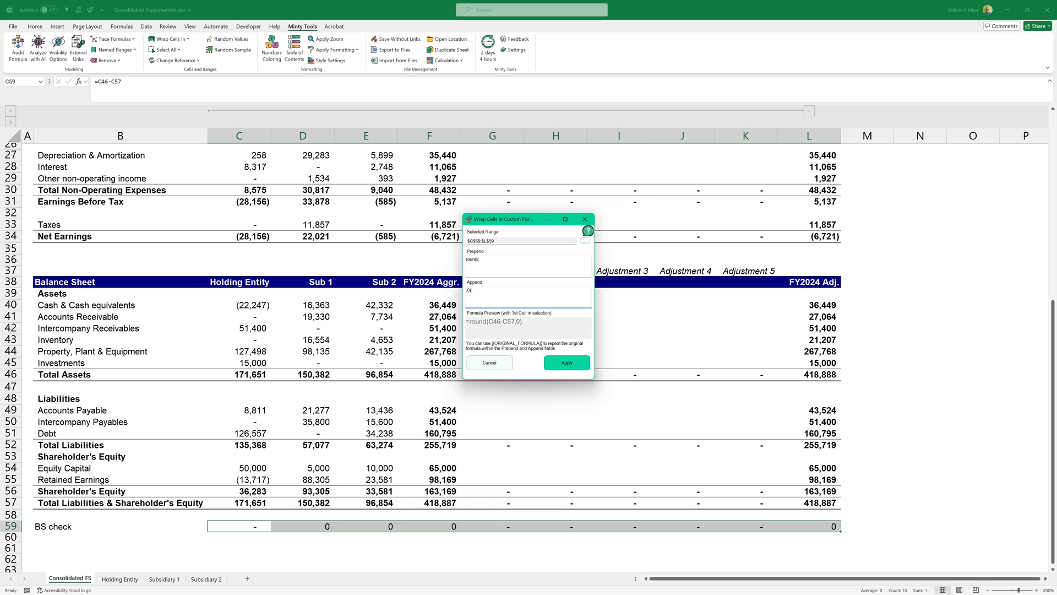
{"action": "left_click", "coordinate": [566, 362]}
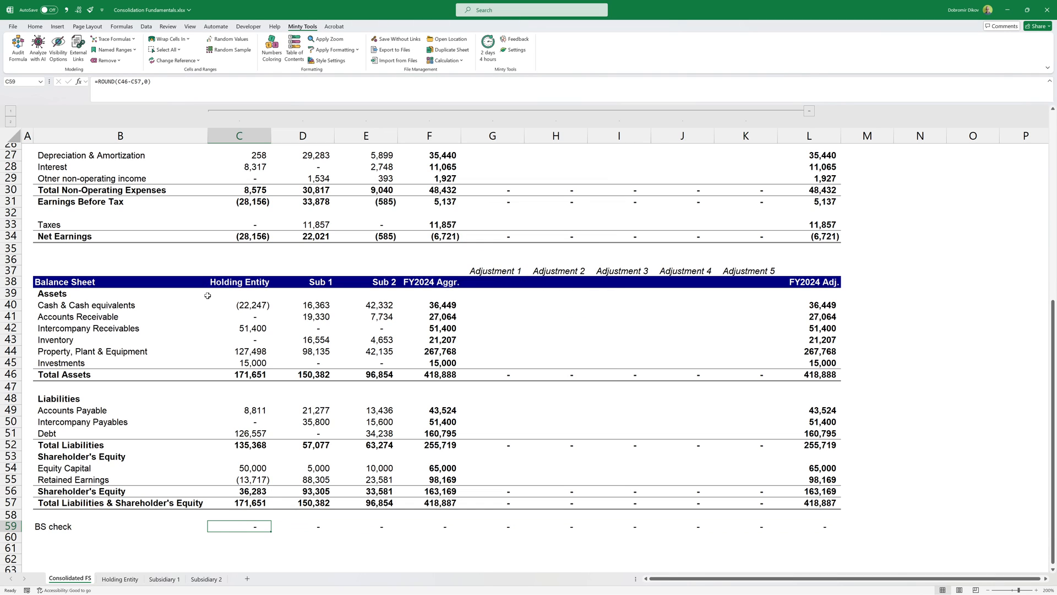
{"action": "double_click", "coordinate": [239, 527]}
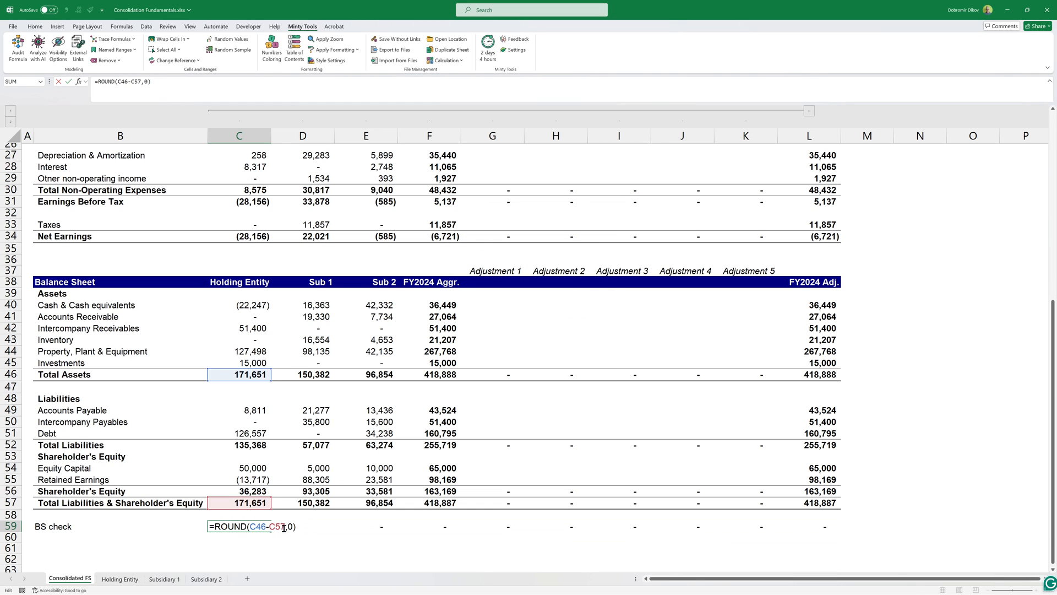
{"action": "key", "text": "enter"}
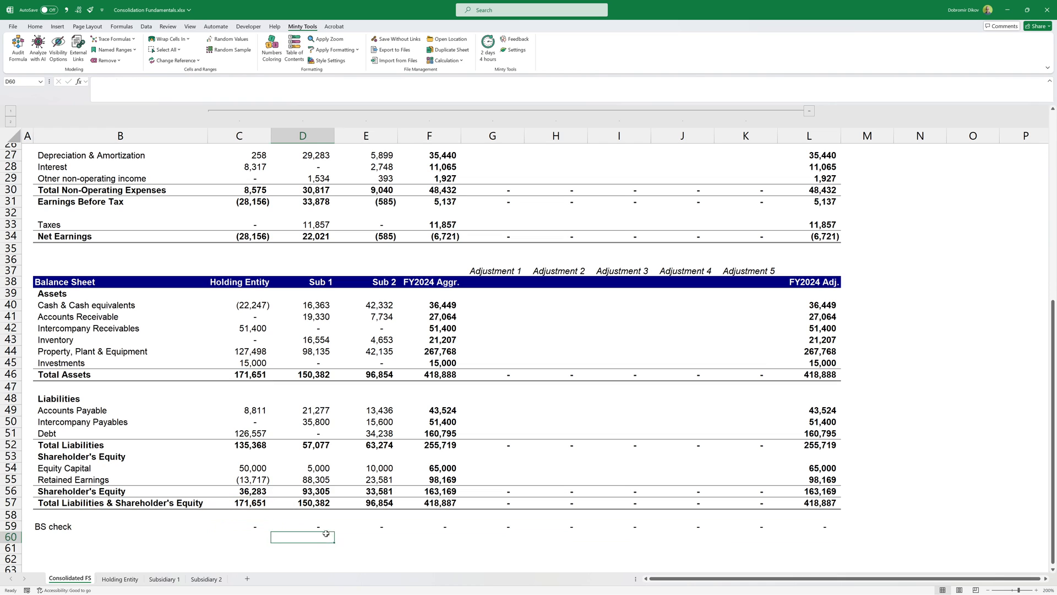
{"action": "left_click", "coordinate": [365, 526]}
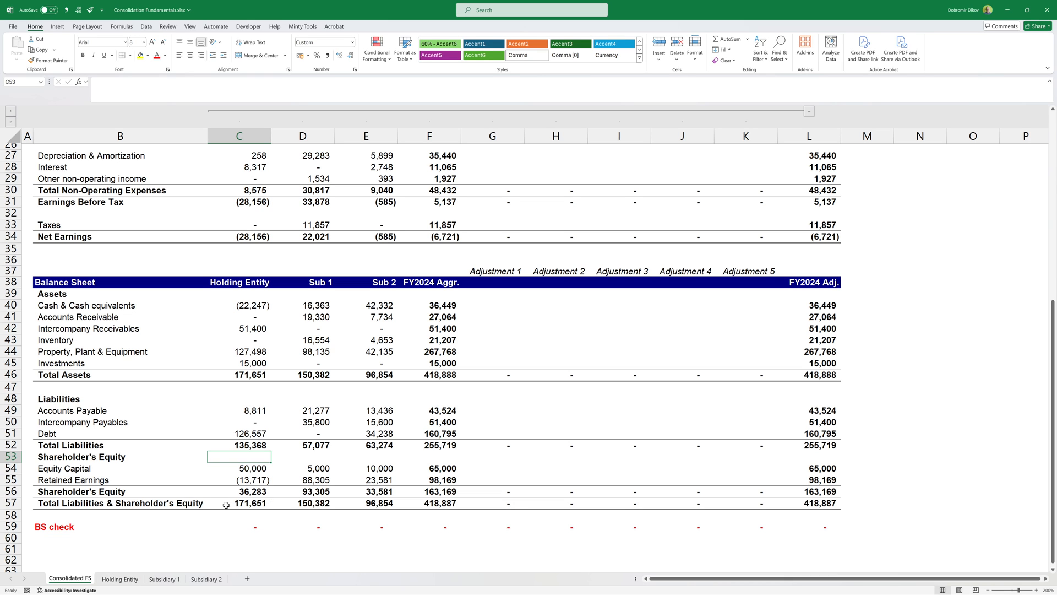
- Review the Holding Entity, Subsidiary 1 and Subsidiary 2 sheets, then return to Consolidated FS
{"action": "left_click", "coordinate": [119, 578]}
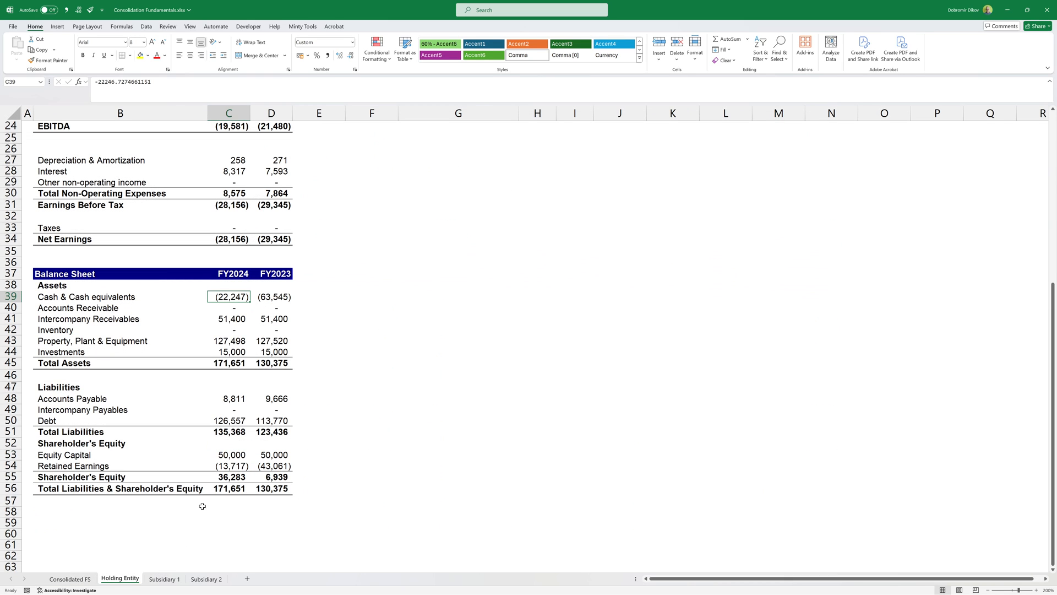
{"action": "left_click", "coordinate": [164, 578]}
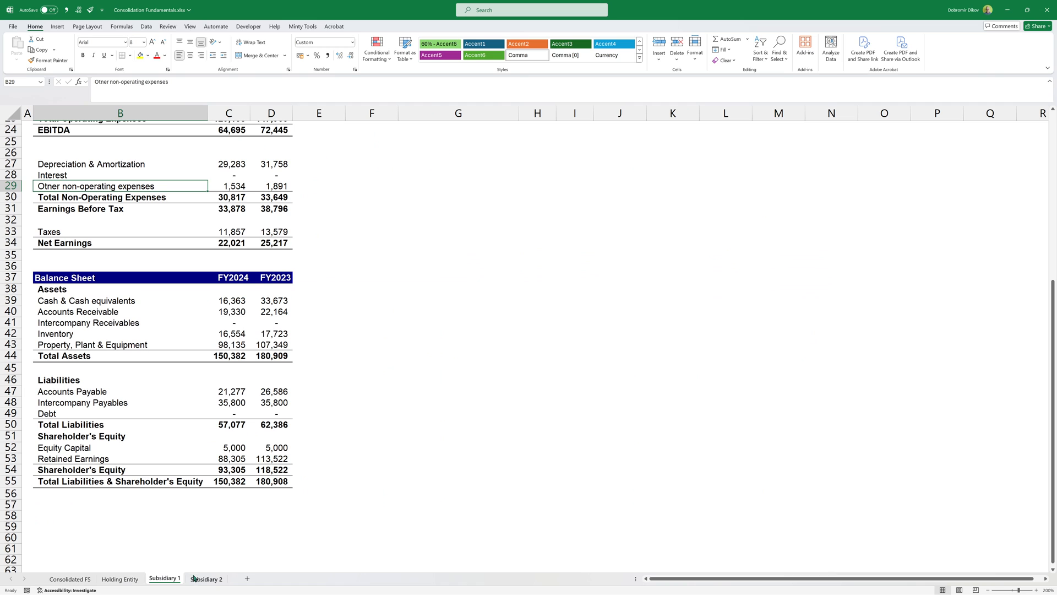
{"action": "left_click", "coordinate": [206, 578]}
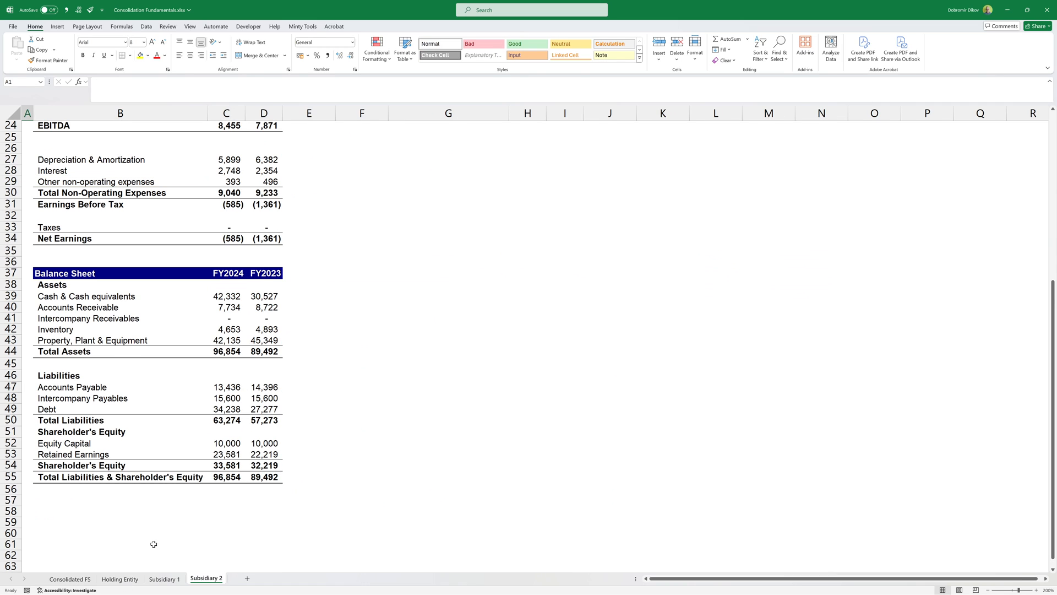
{"action": "left_click", "coordinate": [69, 578]}
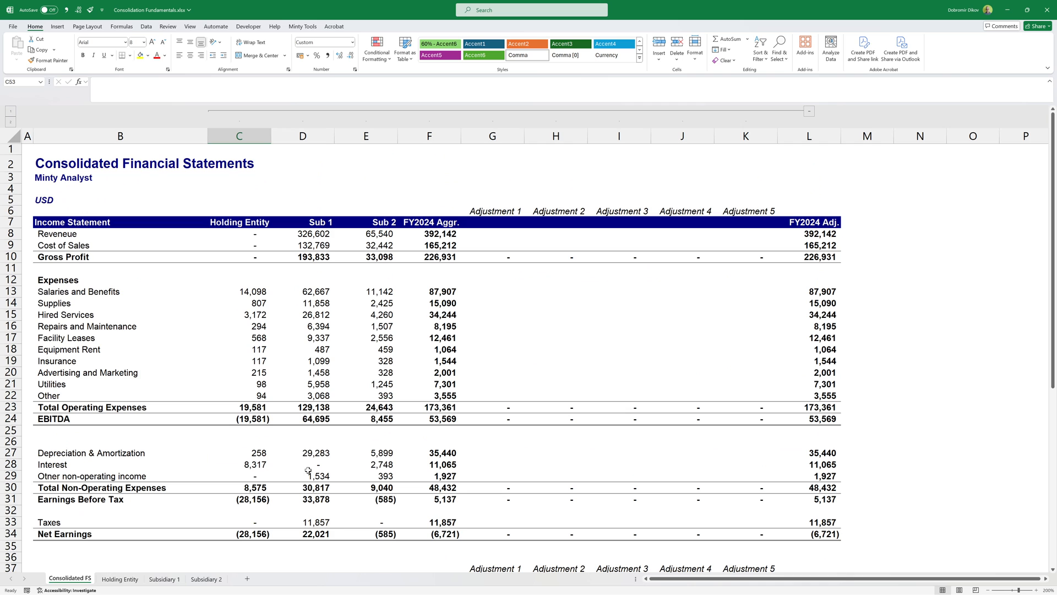
{"action": "left_click", "coordinate": [120, 578]}
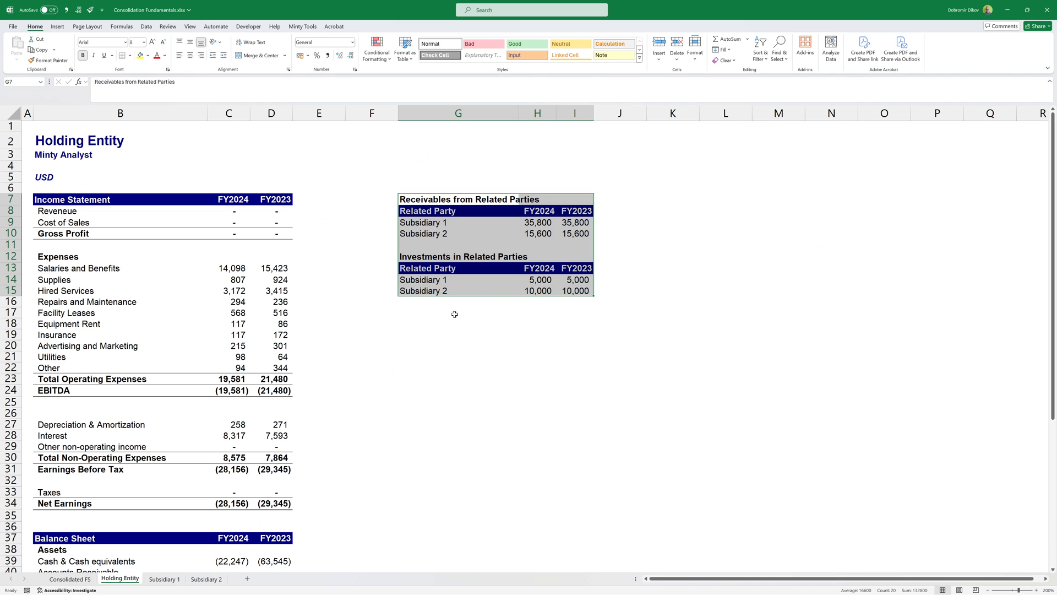
{"action": "mouse_move", "coordinate": [242, 552]}
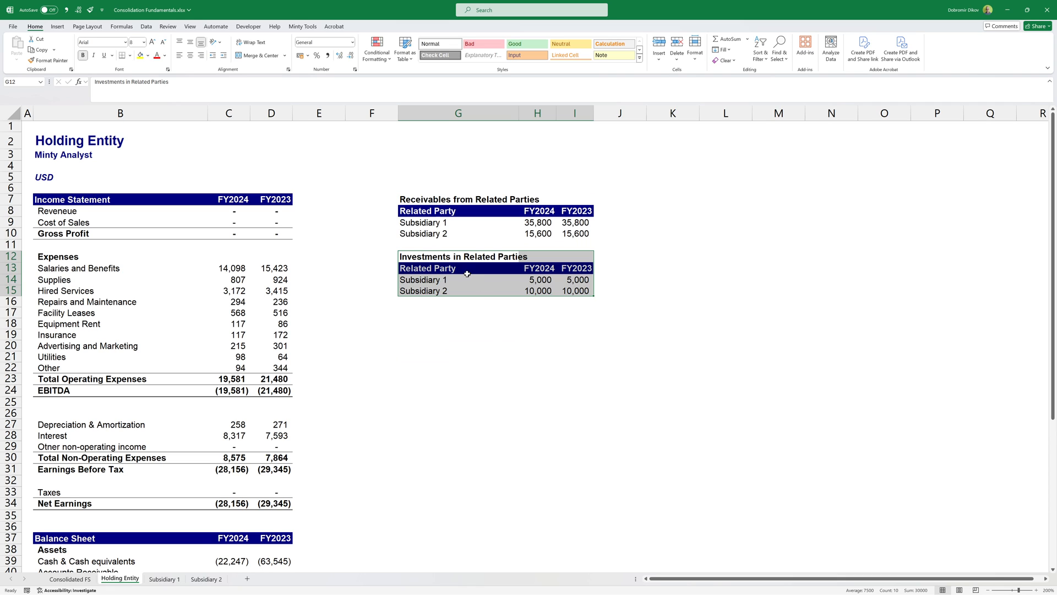
{"action": "left_click_drag", "start_coordinate": [537, 279], "coordinate": [537, 290]}
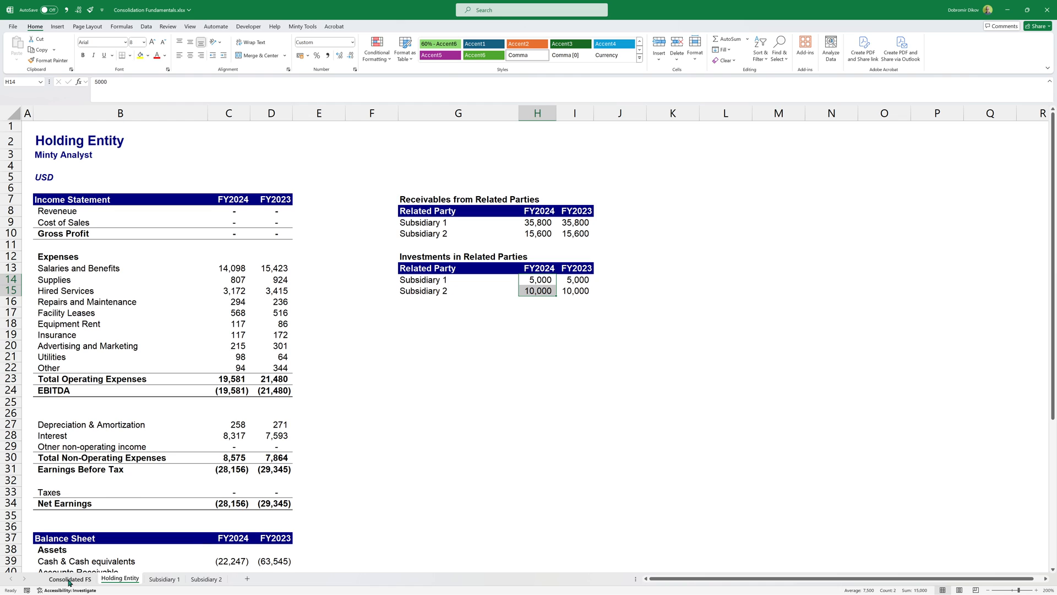
{"action": "left_click", "coordinate": [71, 578]}
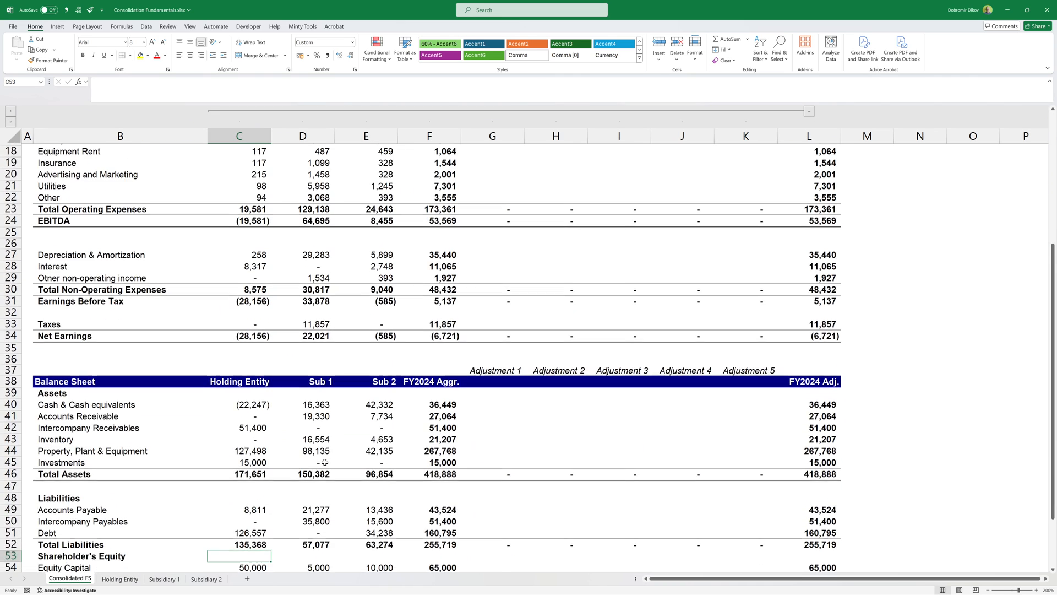
{"action": "scroll", "scroll_direction": "down", "scroll_amount": 3}
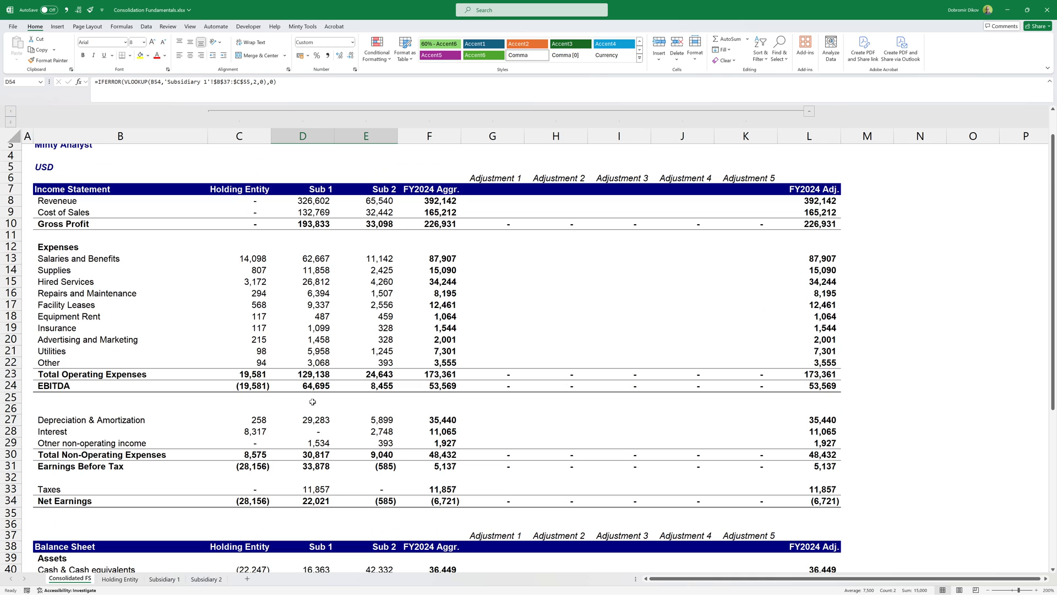
{"action": "scroll", "scroll_direction": "up", "scroll_amount": 3}
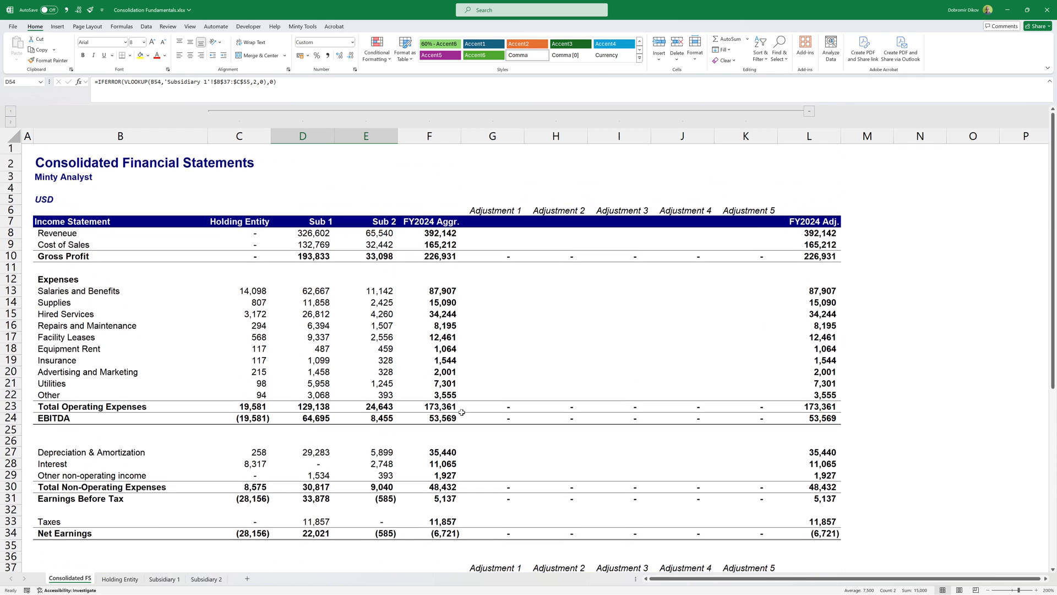
{"action": "scroll", "scroll_direction": "down", "scroll_amount": 3}
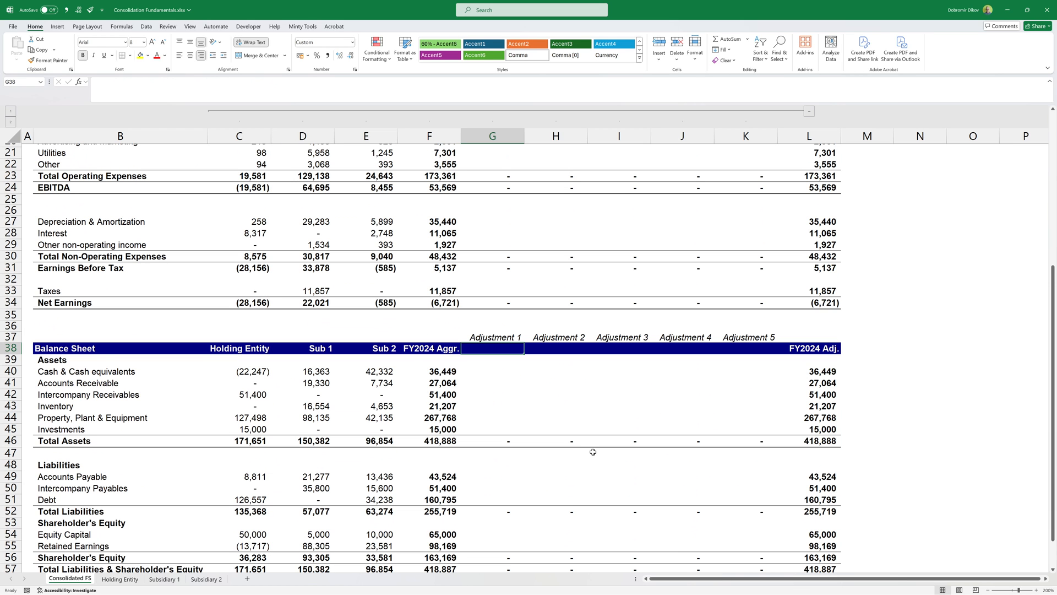
- Label Adjustment 1 'Net out investments' for the 15,000 investment elimination
{"action": "type", "text": "Net out inve"}
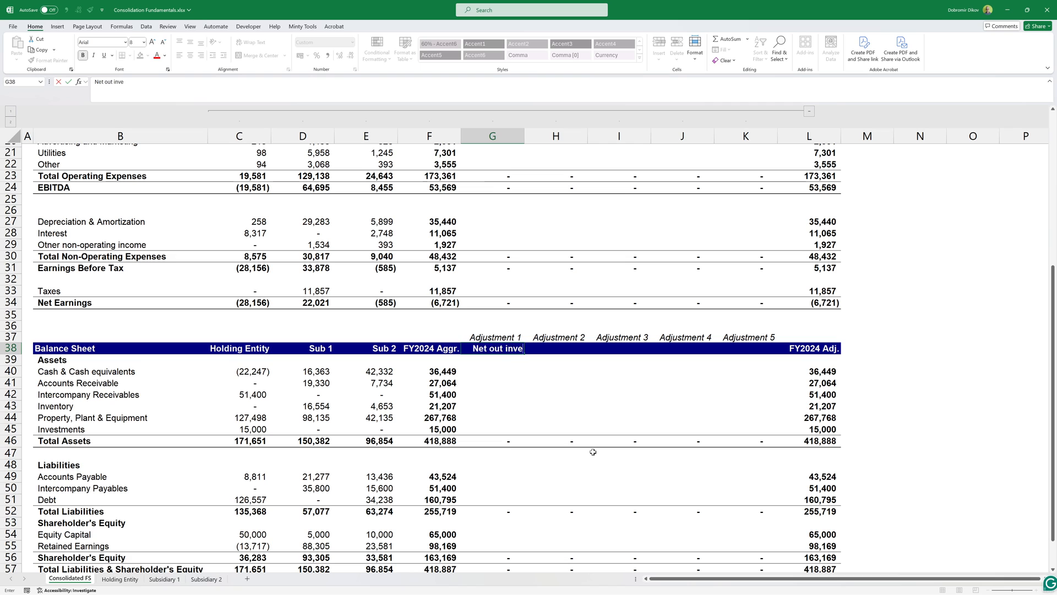
{"action": "key", "text": "enter"}
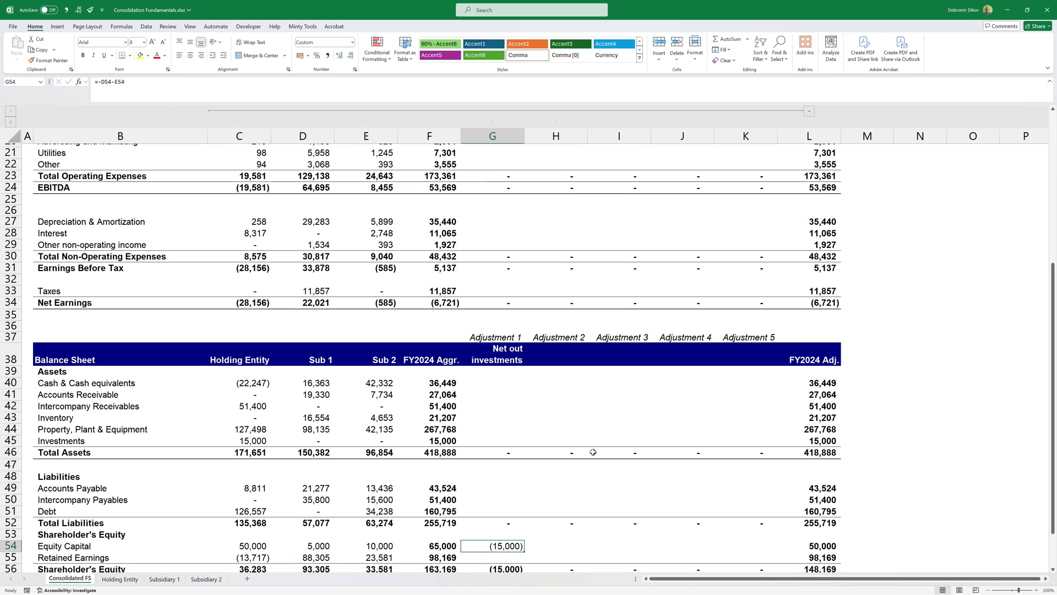
{"action": "mouse_move", "coordinate": [475, 387]}
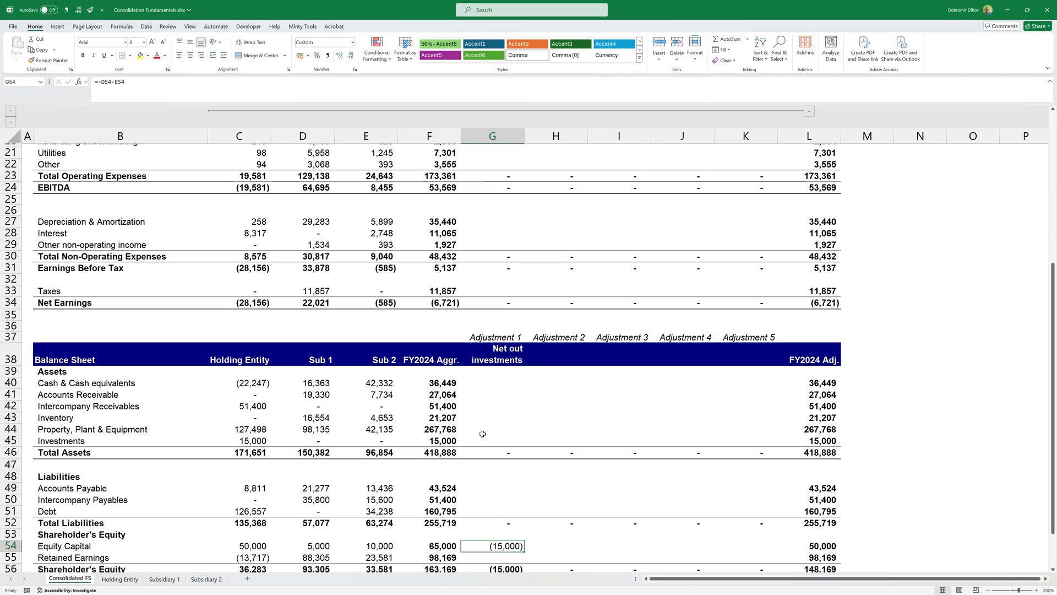
{"action": "mouse_move", "coordinate": [653, 437]}
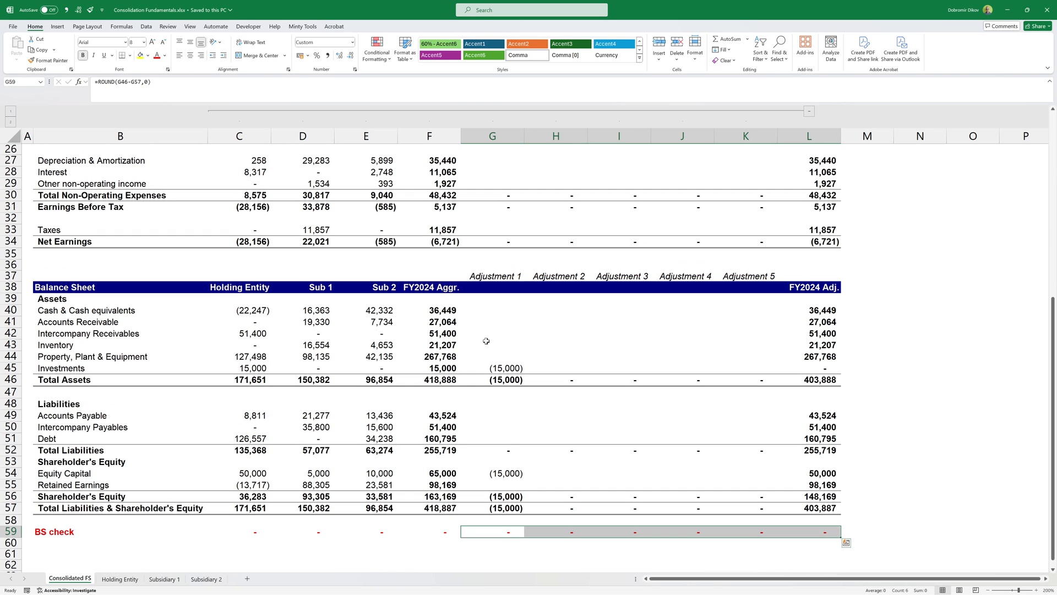
{"action": "mouse_move", "coordinate": [473, 492]}
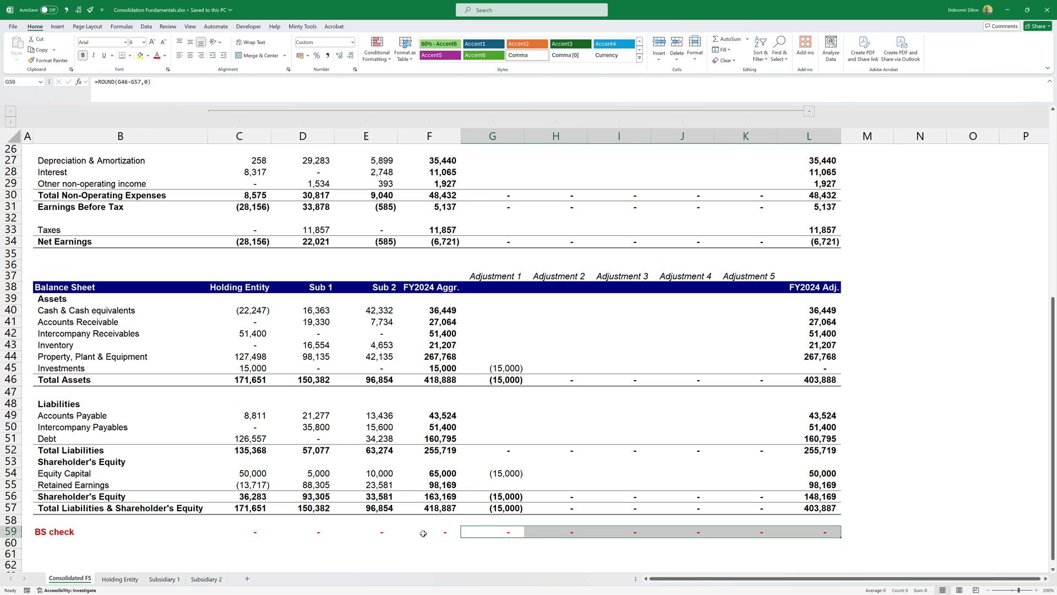
{"action": "mouse_move", "coordinate": [444, 375]}
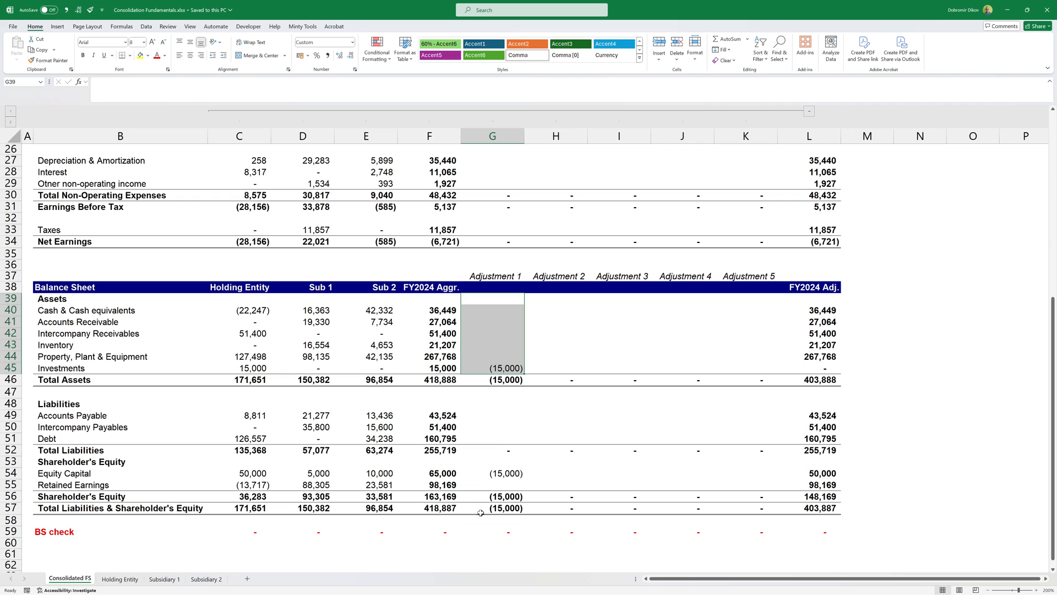
{"action": "left_click", "coordinate": [492, 333]}
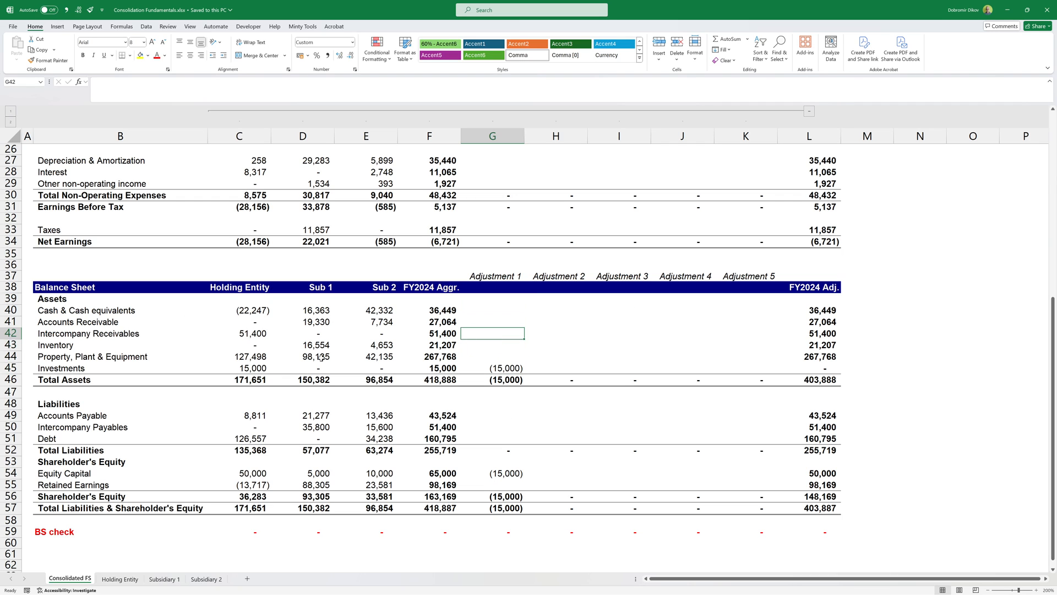
{"action": "mouse_move", "coordinate": [606, 367]}
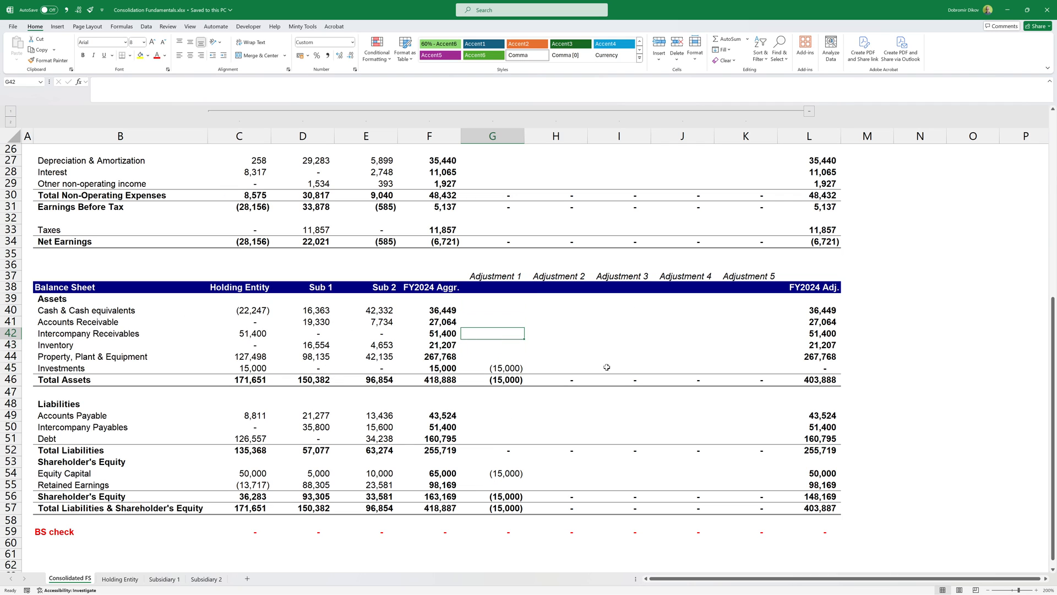
{"action": "mouse_move", "coordinate": [559, 412]}
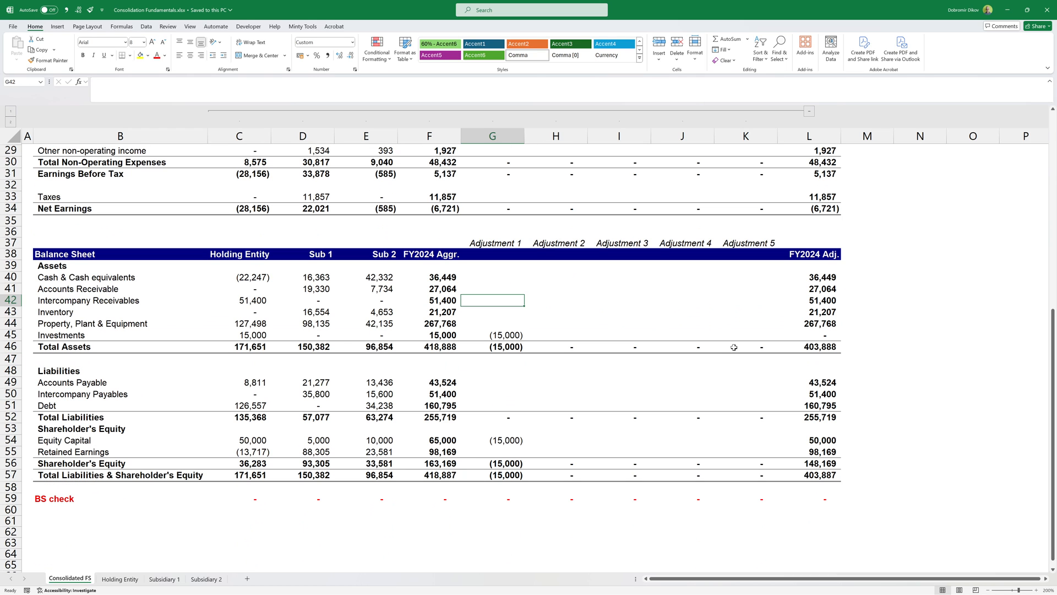
{"action": "left_click", "coordinate": [809, 276]}
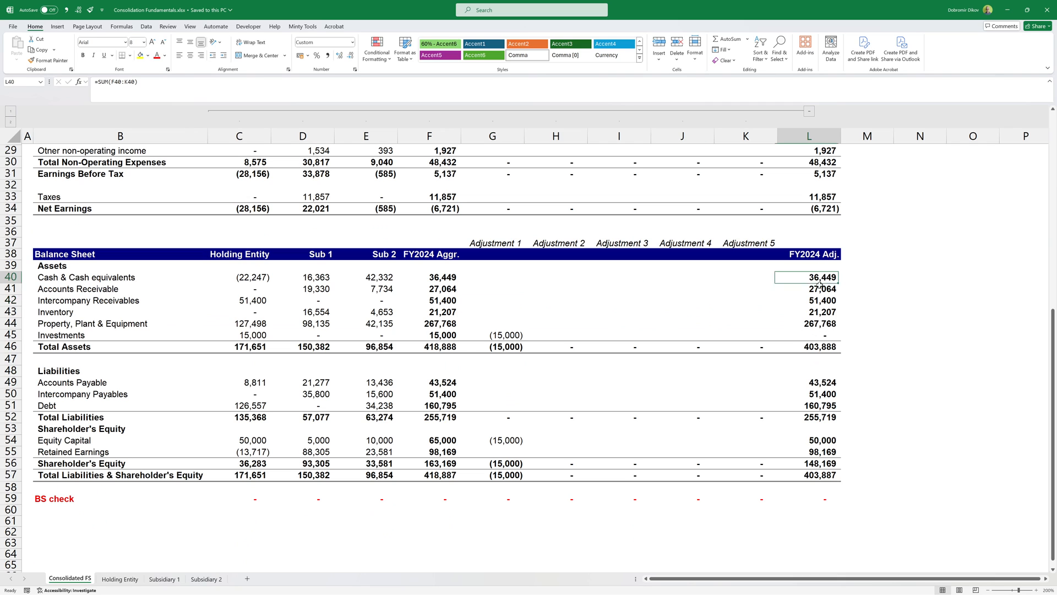
{"action": "left_click_drag", "start_coordinate": [809, 278], "coordinate": [810, 474]}
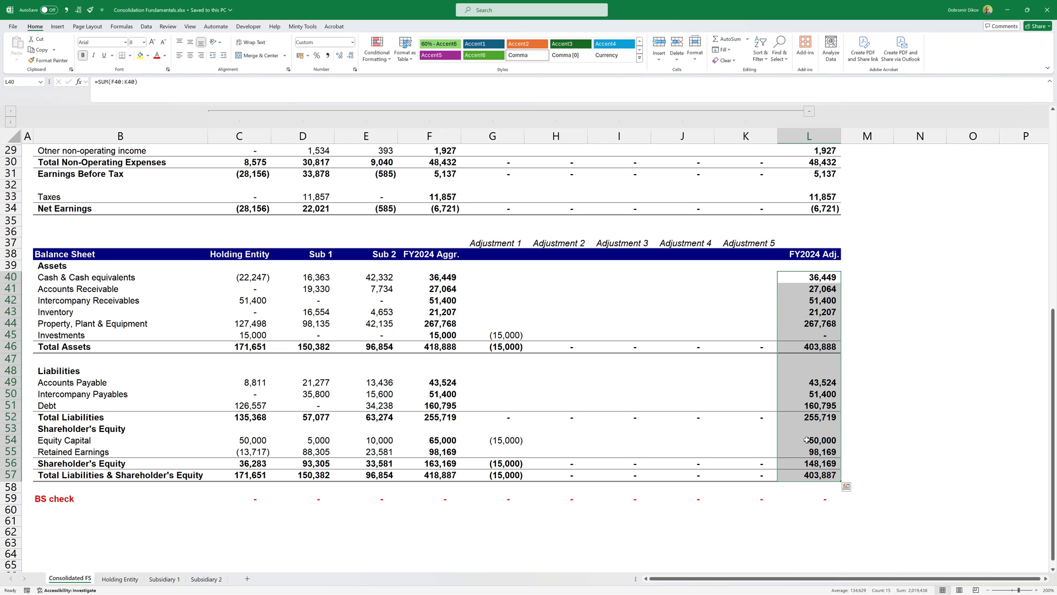
{"action": "left_click", "coordinate": [808, 334]}
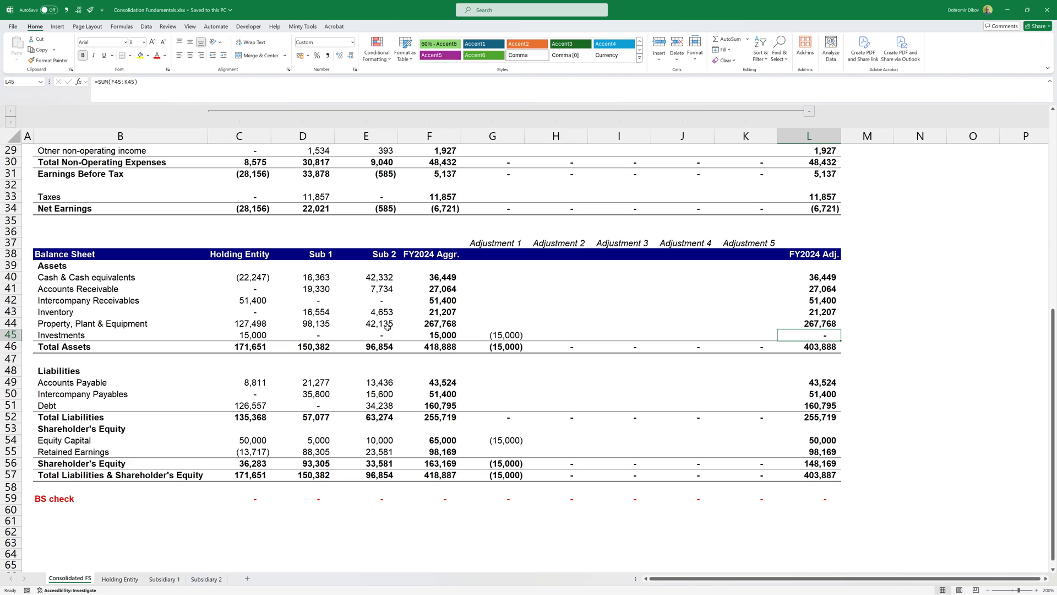
{"action": "mouse_move", "coordinate": [559, 476]}
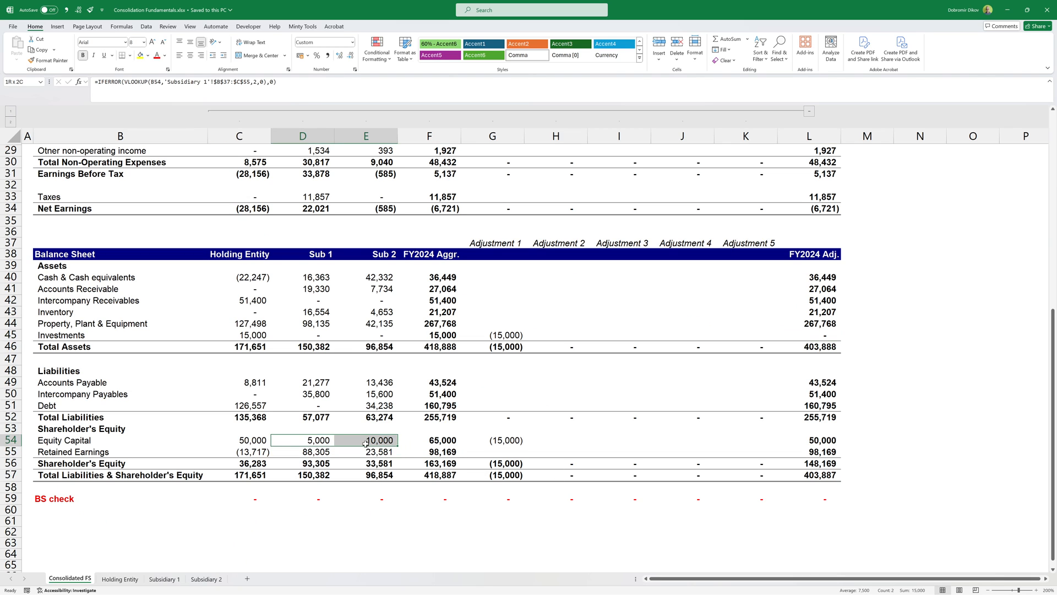
{"action": "left_click", "coordinate": [239, 439]}
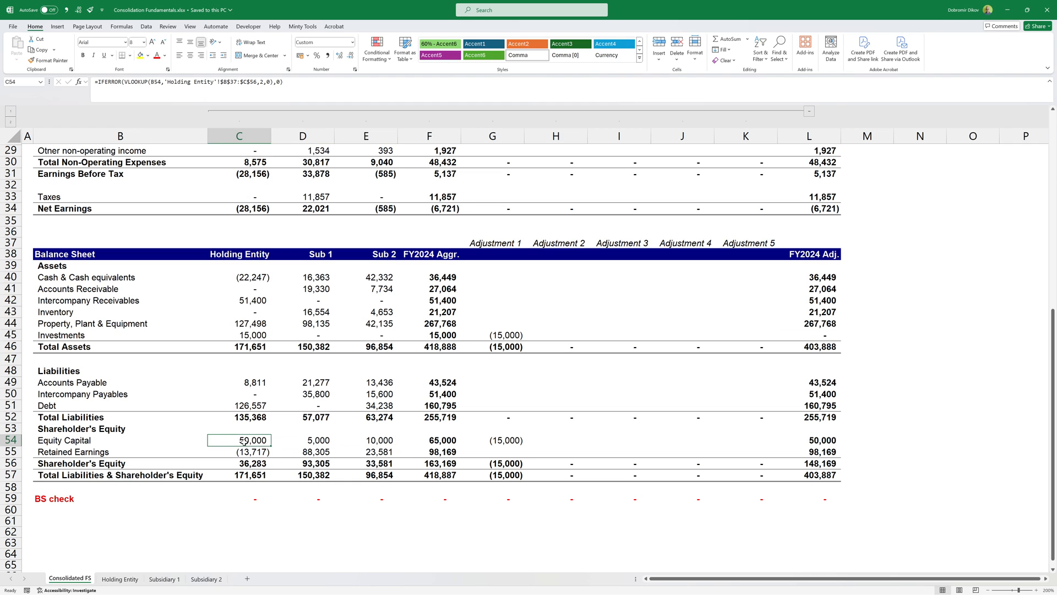
{"action": "left_click", "coordinate": [809, 440]}
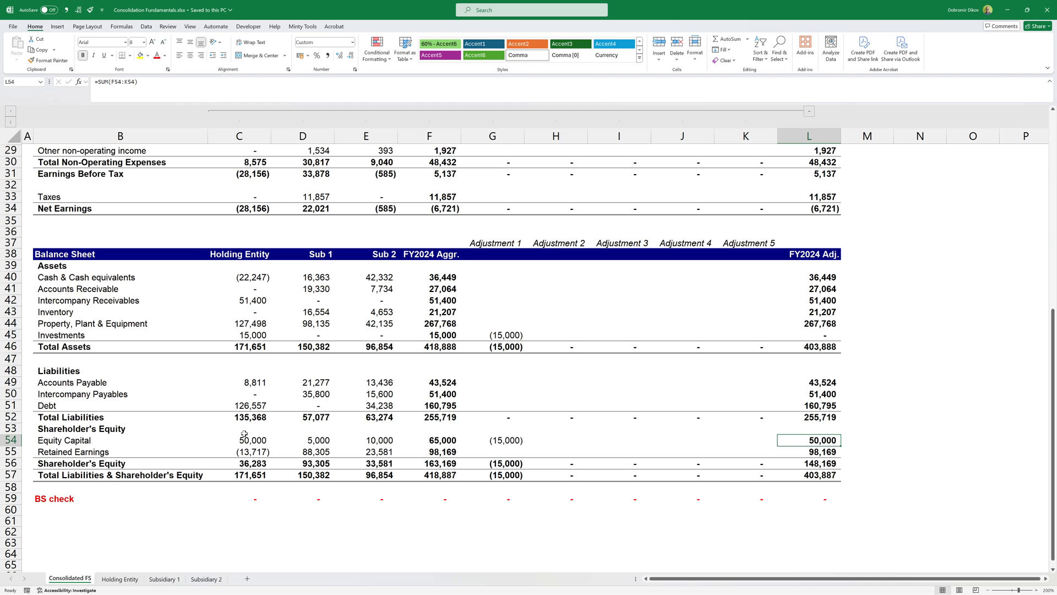
{"action": "left_click", "coordinate": [808, 334]}
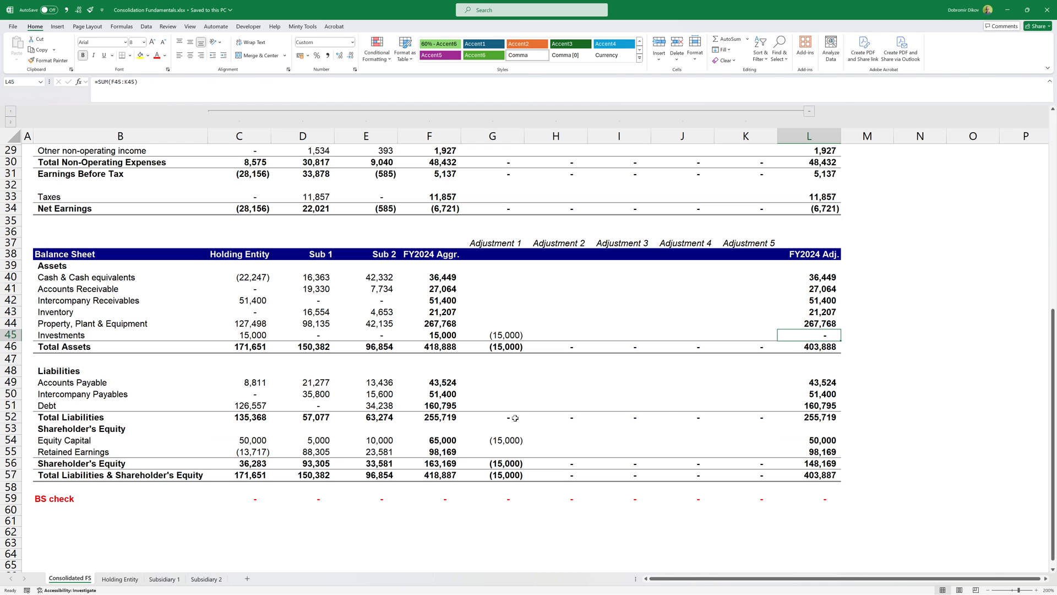
{"action": "left_click", "coordinate": [119, 578]}
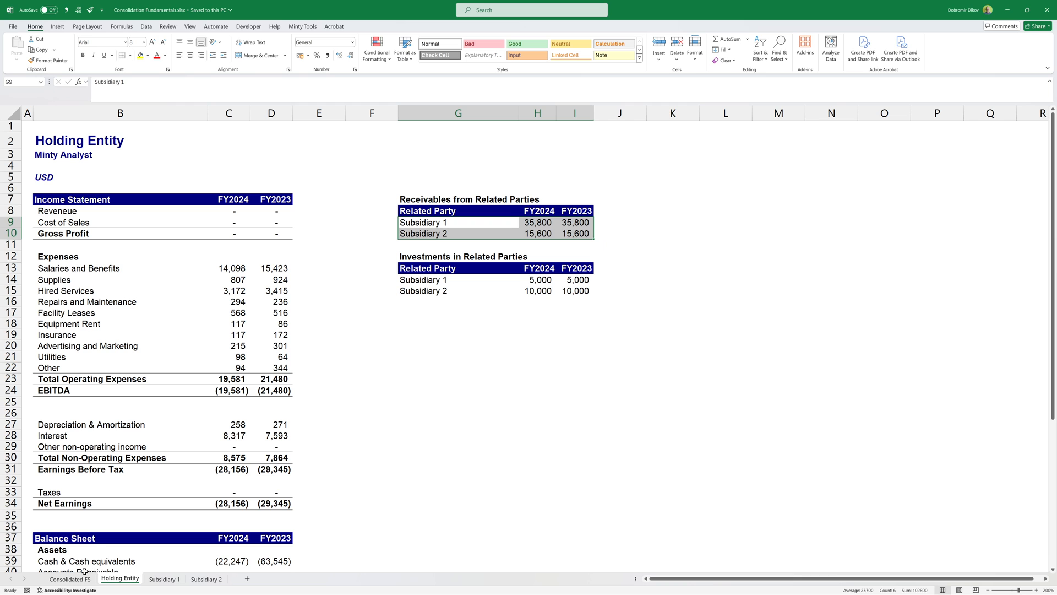
- Label balance sheet Adjustment 1 'Net out investments' and Adjustment 2 'IC Receivables', saving the workbook
{"action": "left_click", "coordinate": [70, 578]}
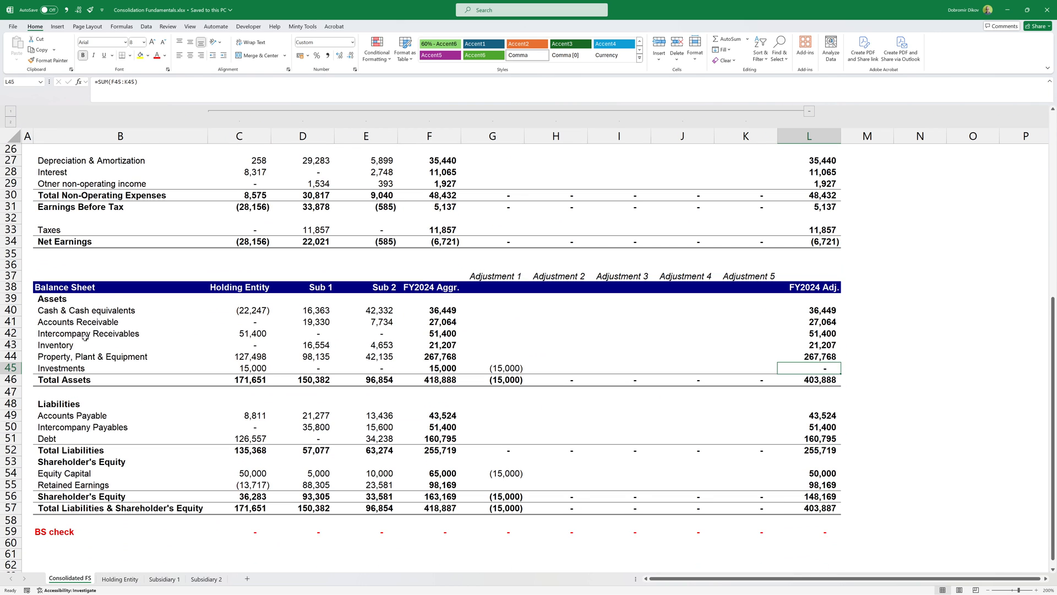
{"action": "left_click", "coordinate": [238, 332]}
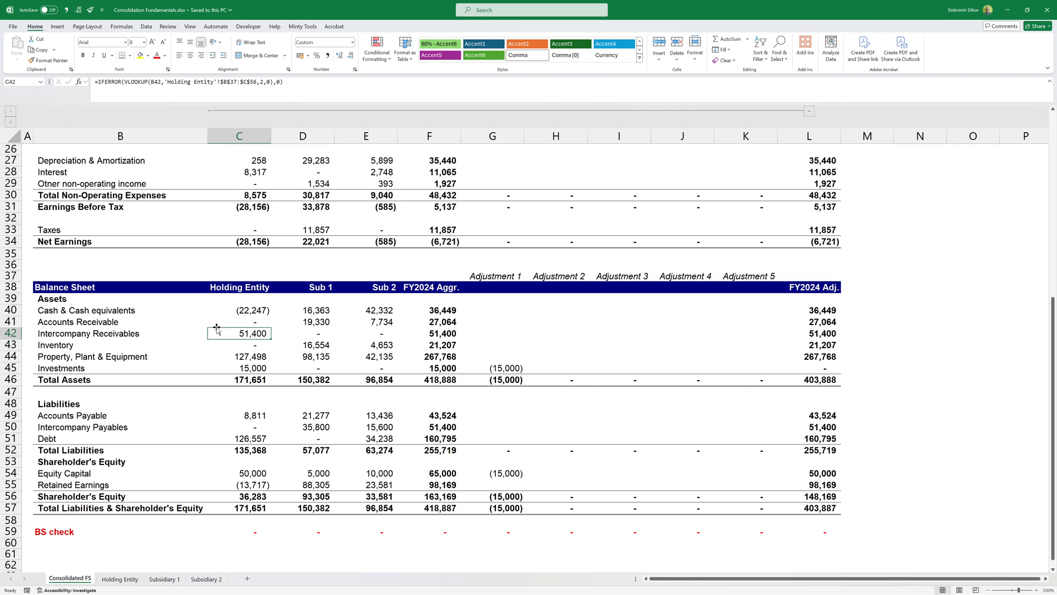
{"action": "left_click", "coordinate": [555, 332]}
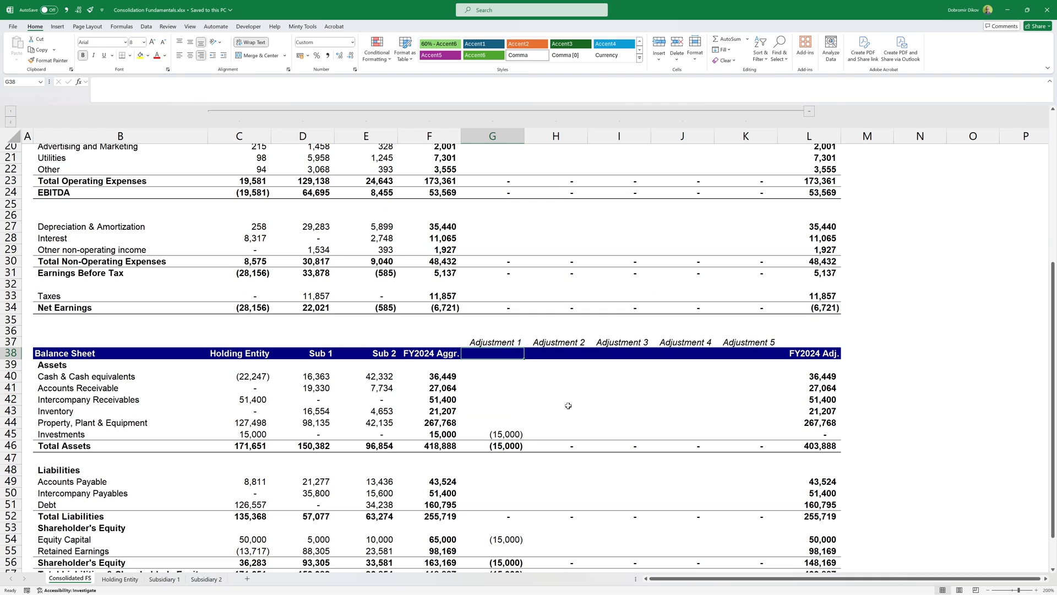
{"action": "type", "text": "Net out investments"}
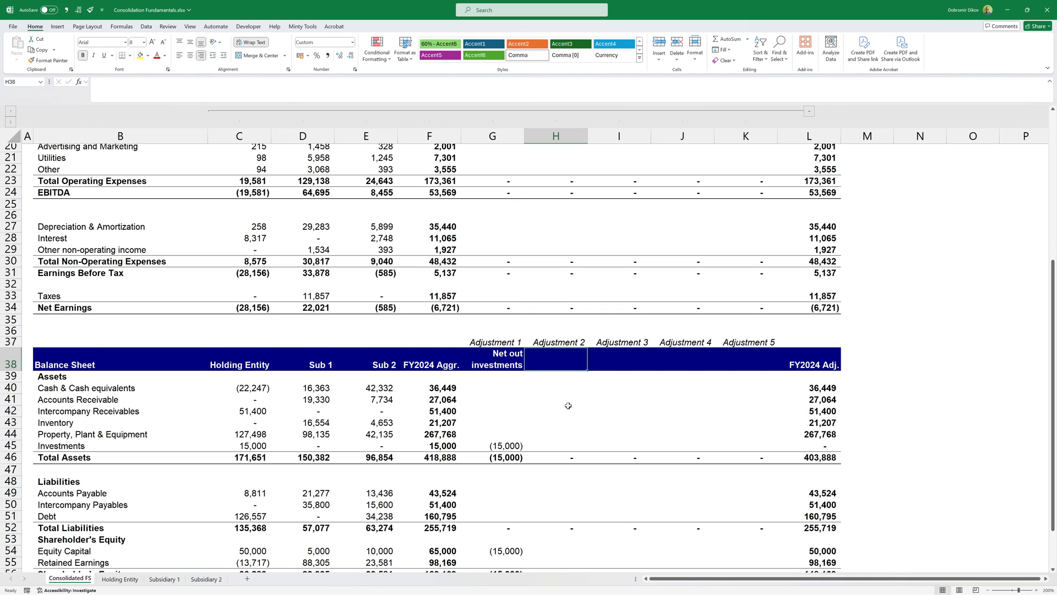
{"action": "key", "text": "ctrl+s"}
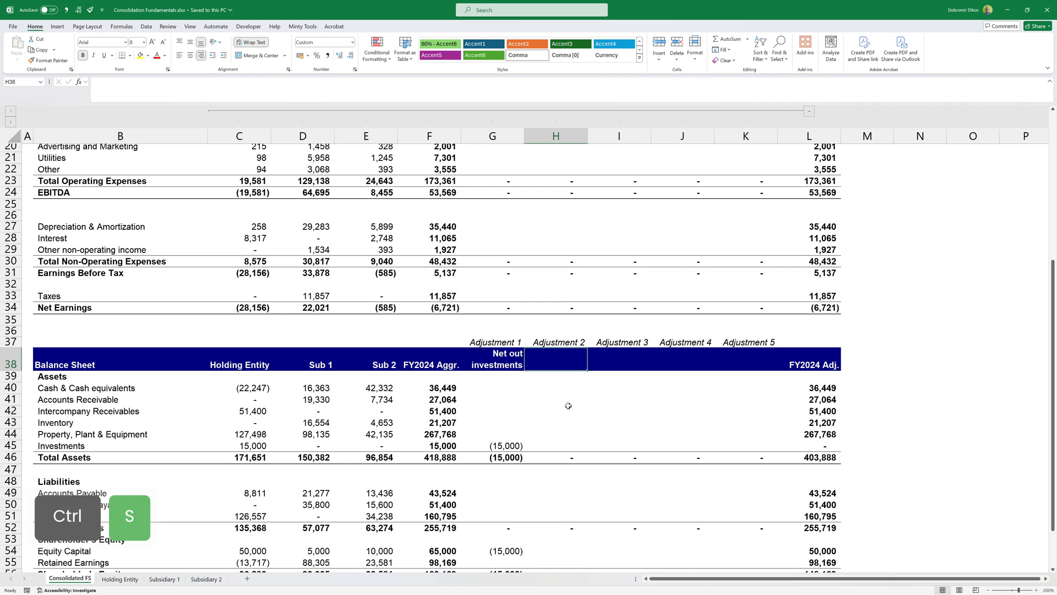
{"action": "type", "text": "IC Receivables"}
{"action": "left_click", "coordinate": [555, 411]}
{"action": "type", "text": "-"}
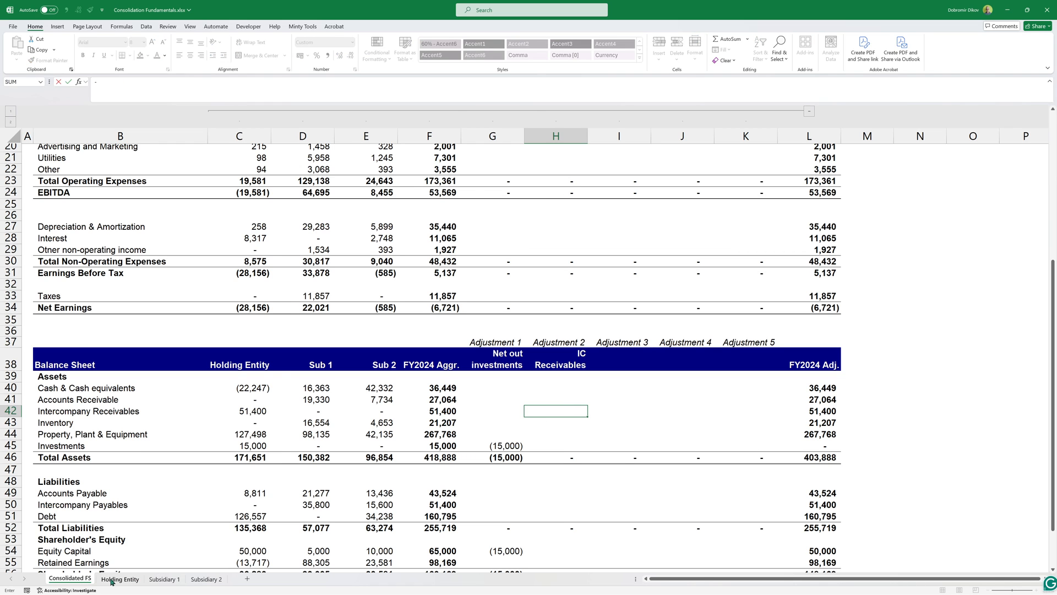
- Eliminate 51,400 intercompany receivables via Holding Entity H9/H10 and mirror it on payables with =H42
{"action": "left_click", "coordinate": [120, 578]}
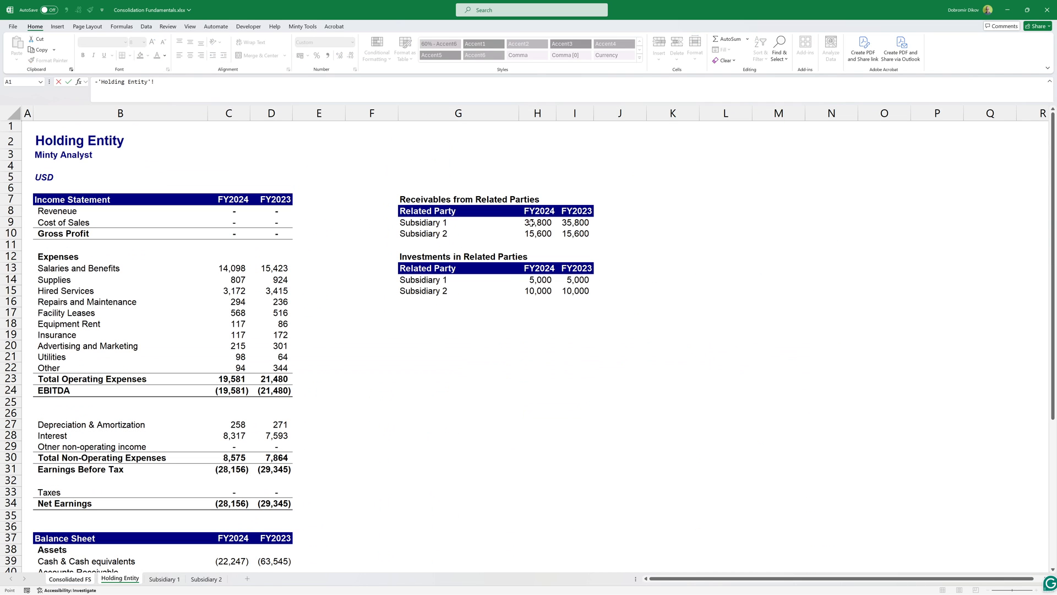
{"action": "left_click", "coordinate": [536, 232]}
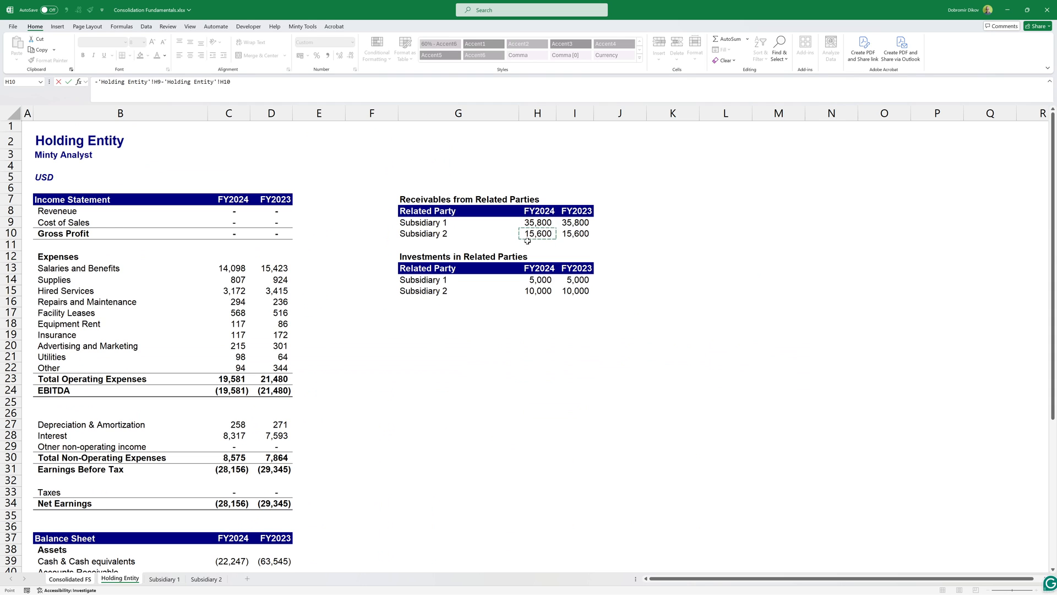
{"action": "left_click", "coordinate": [70, 582]}
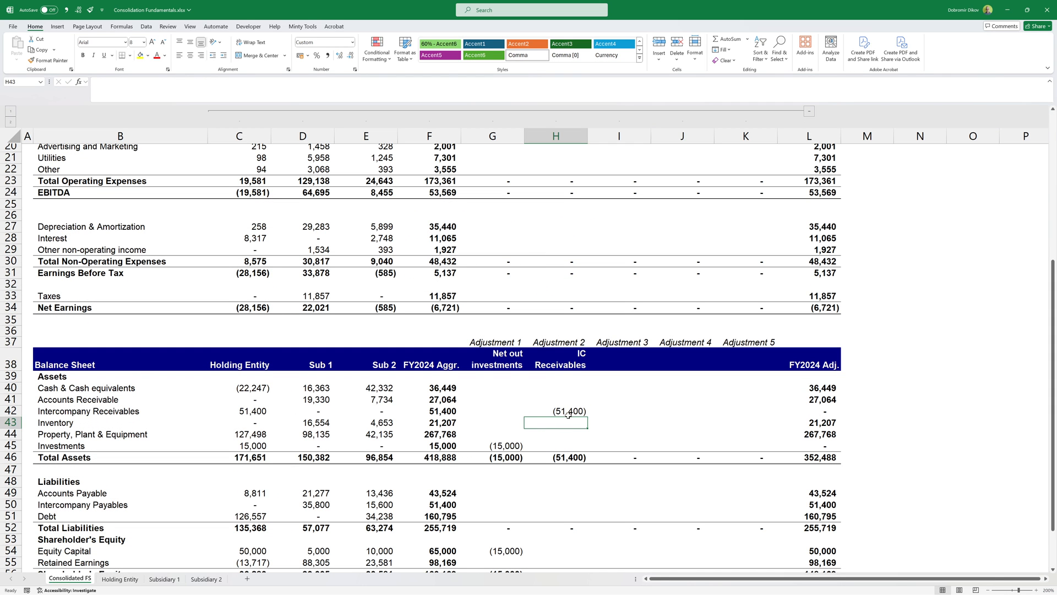
{"action": "left_click", "coordinate": [556, 411]}
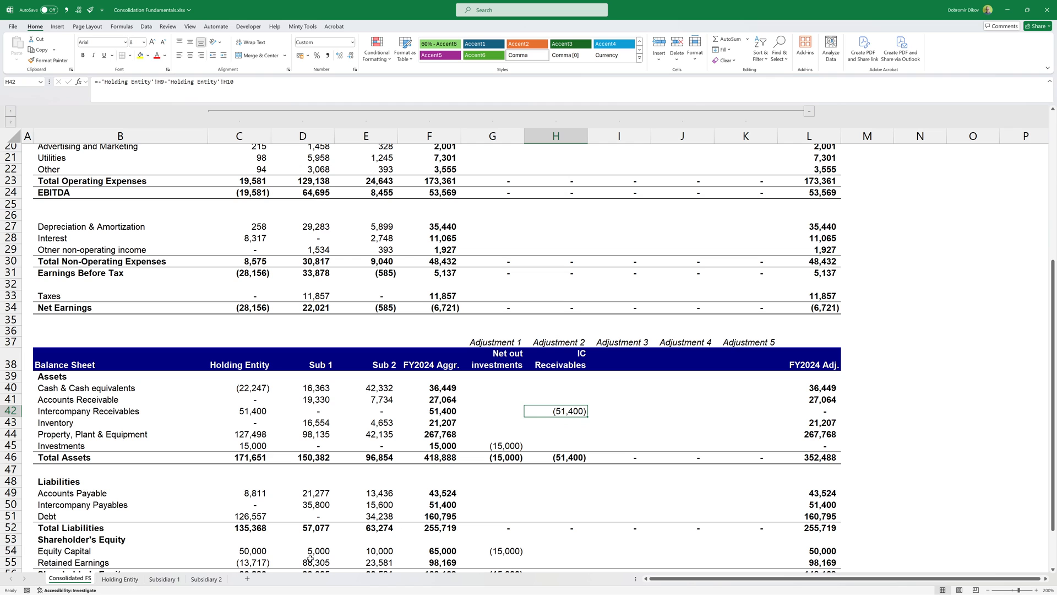
{"action": "scroll", "scroll_direction": "down", "scroll_amount": 3}
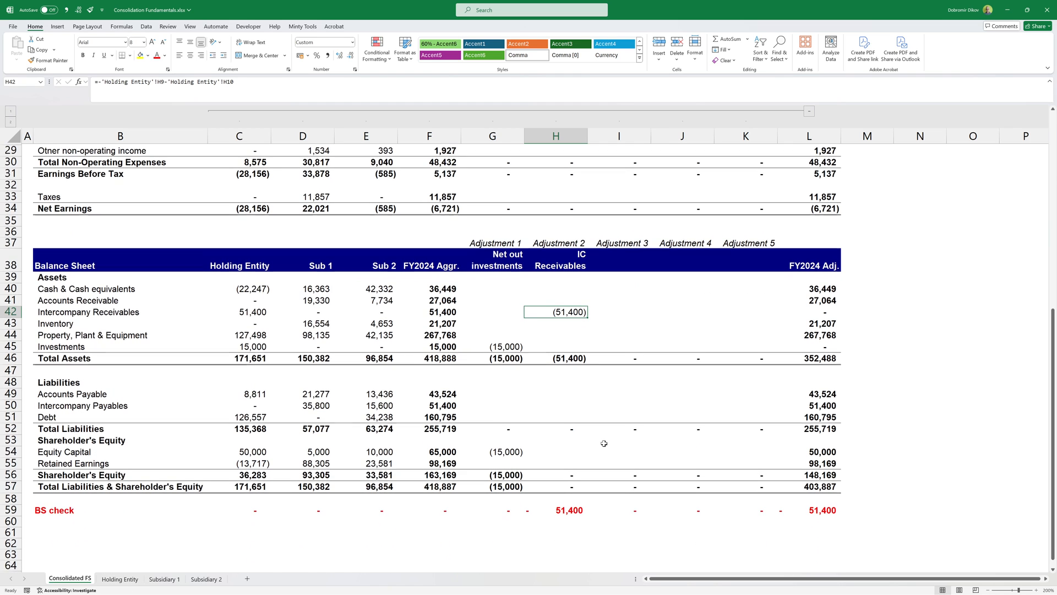
{"action": "left_click", "coordinate": [392, 405]}
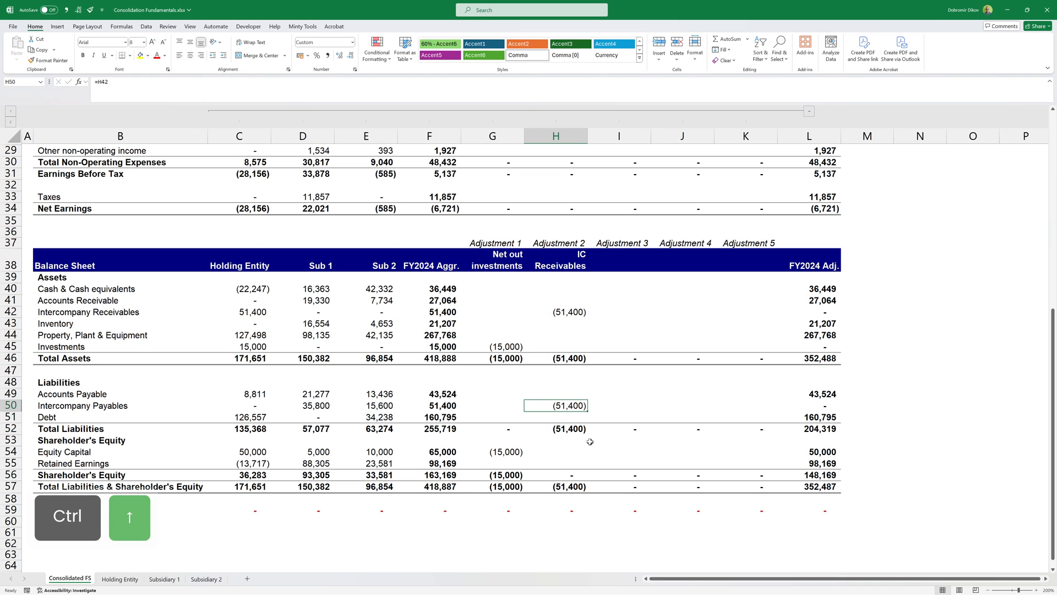
{"action": "left_click", "coordinate": [808, 311]}
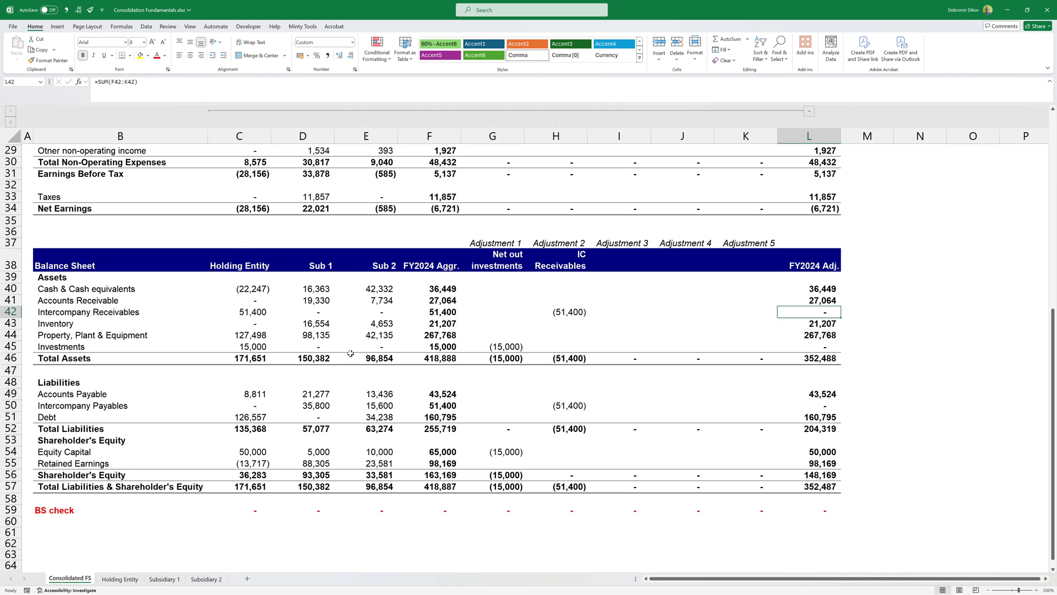
{"action": "mouse_move", "coordinate": [580, 368]}
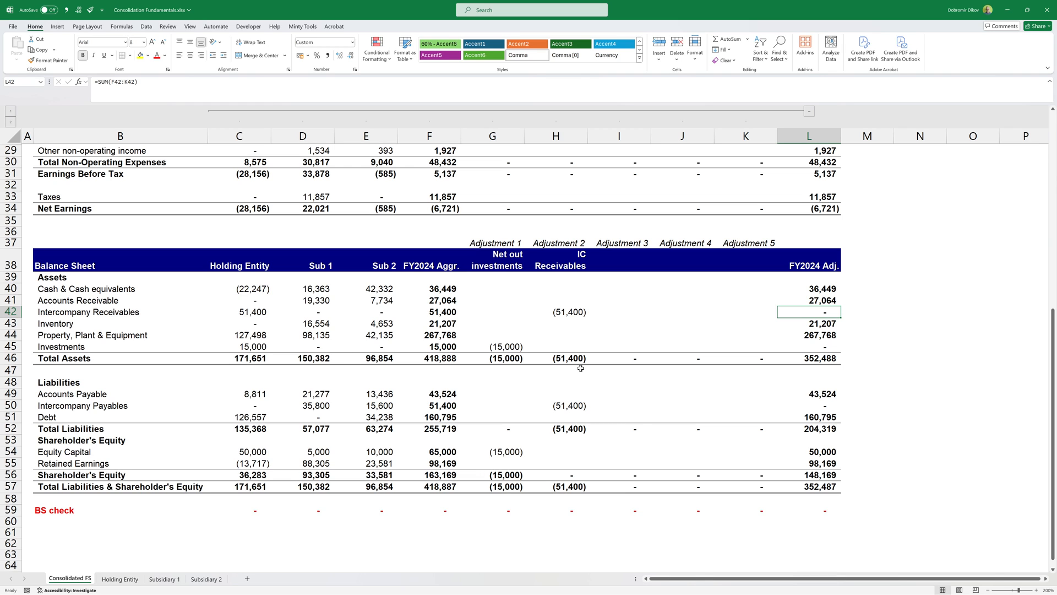
{"action": "left_click", "coordinate": [119, 579]}
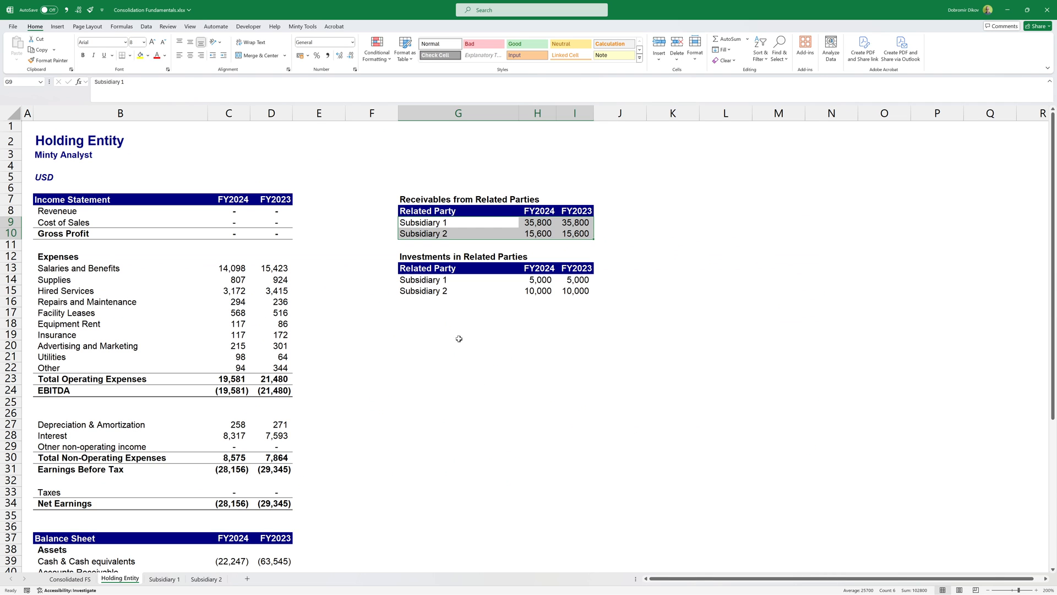
{"action": "left_click", "coordinate": [164, 578]}
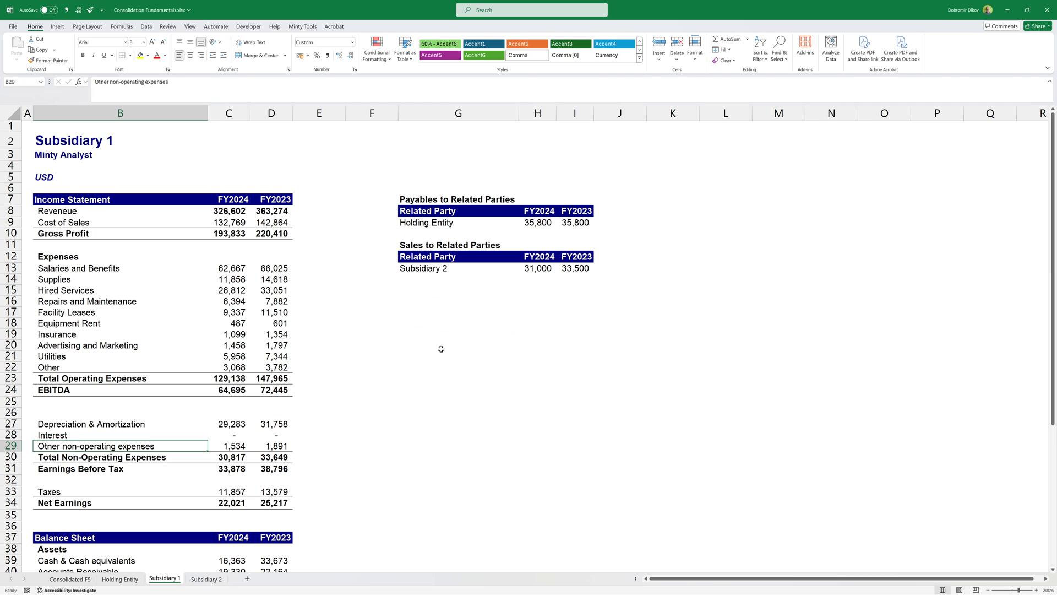
{"action": "mouse_move", "coordinate": [444, 223]}
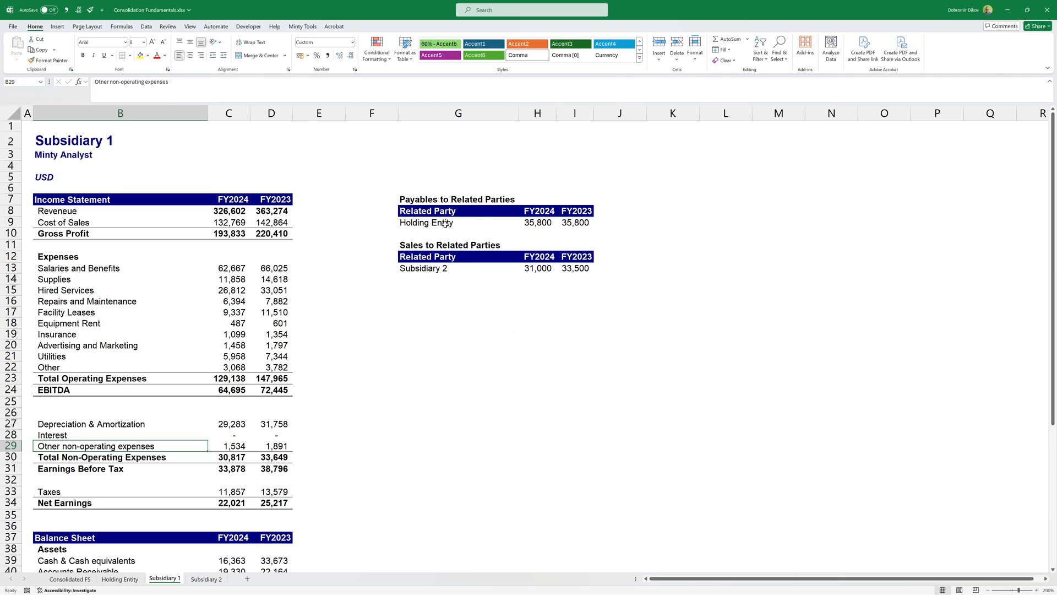
{"action": "left_click", "coordinate": [538, 221]}
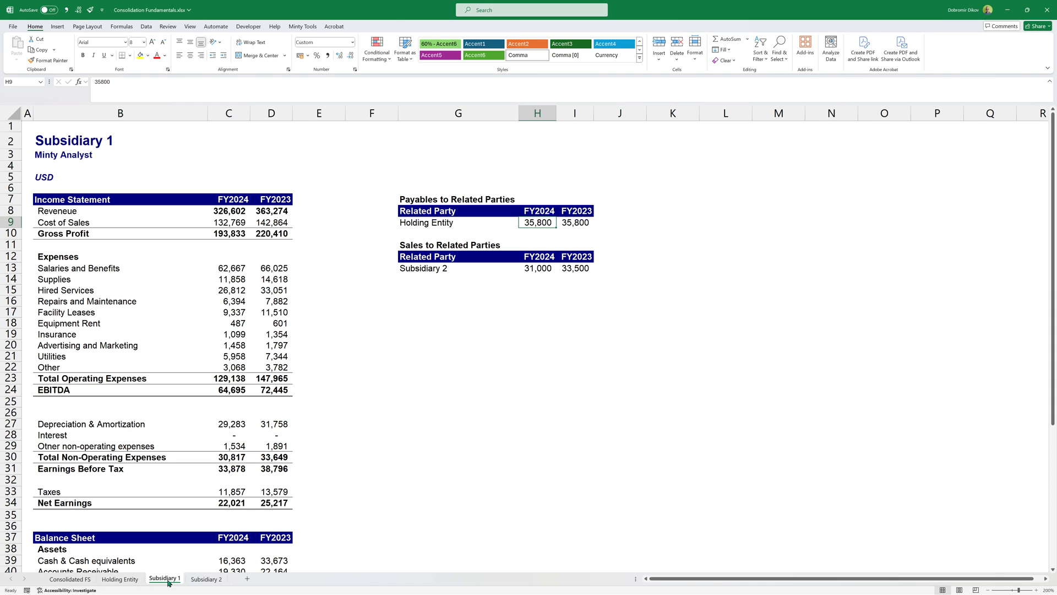
{"action": "left_click", "coordinate": [206, 578]}
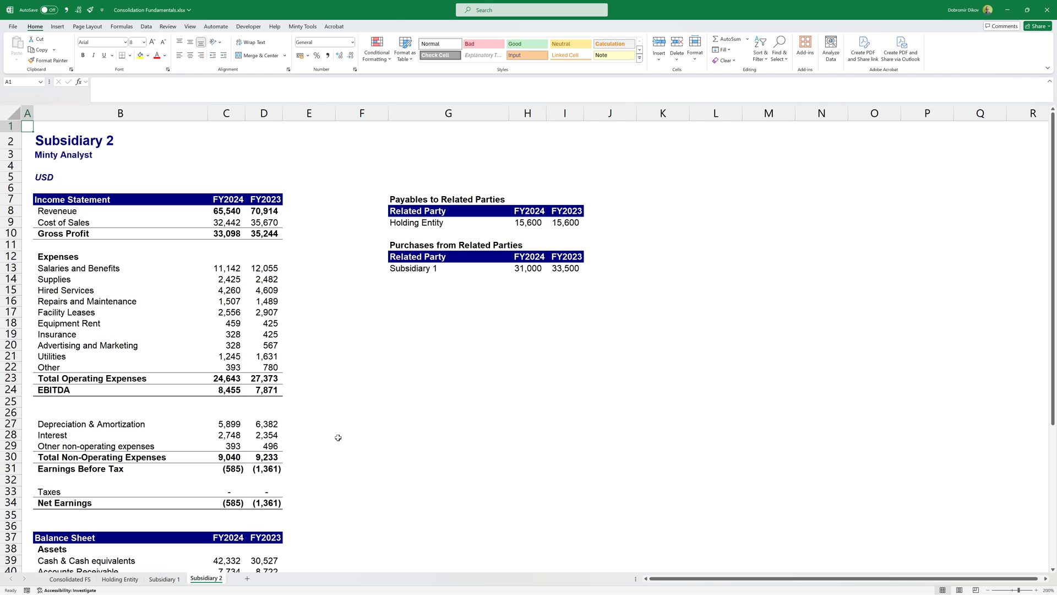
{"action": "left_click", "coordinate": [163, 578]}
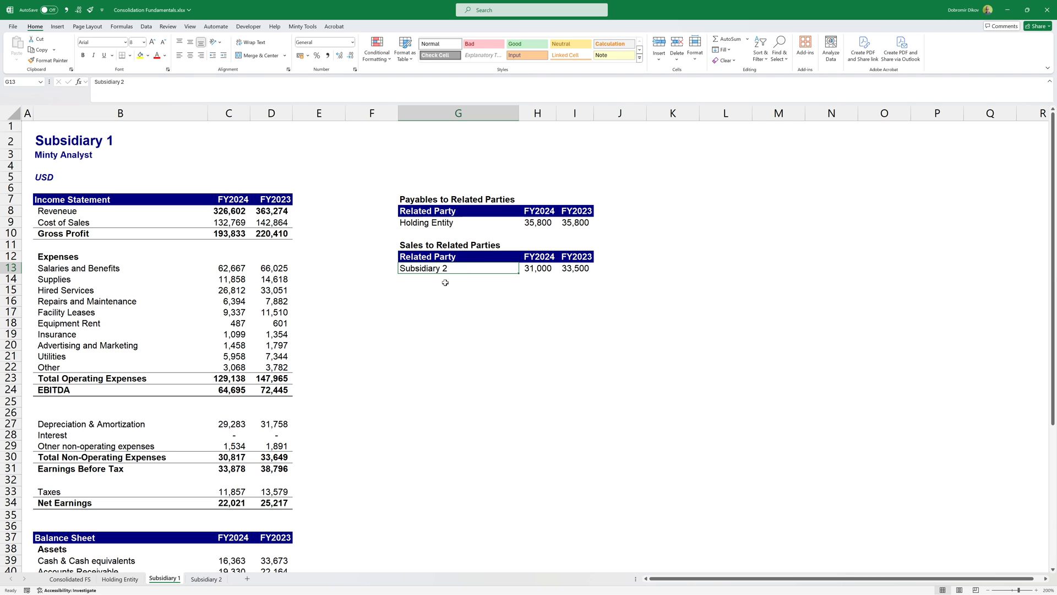
{"action": "mouse_move", "coordinate": [254, 531]}
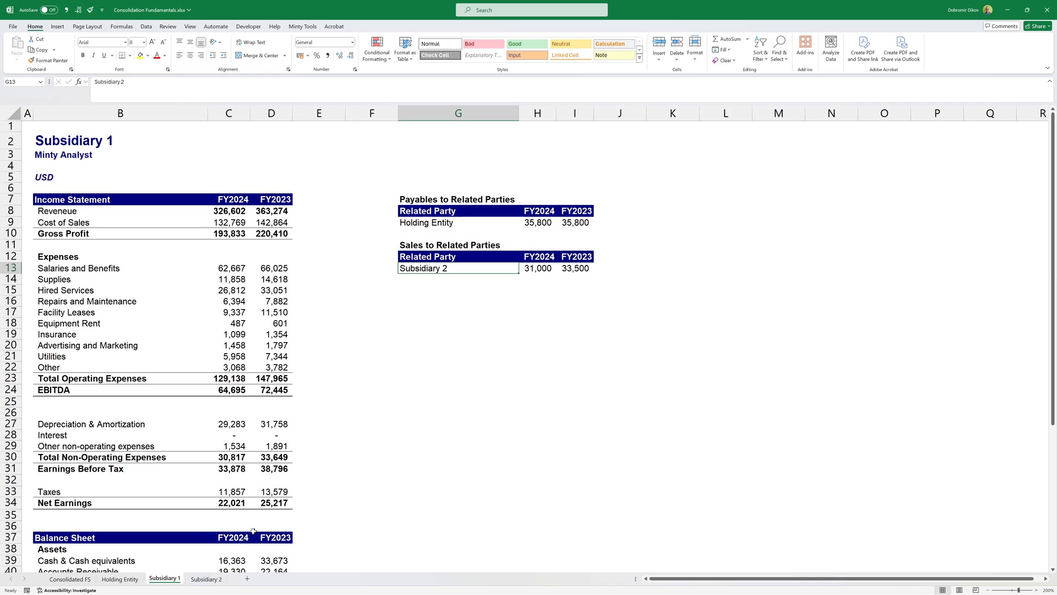
{"action": "left_click", "coordinate": [206, 578]}
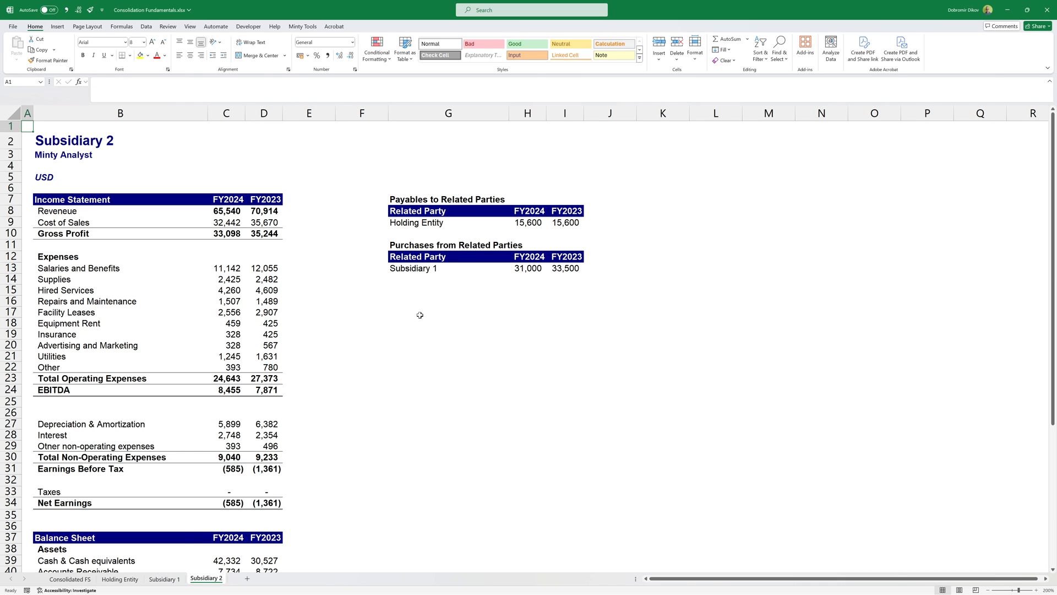
{"action": "left_click", "coordinate": [69, 578]}
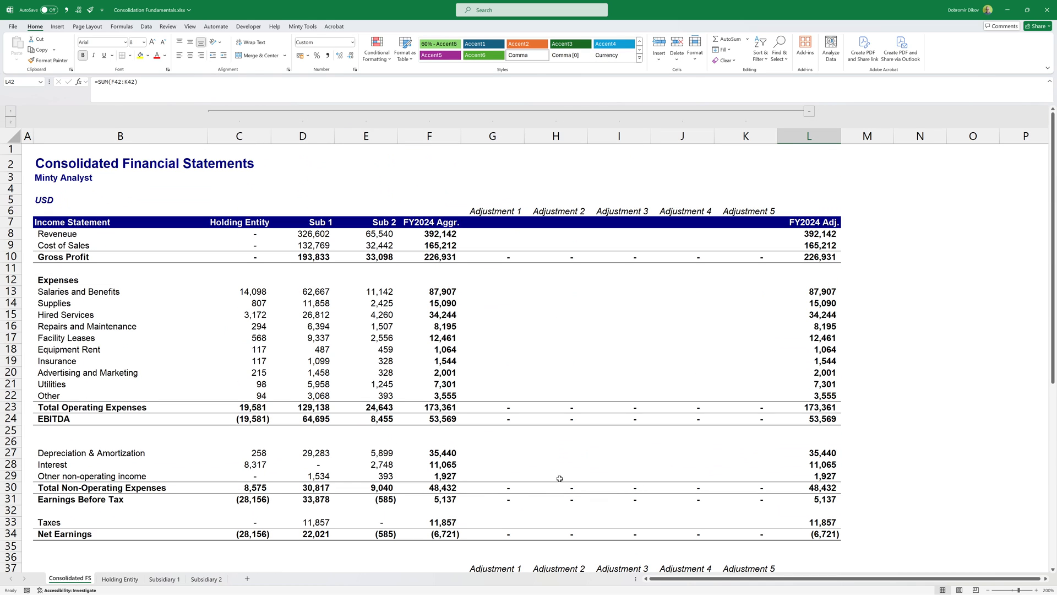
{"action": "mouse_move", "coordinate": [640, 337]}
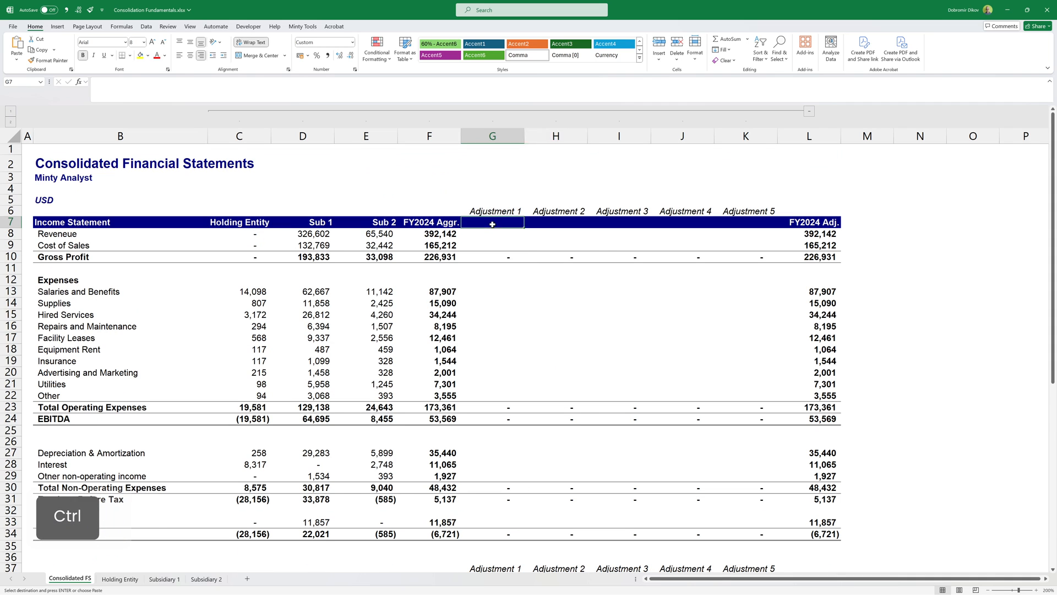
- Paste the adjustment headers onto the income statement at G7 and save the workbook
{"action": "key", "text": "ctrl+v"}
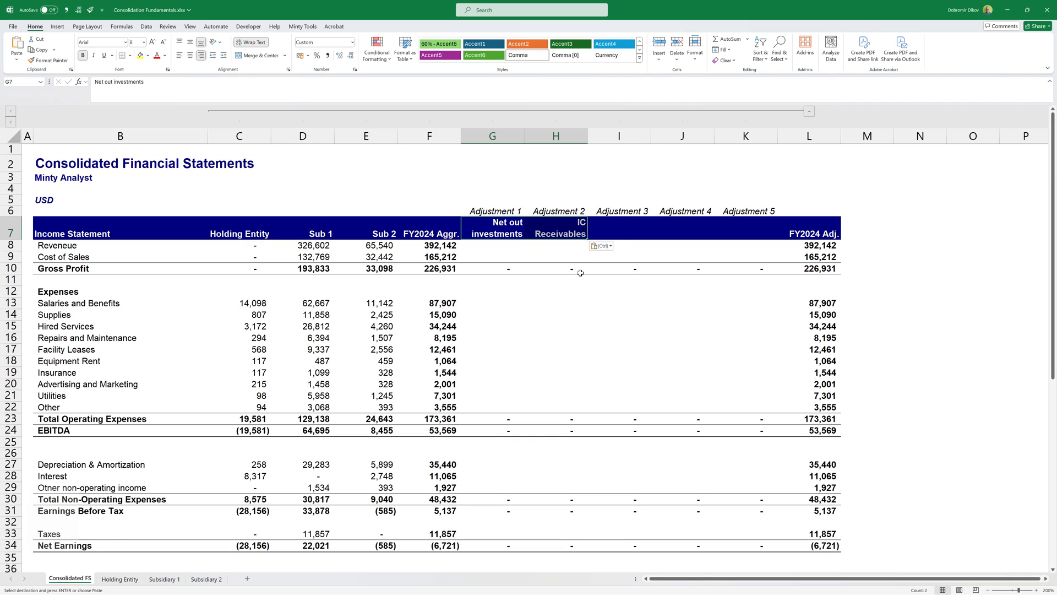
{"action": "key", "text": "ctrl+s"}
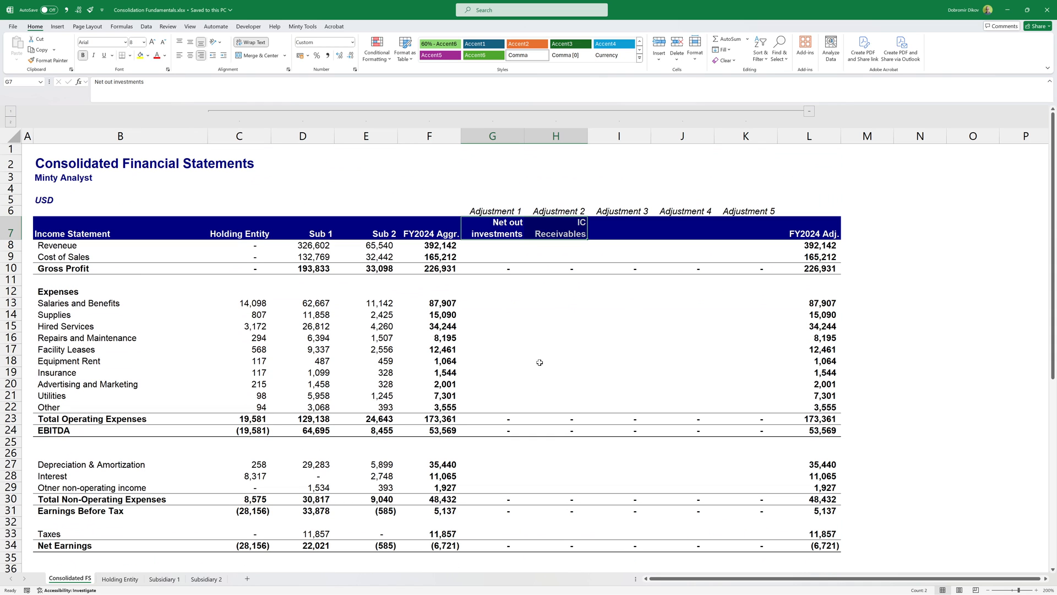
{"action": "left_click", "coordinate": [617, 227]}
{"action": "type", "text": "IC Sales"}
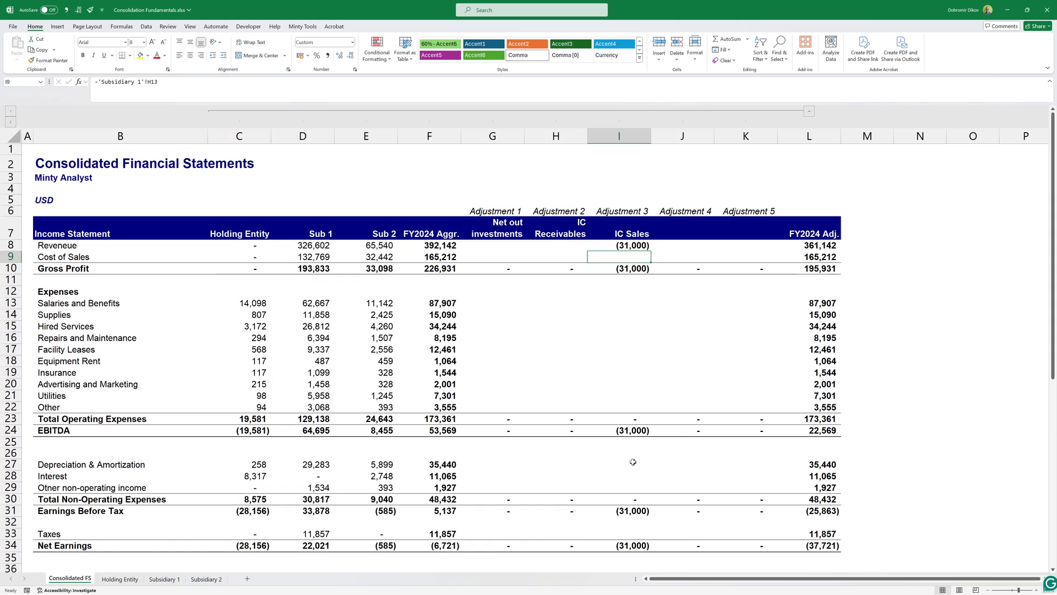
- Label Adjustment 4 on the income statement 'IC Purchases'
{"action": "left_click", "coordinate": [617, 245]}
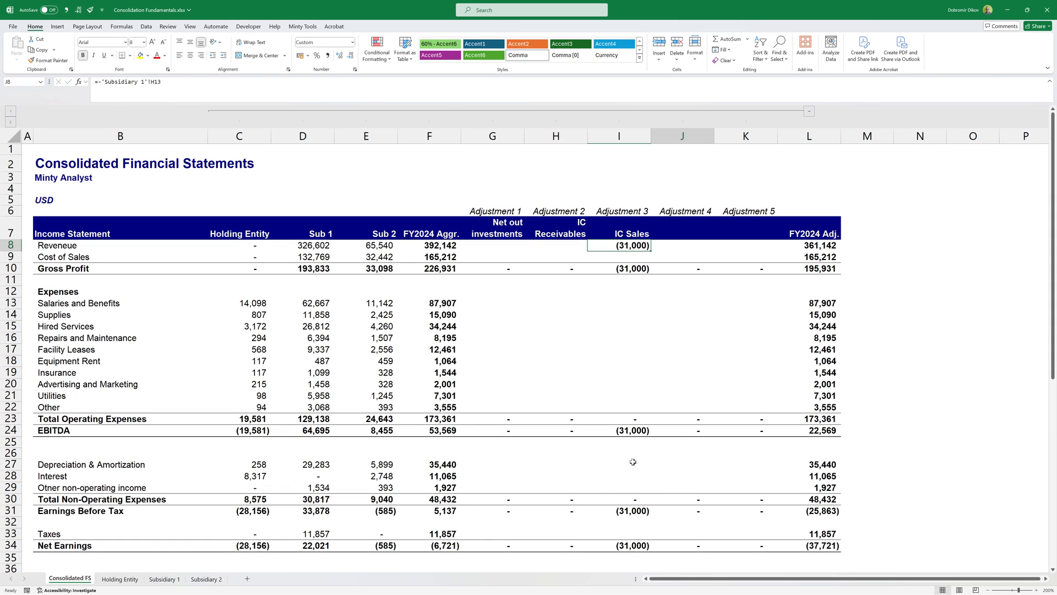
{"action": "type", "text": "IC"}
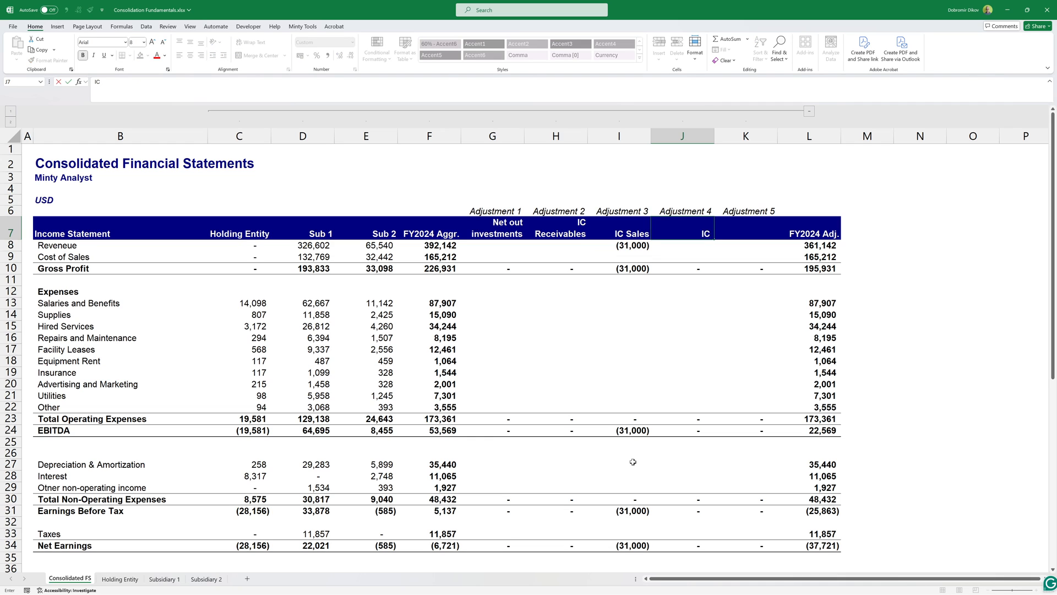
{"action": "type", "text": "IC Purchases"}
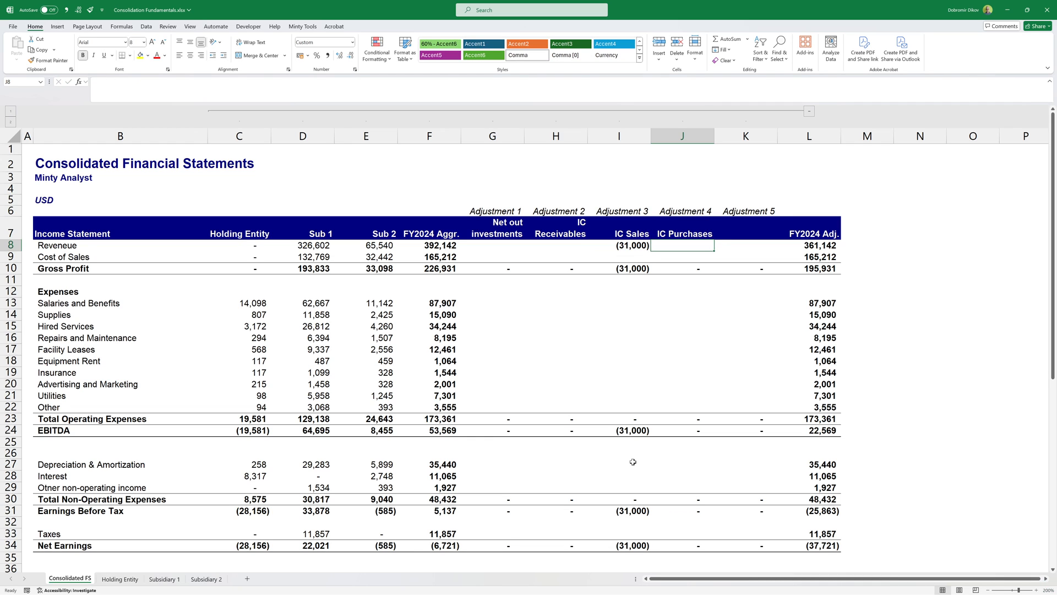
- Eliminate 31,000 from Cost of Sales with =-'Subsidiary 2'!H13 under IC Purchases
{"action": "left_click", "coordinate": [681, 256]}
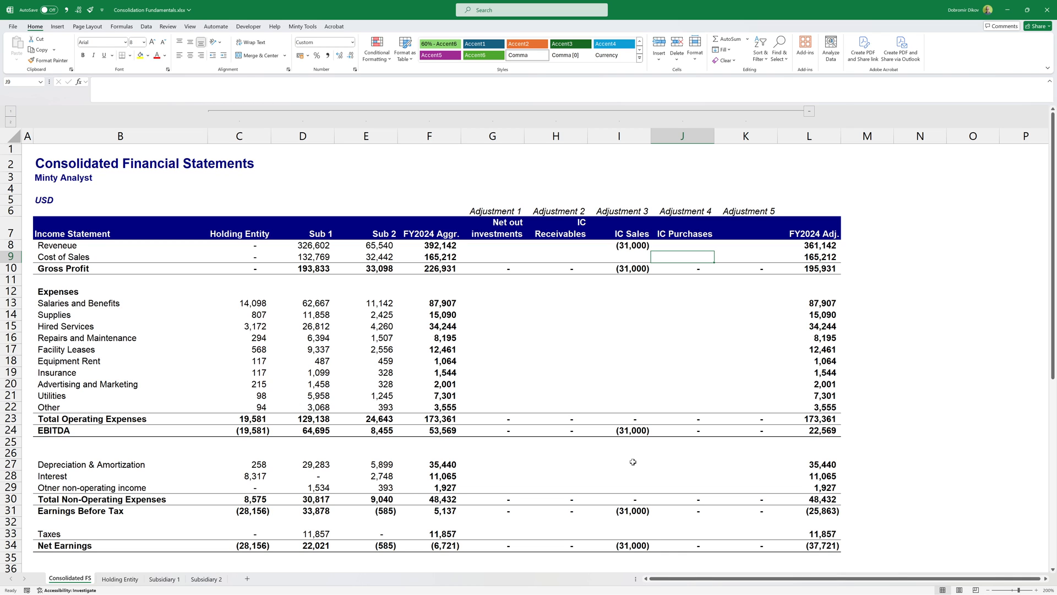
{"action": "left_click", "coordinate": [206, 578]}
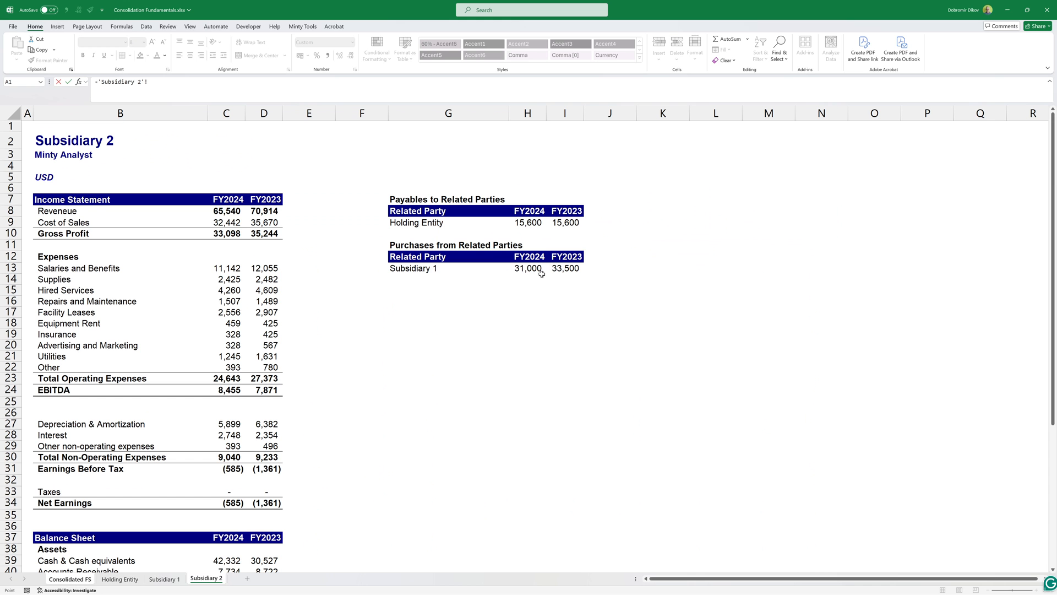
{"action": "left_click", "coordinate": [527, 269]}
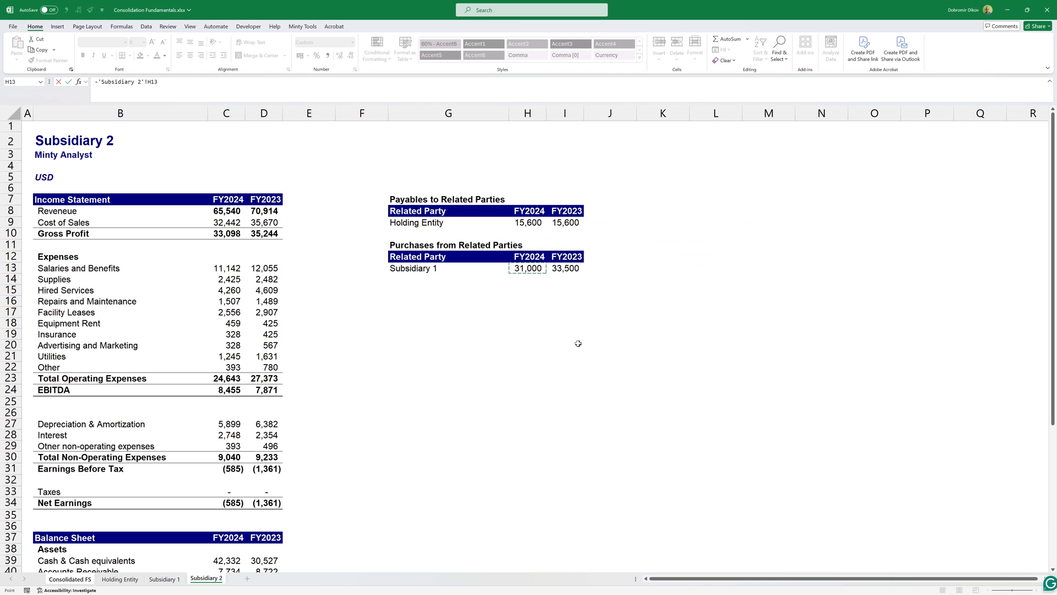
{"action": "left_click", "coordinate": [71, 578]}
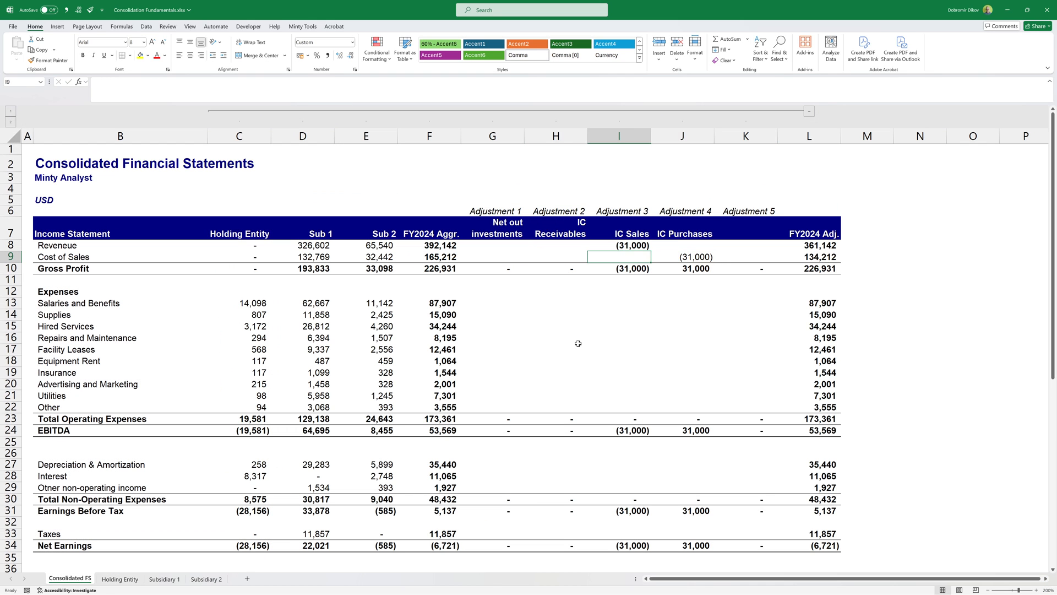
{"action": "left_click", "coordinate": [618, 244]}
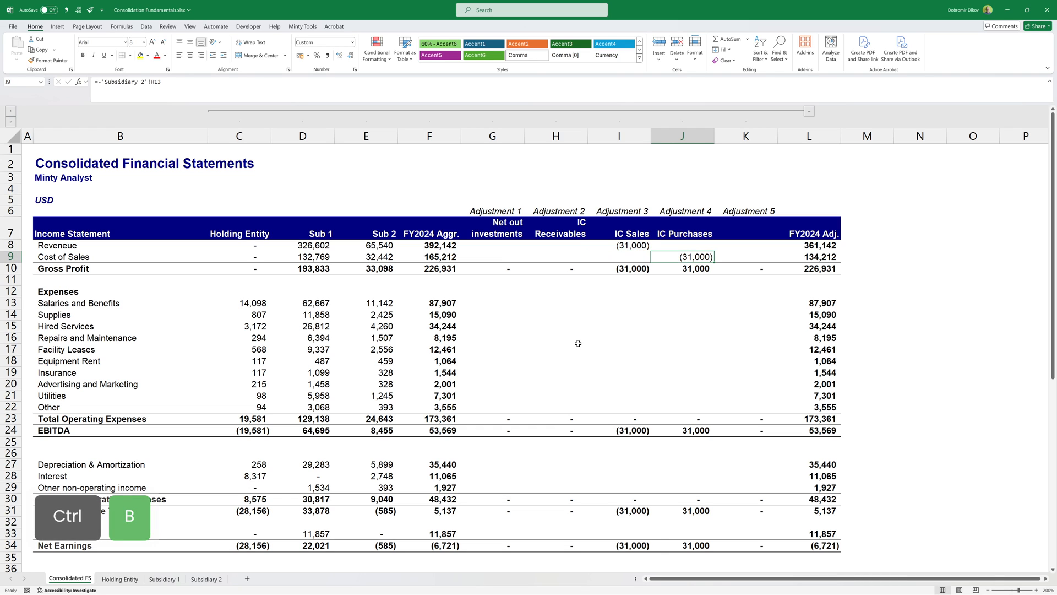
{"action": "left_click", "coordinate": [617, 244]}
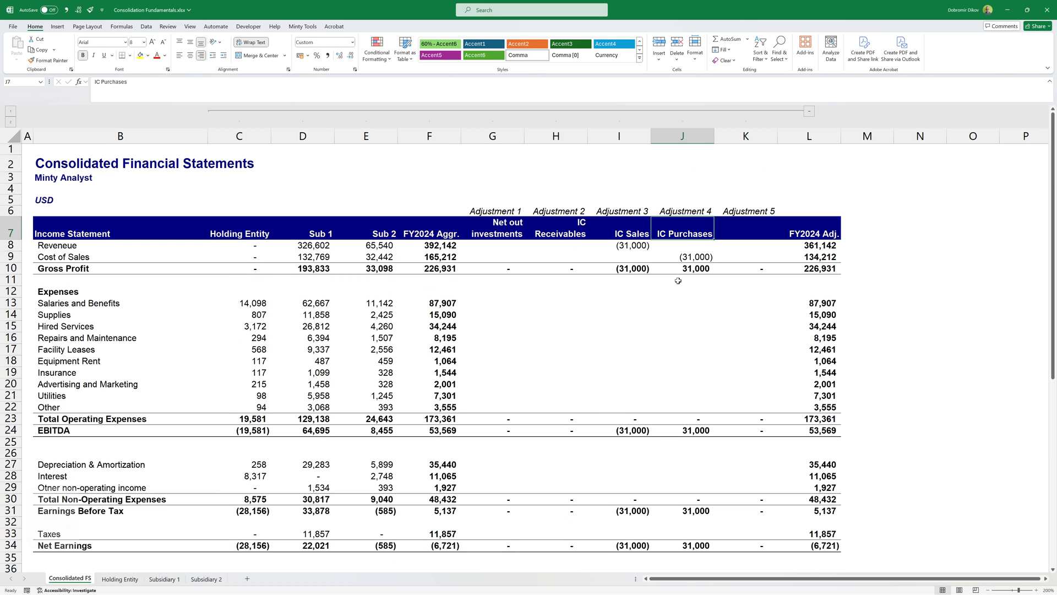
- Save the workbook after adding the IC Purchases heading to the balance sheet
{"action": "scroll", "scroll_direction": "down", "scroll_amount": 3}
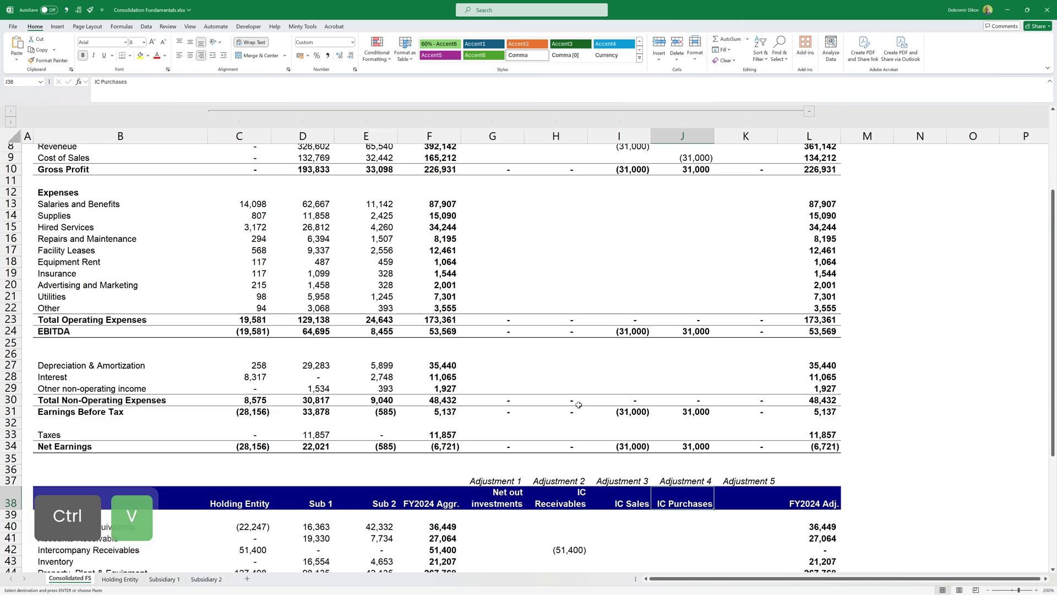
{"action": "key", "text": "ctrl+s"}
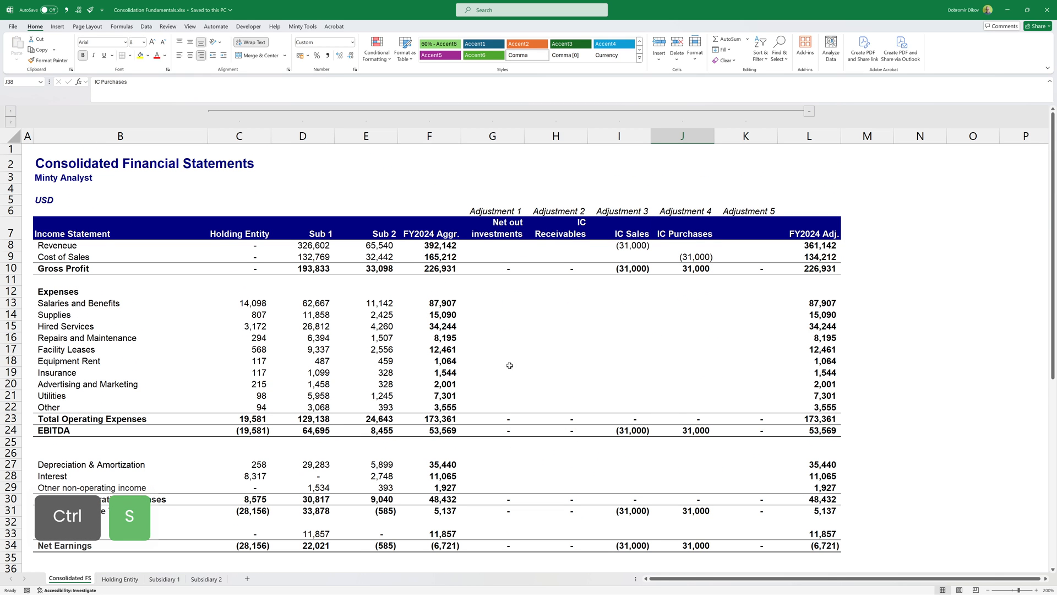
{"action": "scroll", "scroll_direction": "down", "scroll_amount": 3}
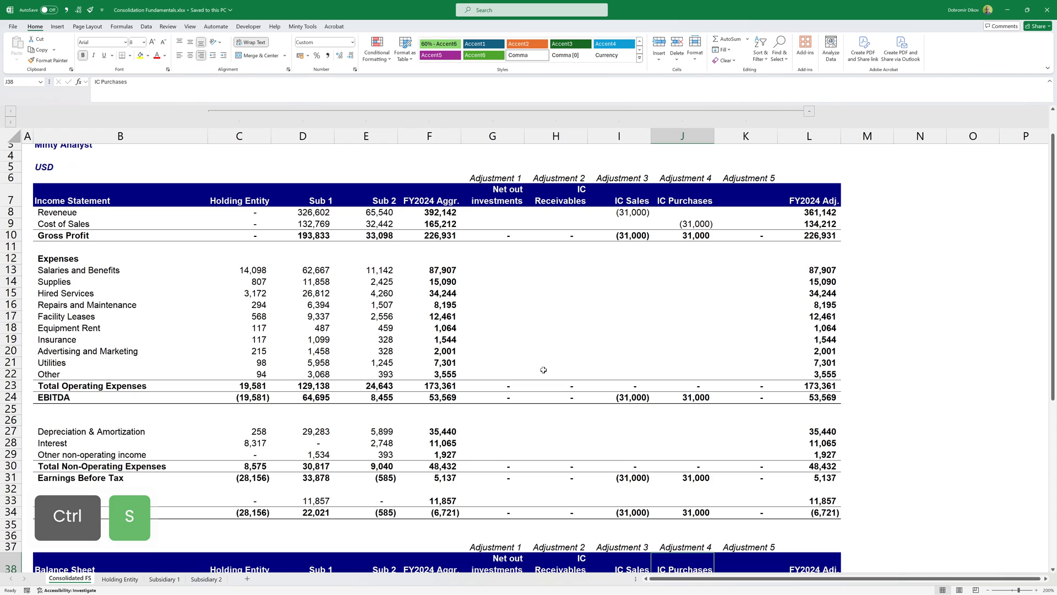
{"action": "key", "text": "ctrl+s"}
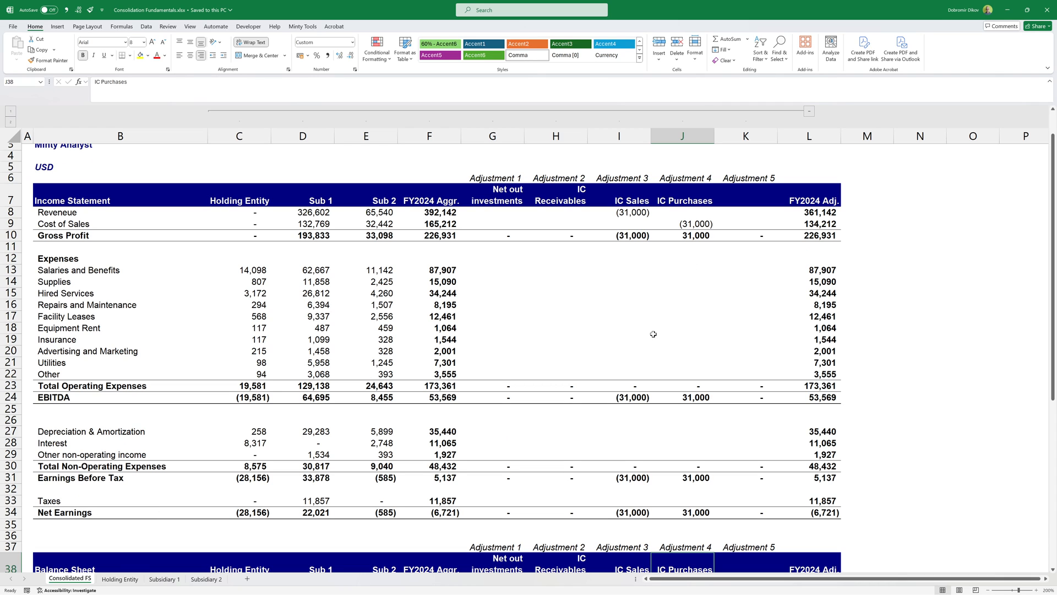
{"action": "mouse_move", "coordinate": [637, 361]}
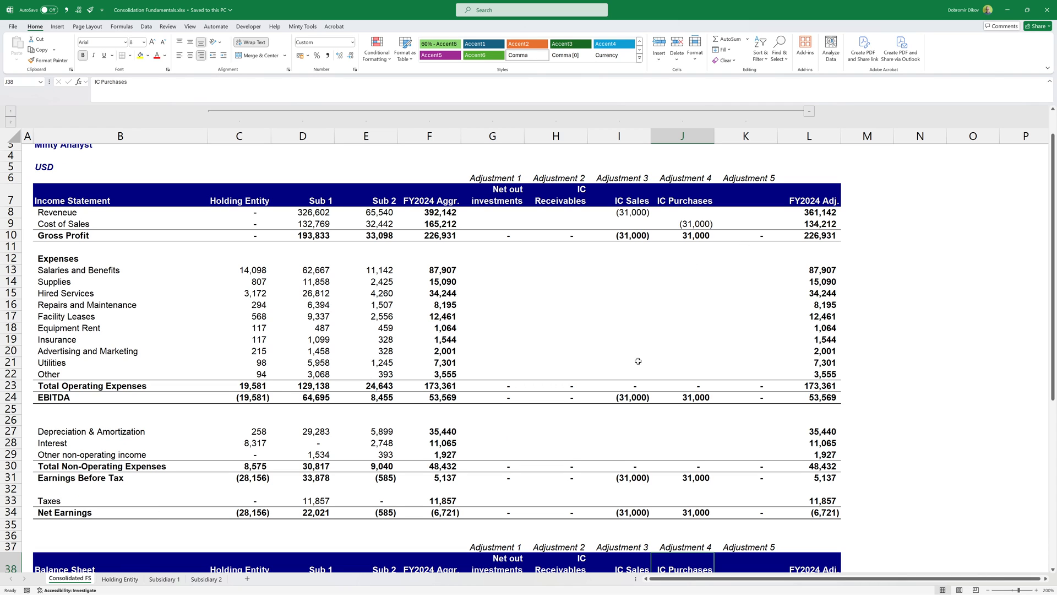
{"action": "mouse_move", "coordinate": [434, 399]}
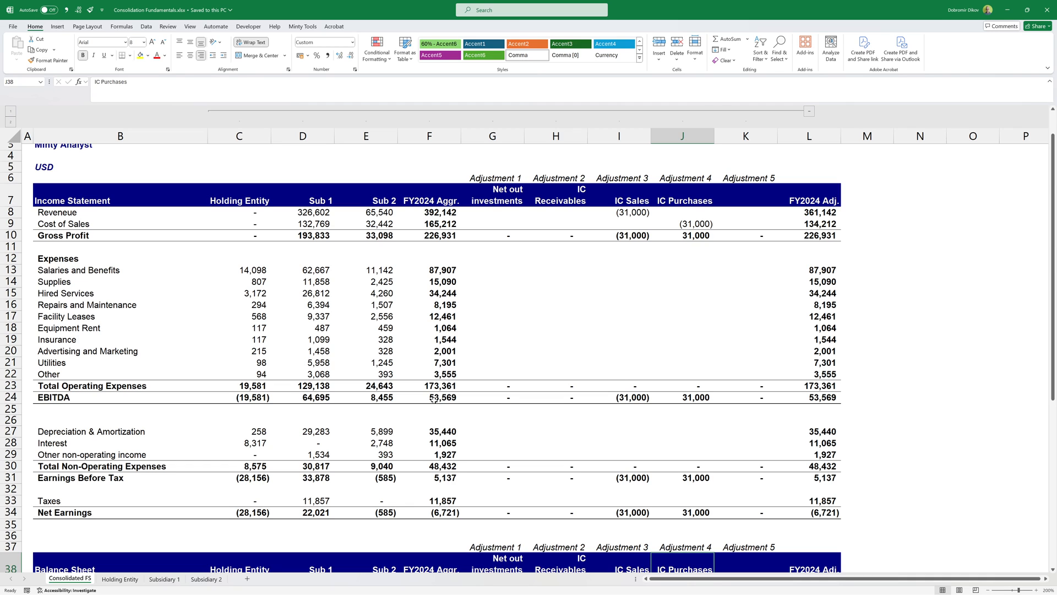
{"action": "mouse_move", "coordinate": [534, 466]}
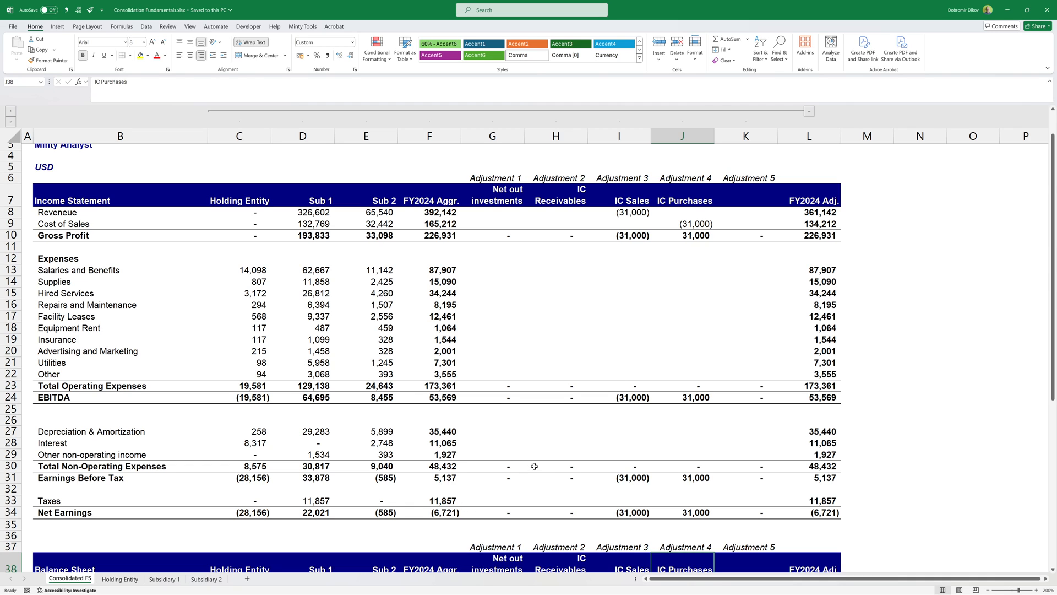
- Review the Net Earnings, adjusted Revenue and Cost of Sales formulas and the IC eliminations
{"action": "left_click", "coordinate": [429, 512]}
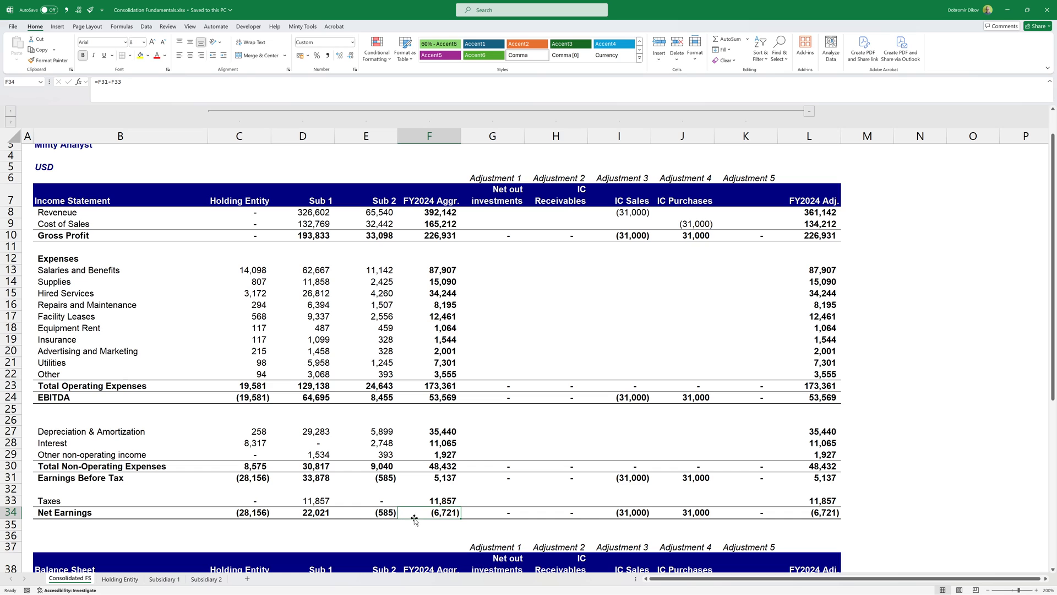
{"action": "left_click", "coordinate": [808, 511]}
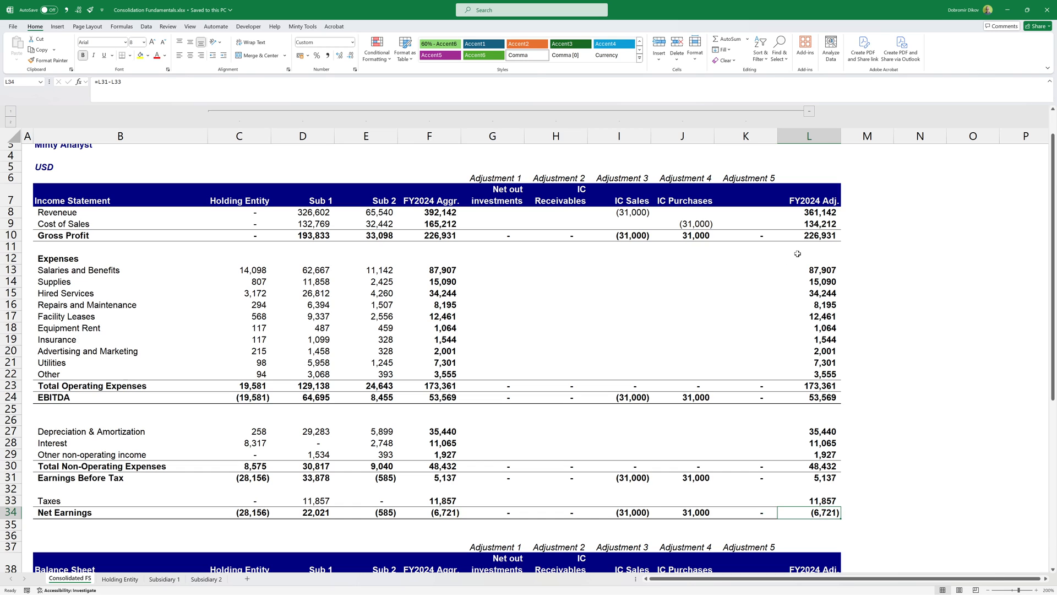
{"action": "mouse_move", "coordinate": [779, 362]}
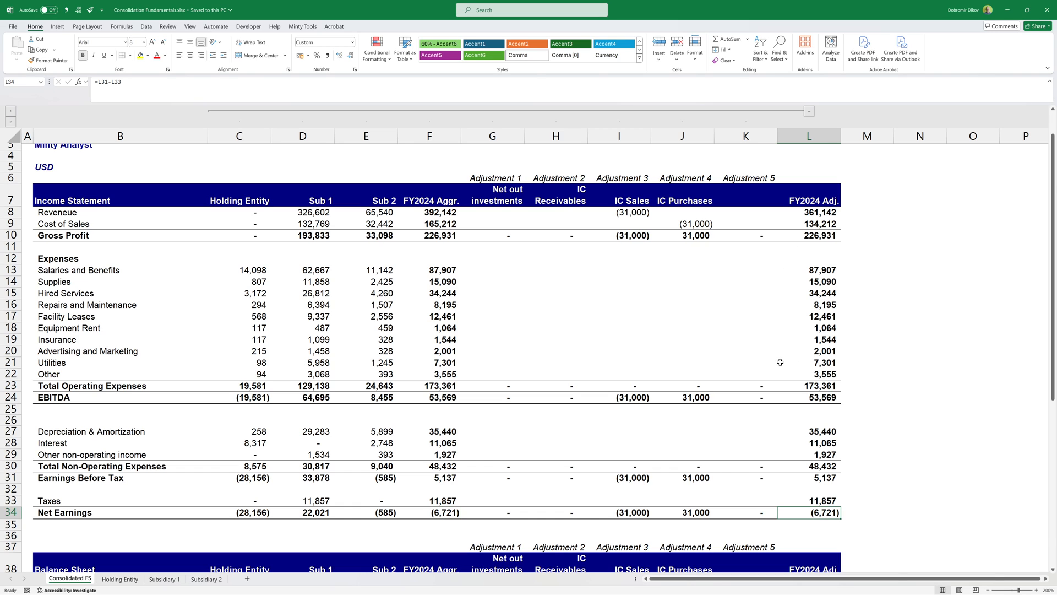
{"action": "mouse_move", "coordinate": [671, 352]}
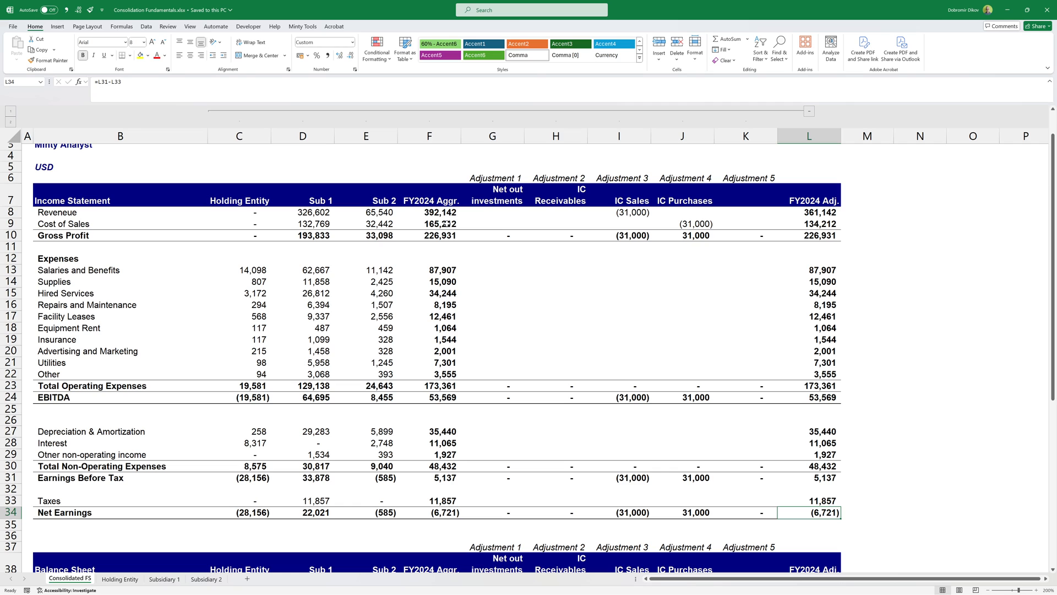
{"action": "left_click", "coordinate": [808, 212]}
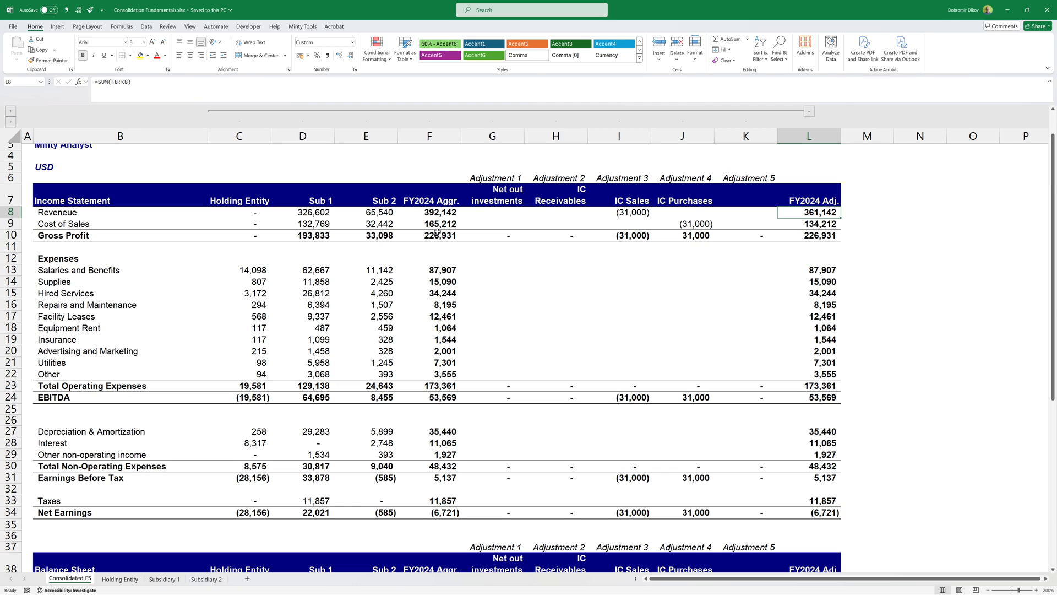
{"action": "left_click", "coordinate": [809, 223]}
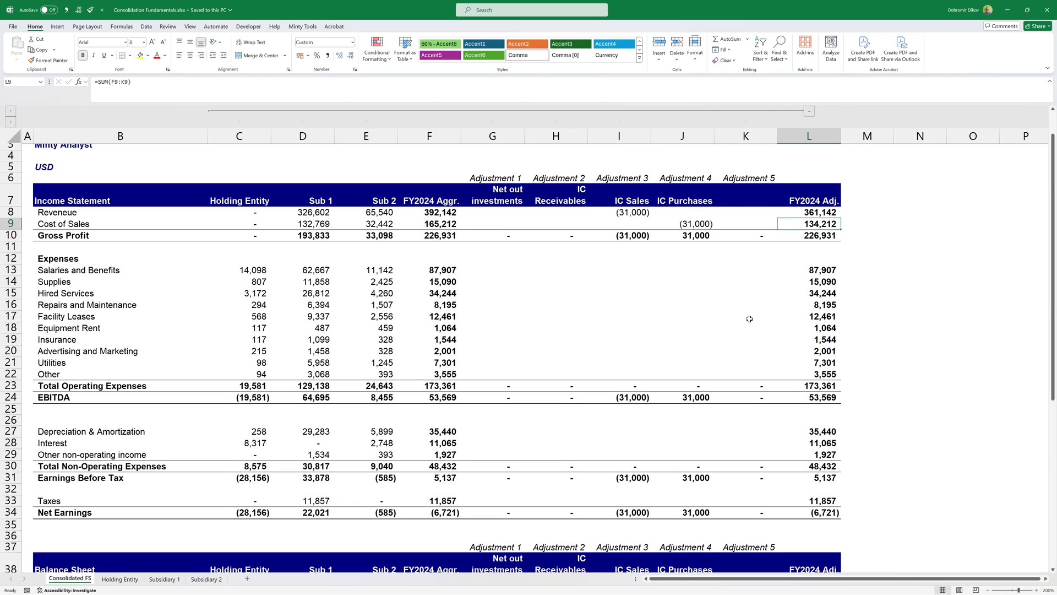
{"action": "mouse_move", "coordinate": [314, 207]}
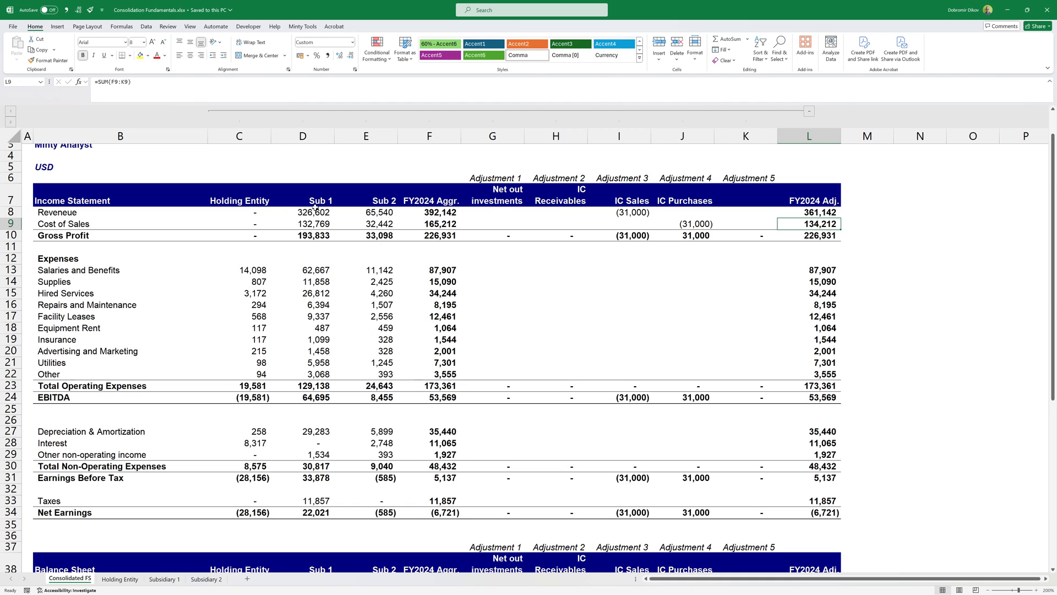
{"action": "mouse_move", "coordinate": [416, 232]}
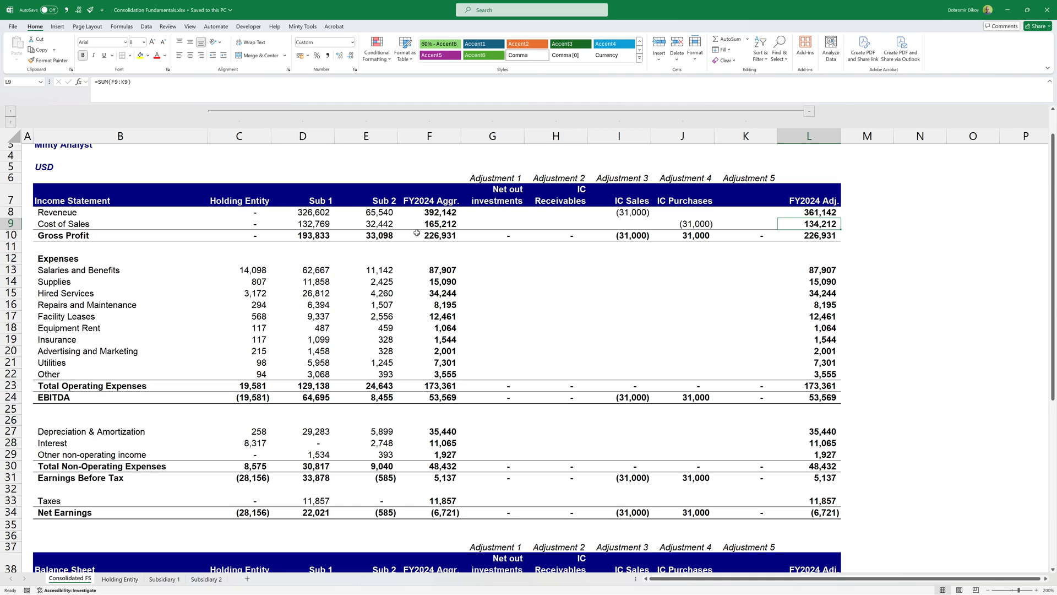
{"action": "left_click", "coordinate": [617, 212]}
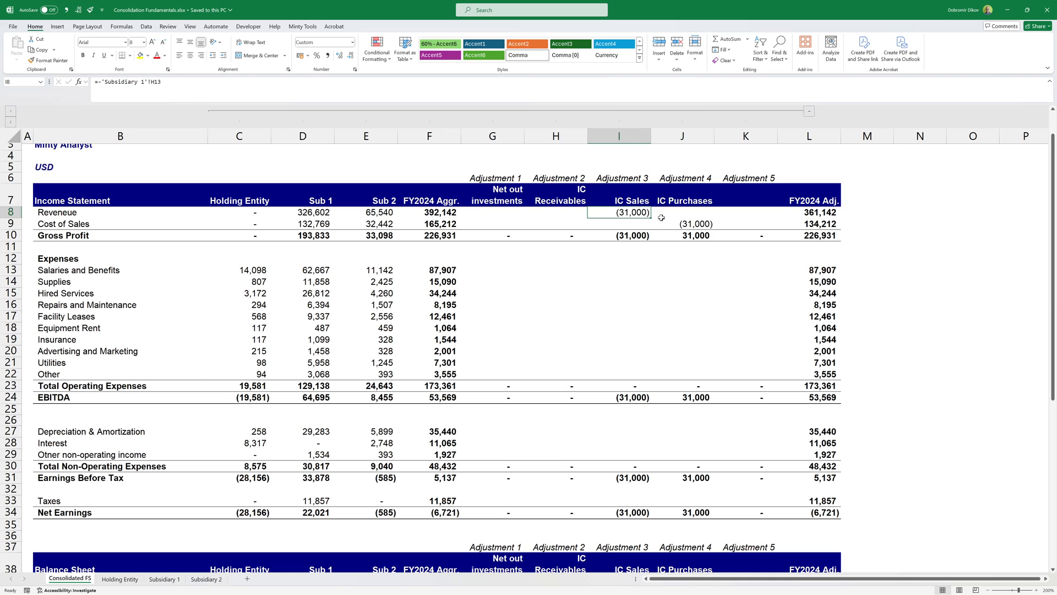
{"action": "left_click", "coordinate": [682, 224]}
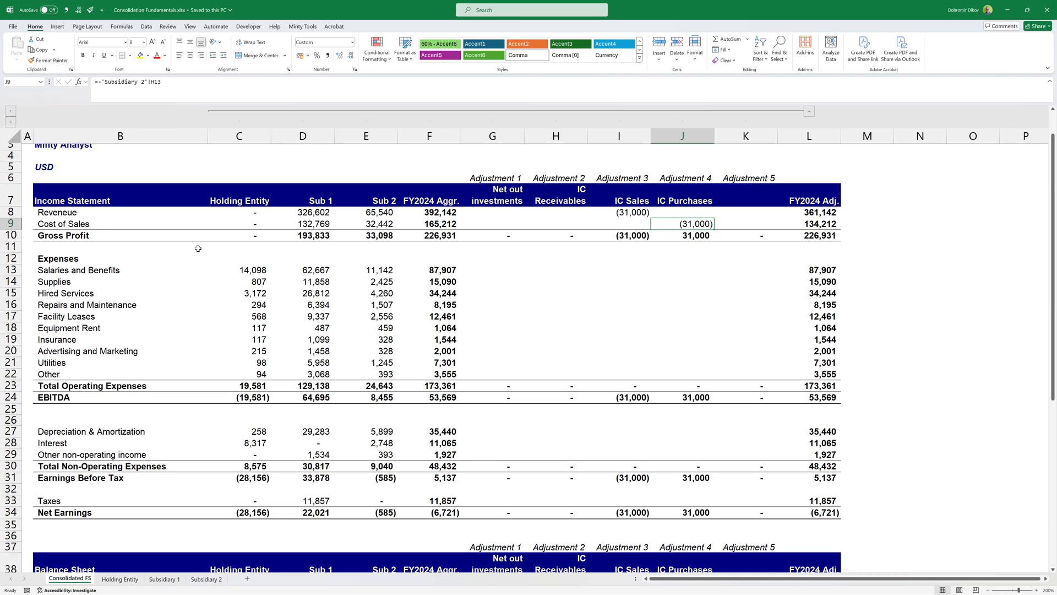
{"action": "mouse_move", "coordinate": [677, 311]}
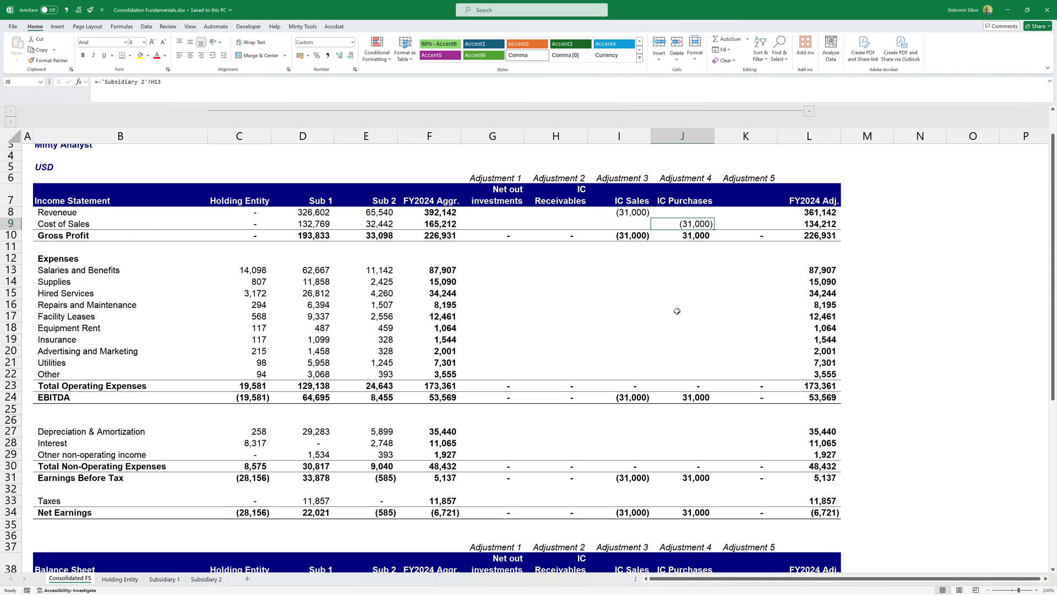